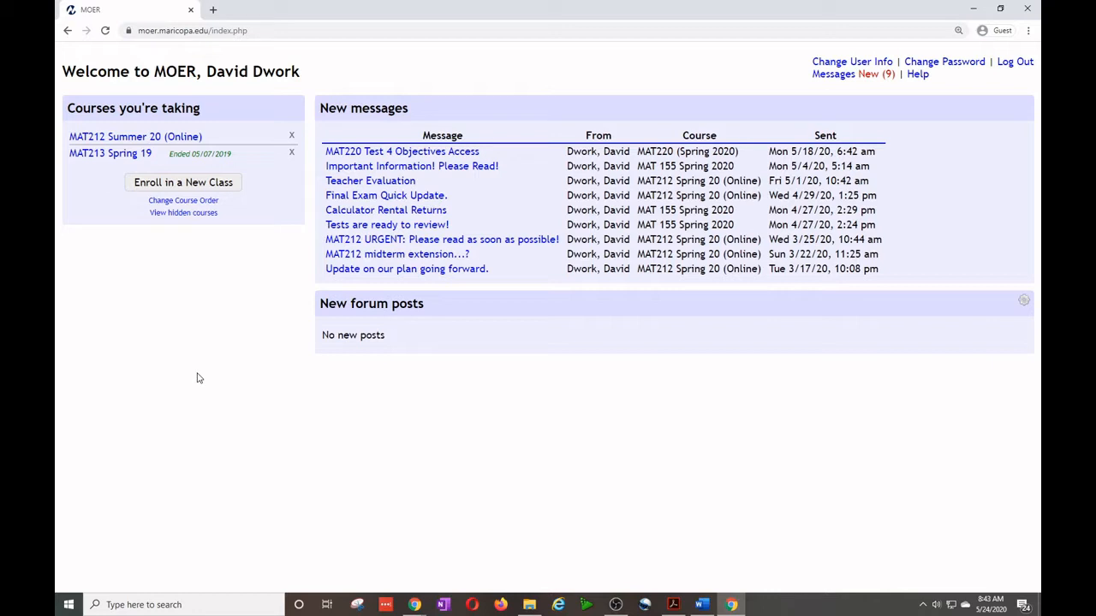
pyautogui.moveTo(574, 567)
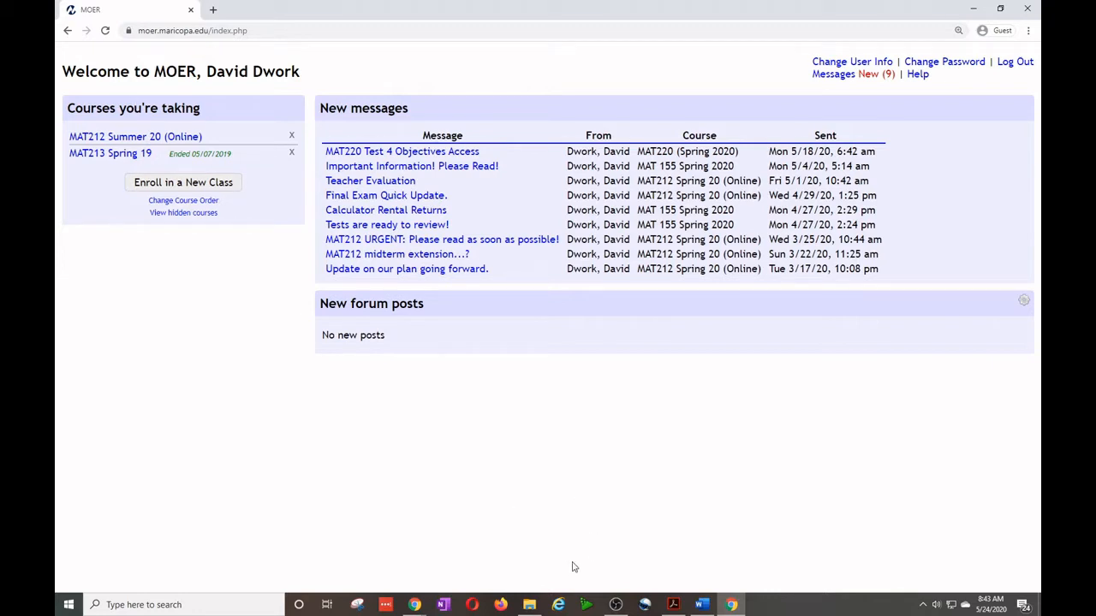
pyautogui.moveTo(551, 531)
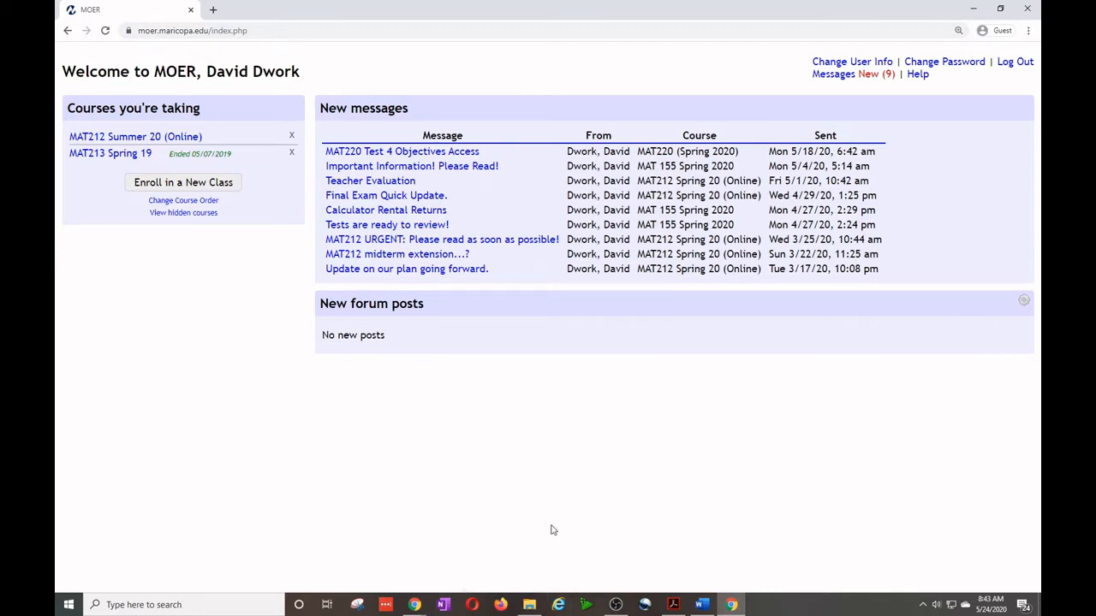
pyautogui.moveTo(385, 209)
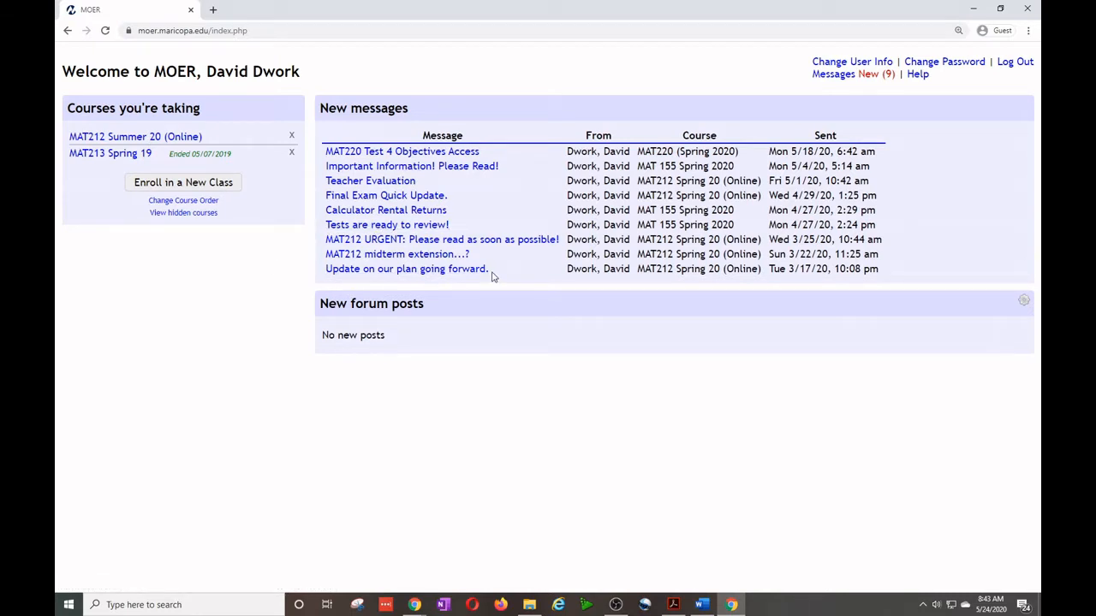
pyautogui.moveTo(127, 212)
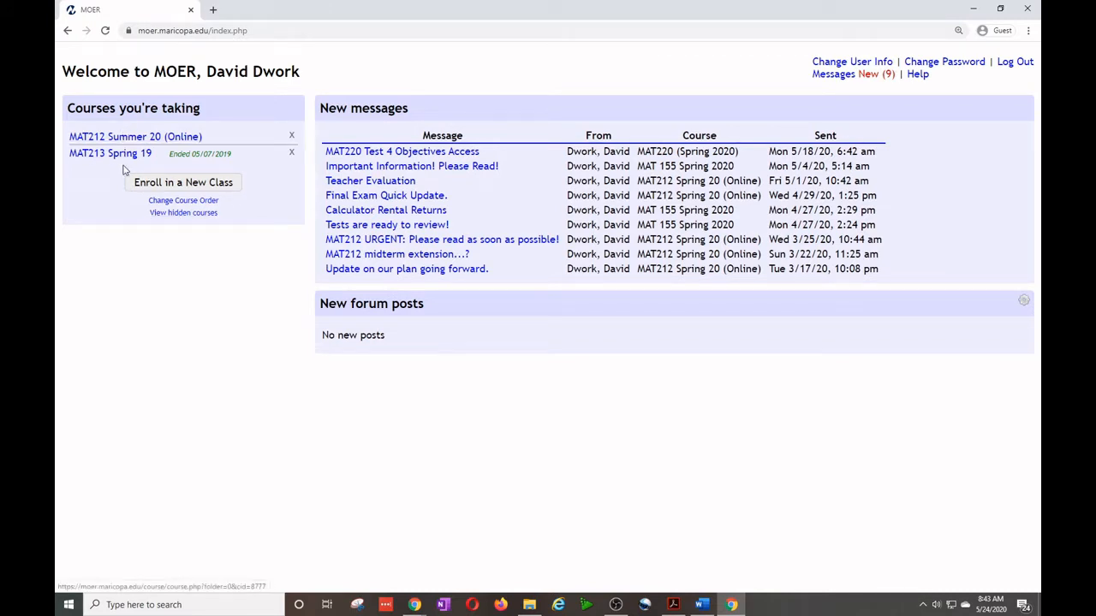
pyautogui.moveTo(304, 162)
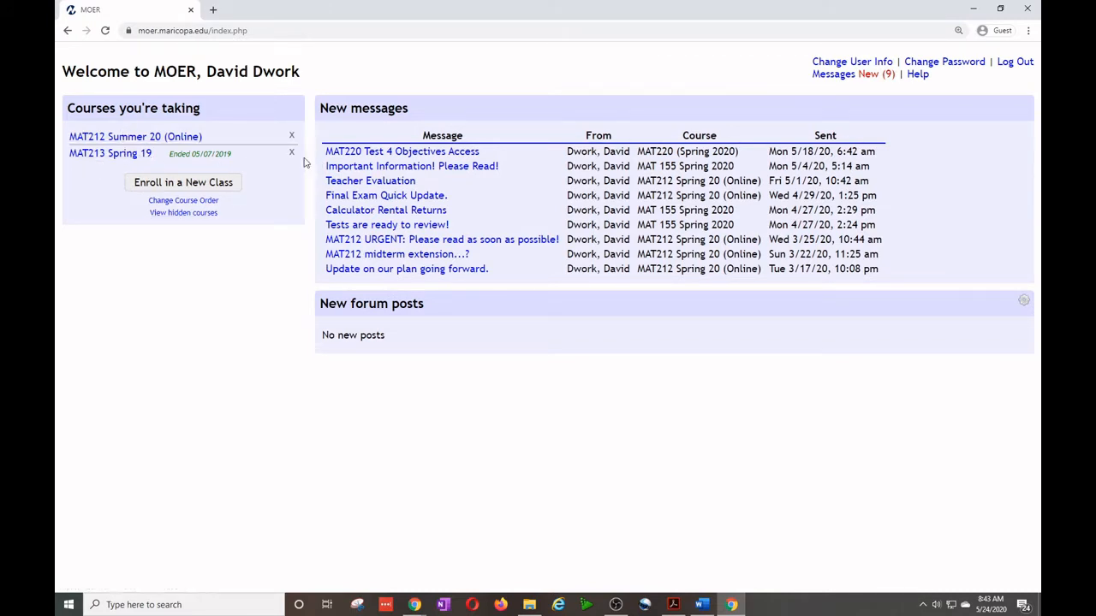
# Hide the ended MAT213 Spring 19 course from the list of courses you're taking.
pyautogui.click(291, 152)
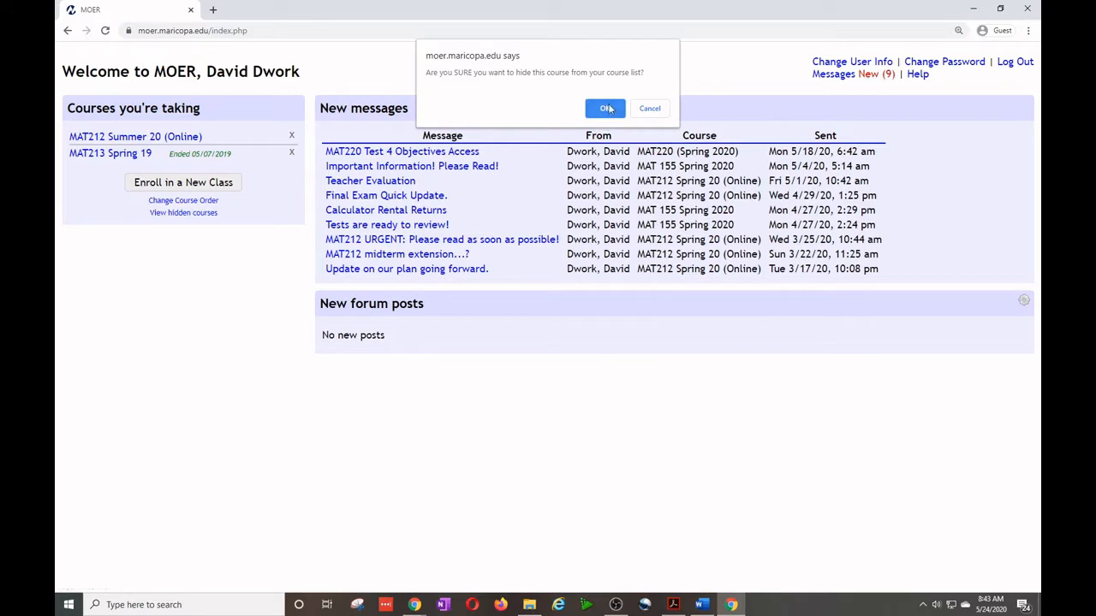
pyautogui.click(606, 108)
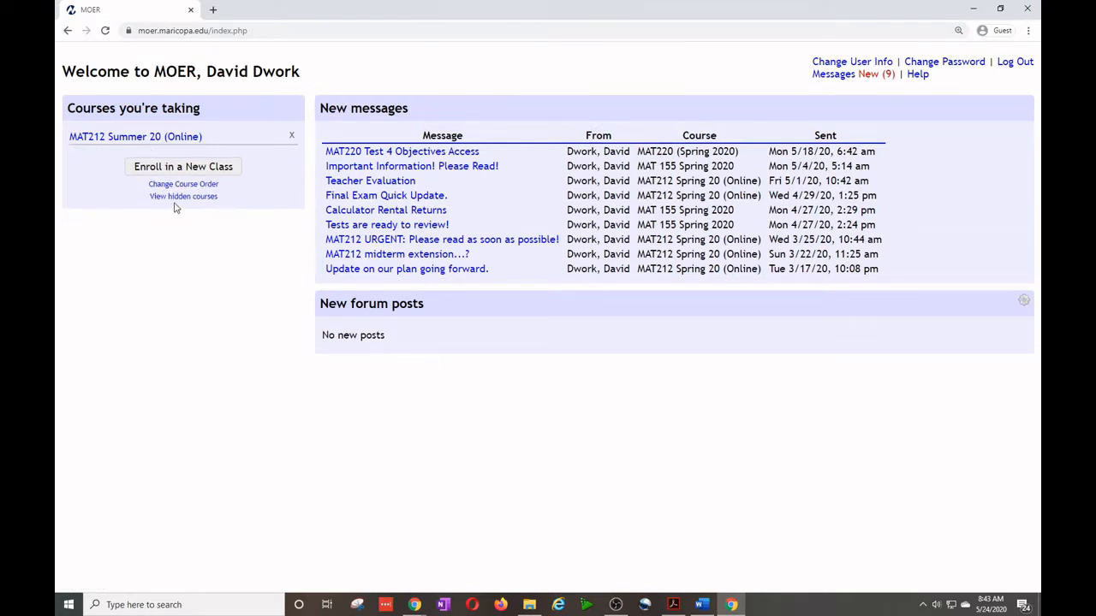
pyautogui.moveTo(183, 196)
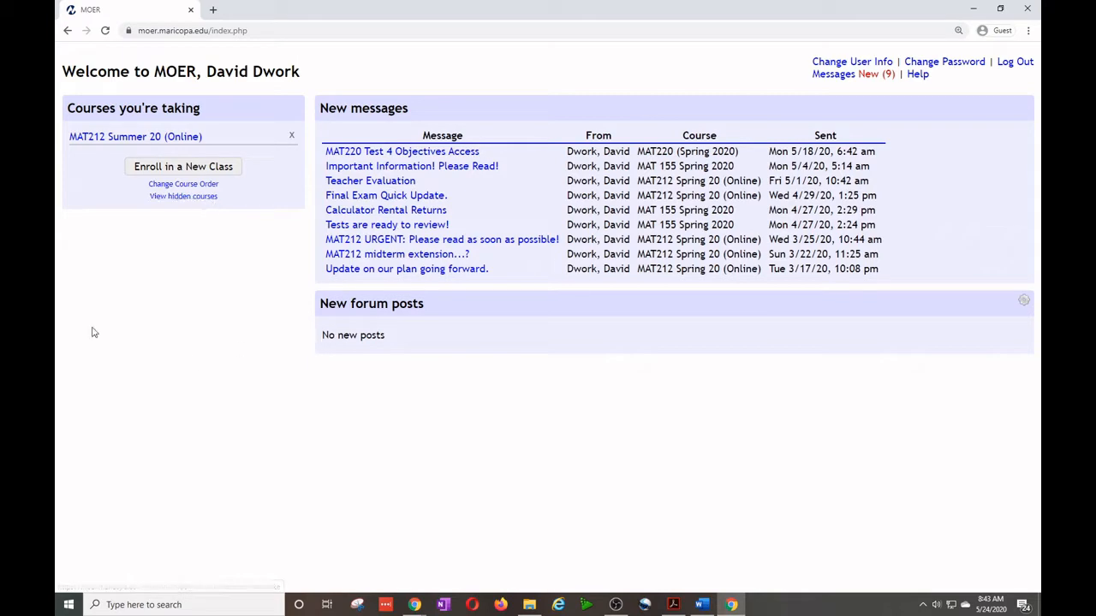
# Enter the MAT212 Summer 20 (Online) course and toggle its Announcements section closed and open.
pyautogui.click(133, 137)
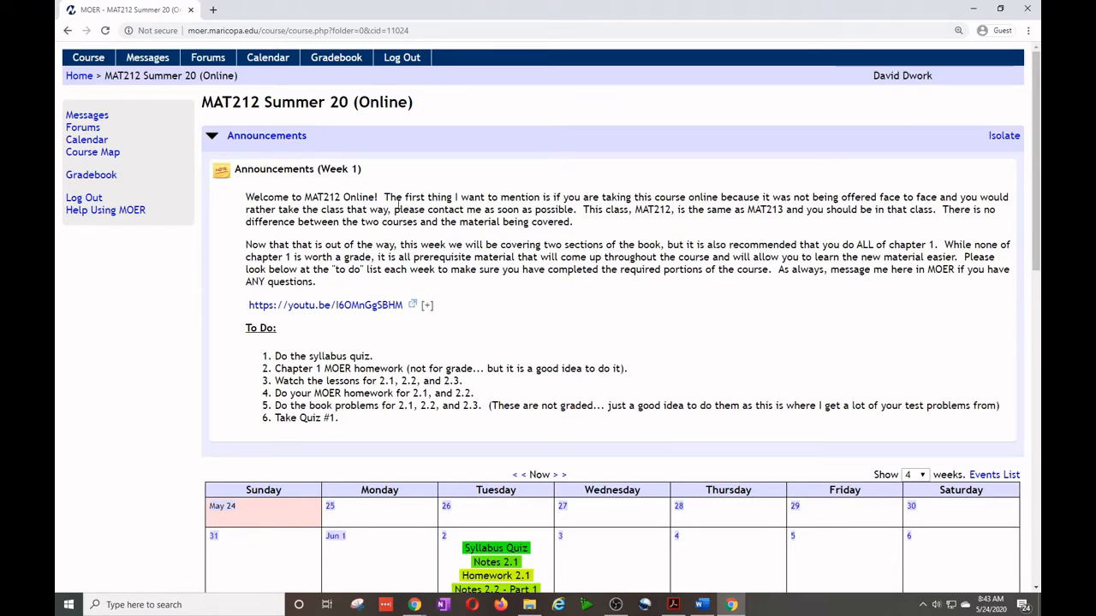
pyautogui.click(212, 135)
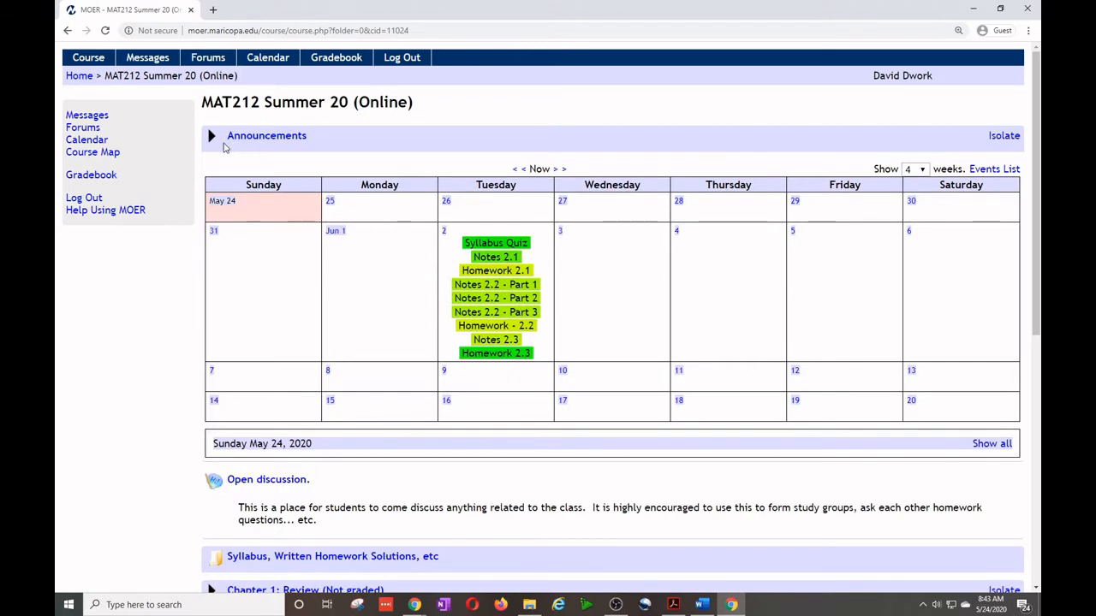
pyautogui.click(212, 136)
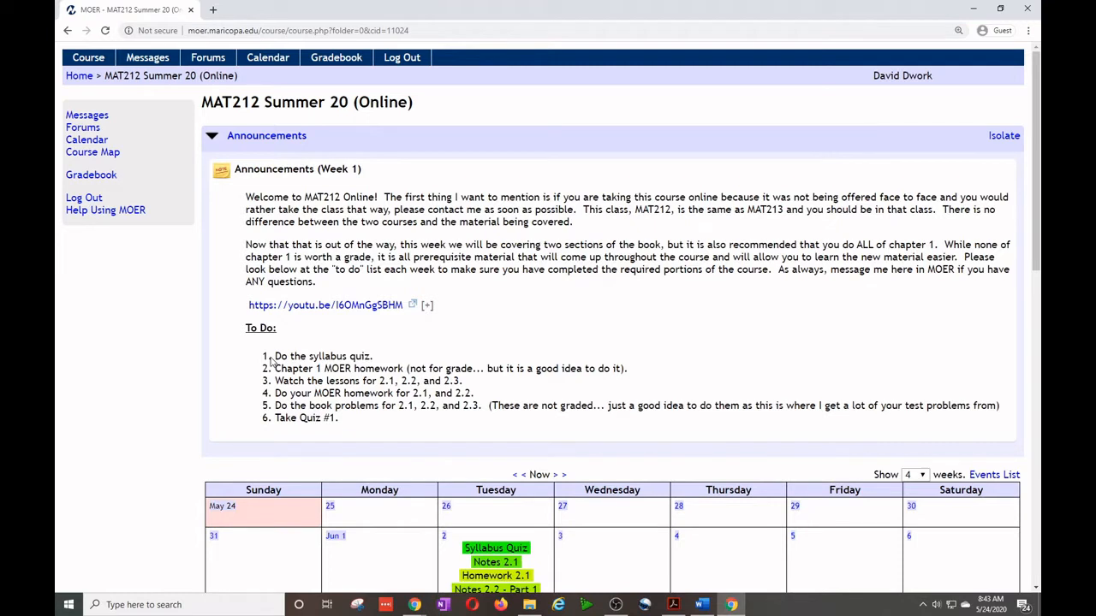
pyautogui.moveTo(557, 363)
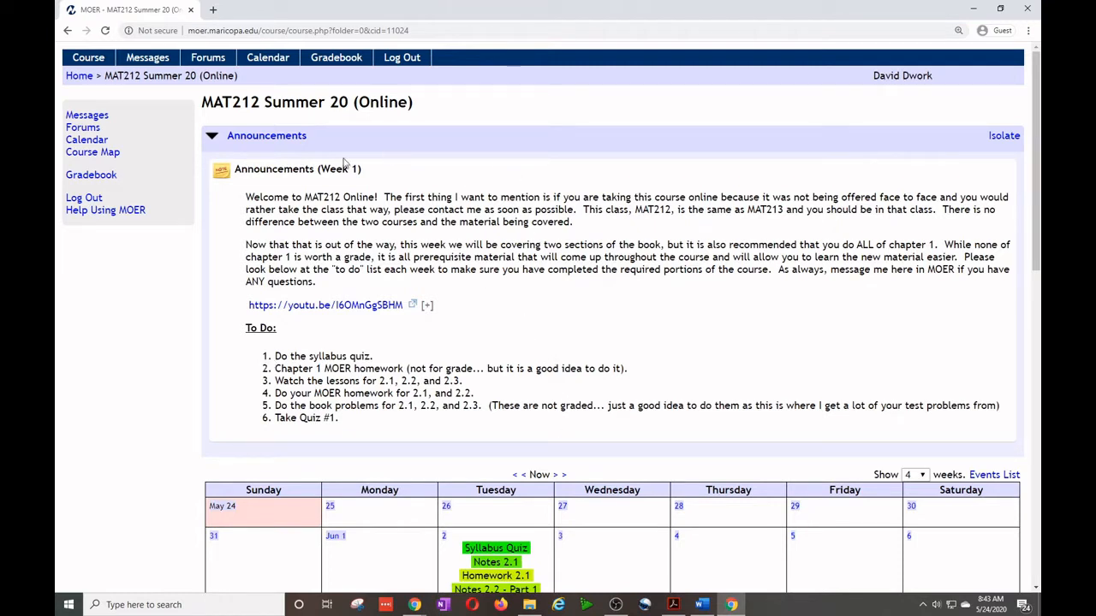
pyautogui.moveTo(295, 338)
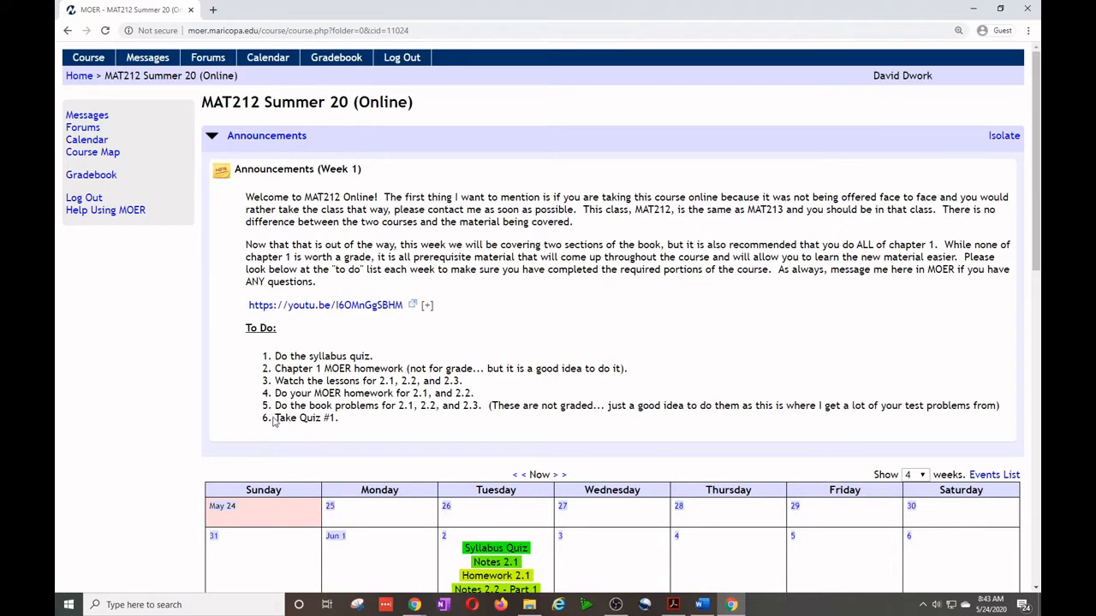
pyautogui.moveTo(368, 435)
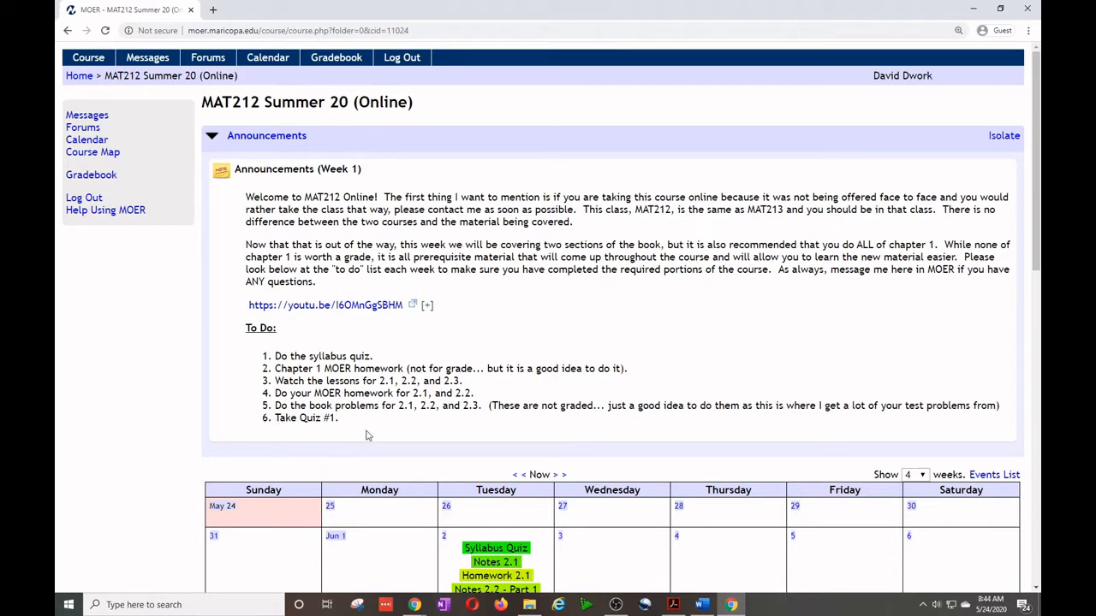
# Review the Week 1 to-do list and assignment calendar, briefly highlighting the homework item.
pyautogui.doubleClick(308, 418)
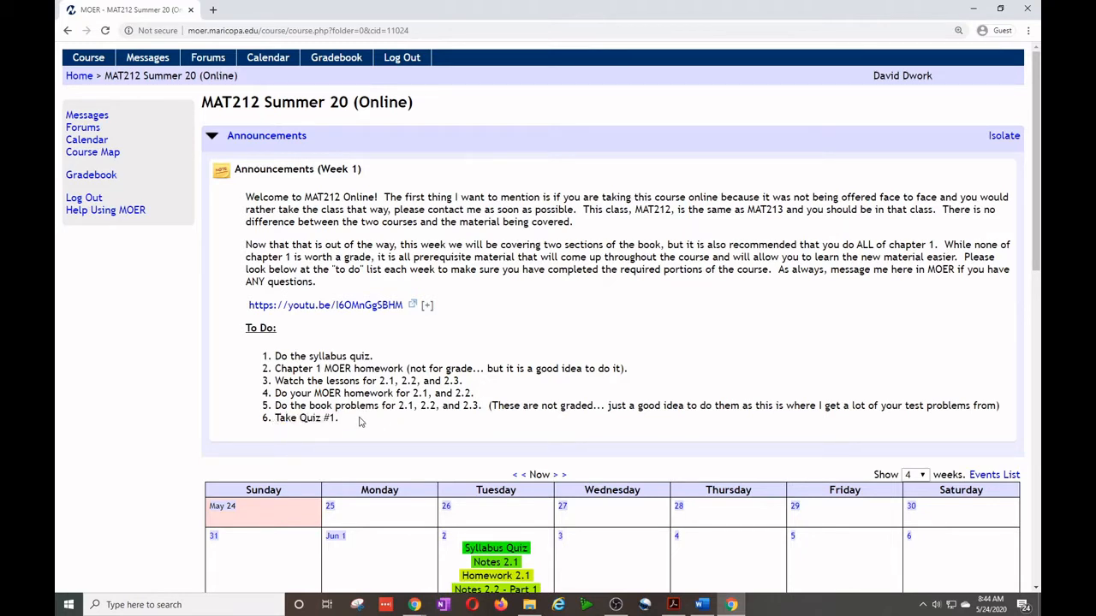
pyautogui.moveTo(276, 392)
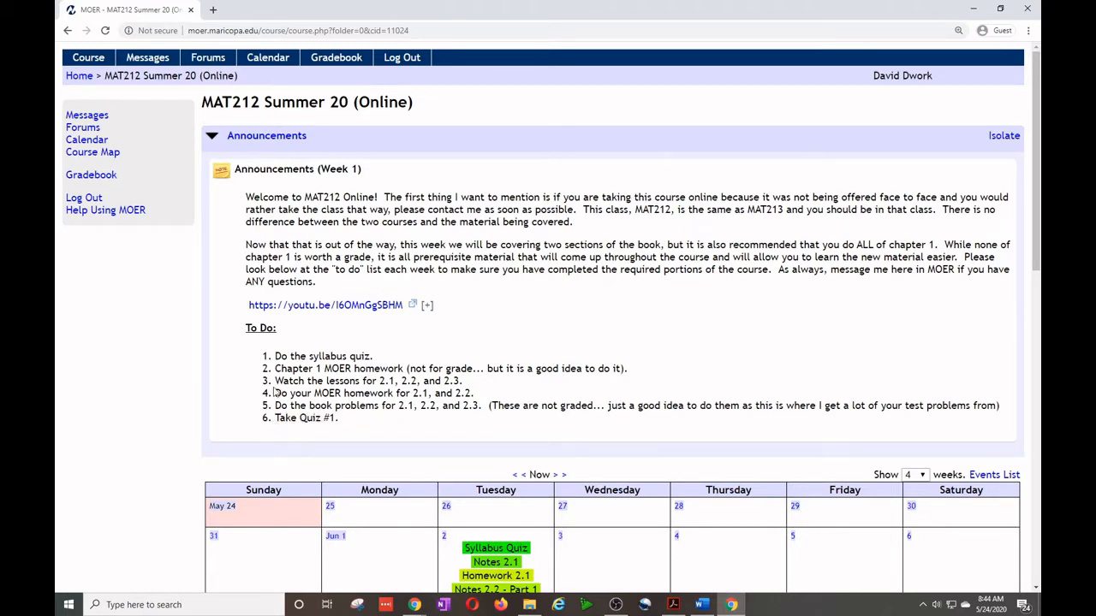
pyautogui.scroll(-3)
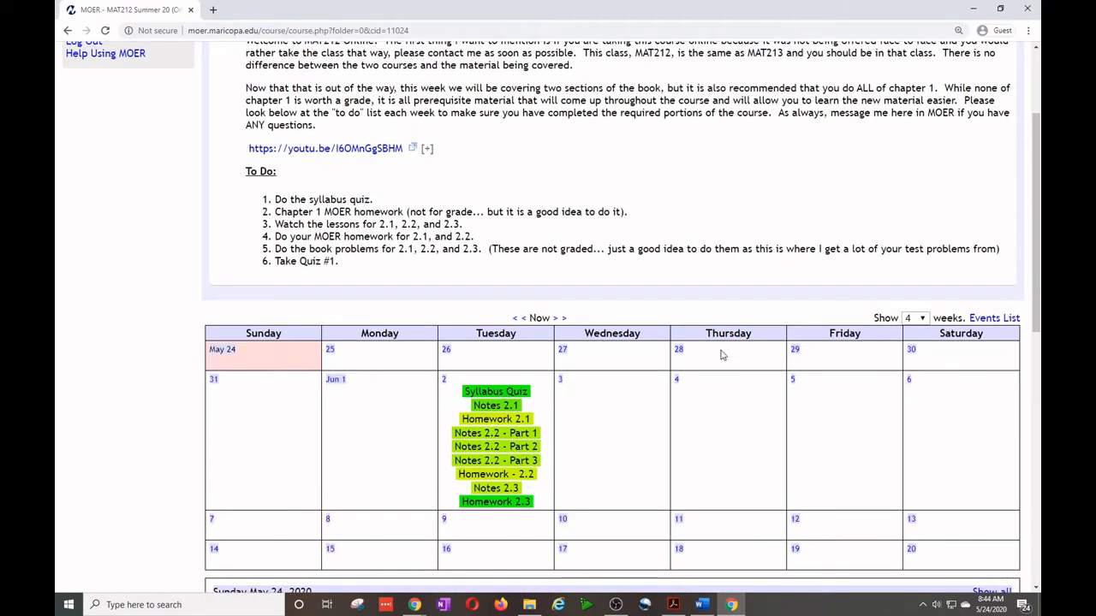
pyautogui.moveTo(730, 362)
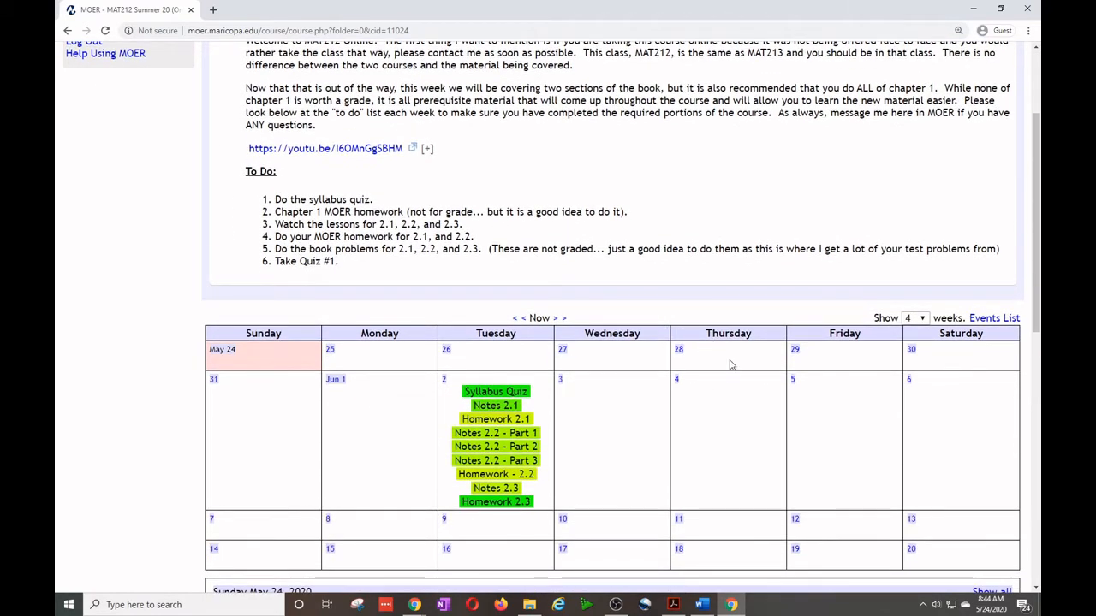
pyautogui.moveTo(744, 329)
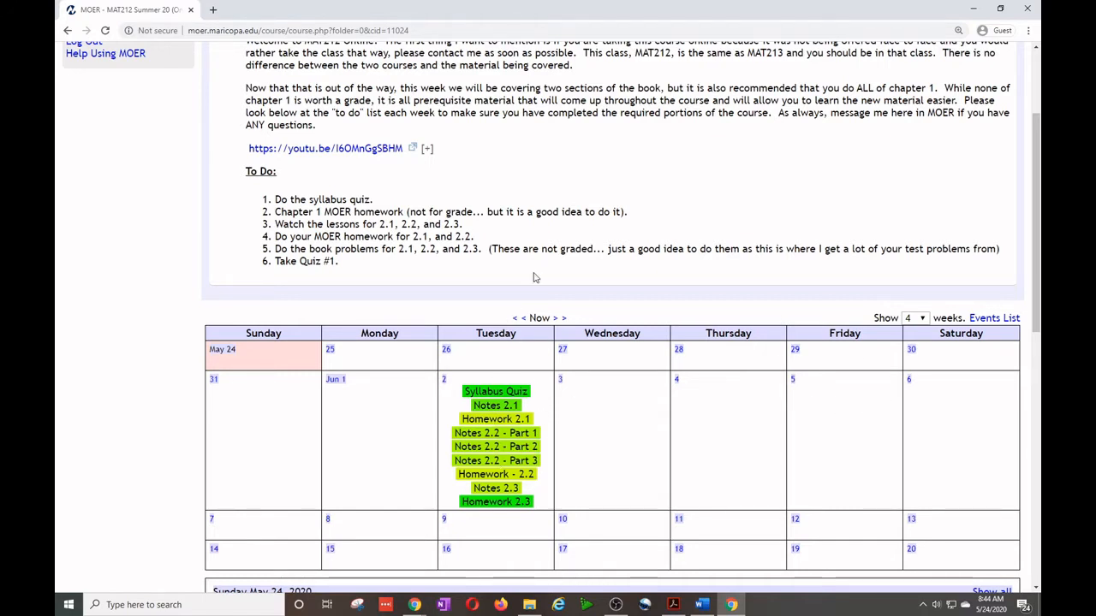
pyautogui.moveTo(764, 384)
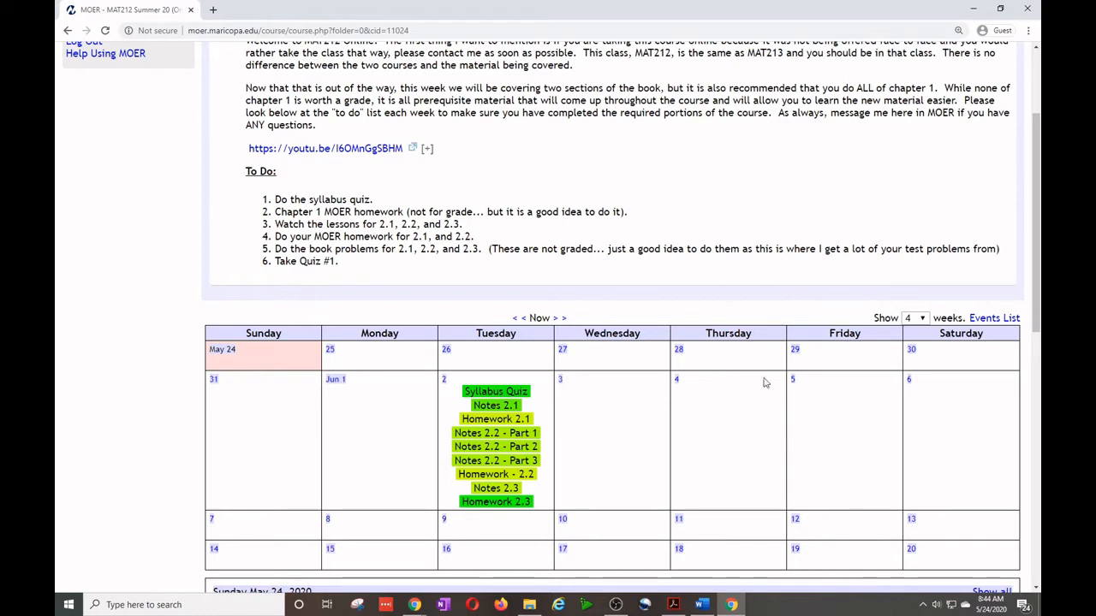
pyautogui.moveTo(730, 354)
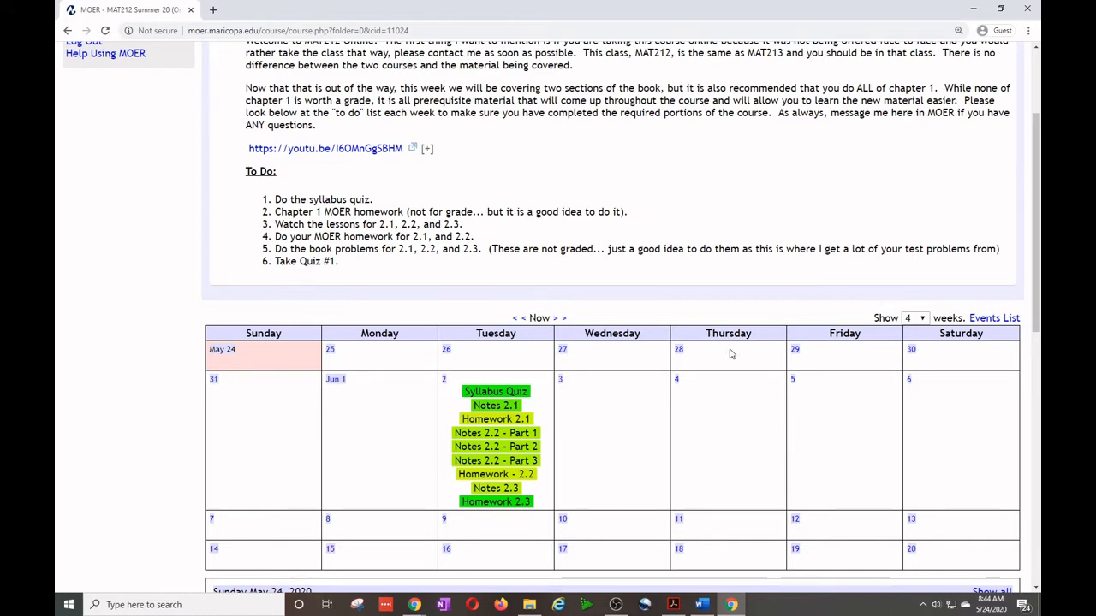
pyautogui.moveTo(725, 358)
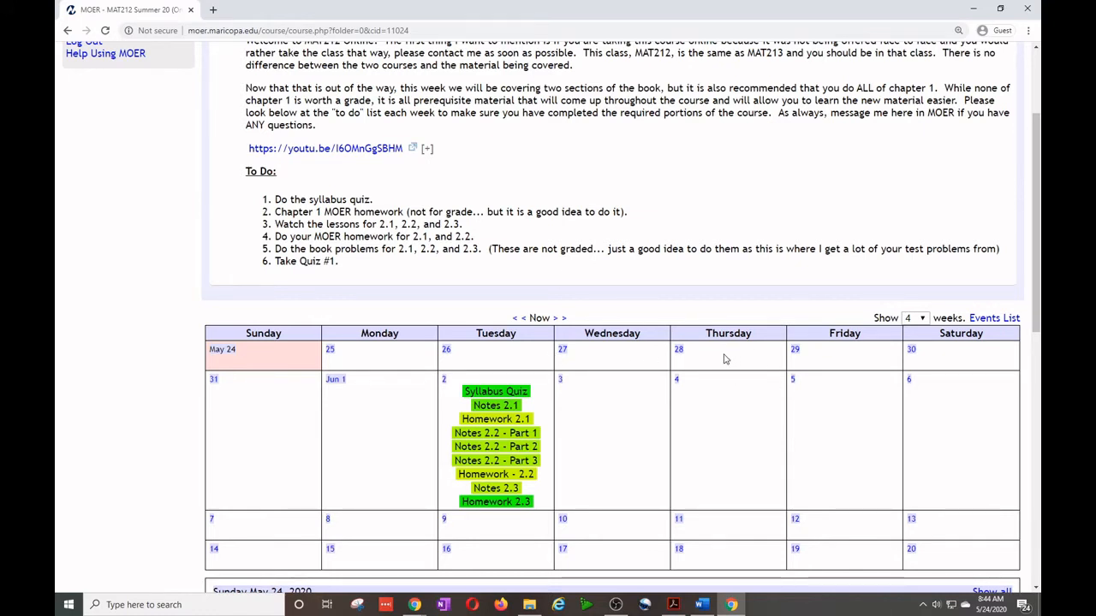
pyautogui.moveTo(400, 281)
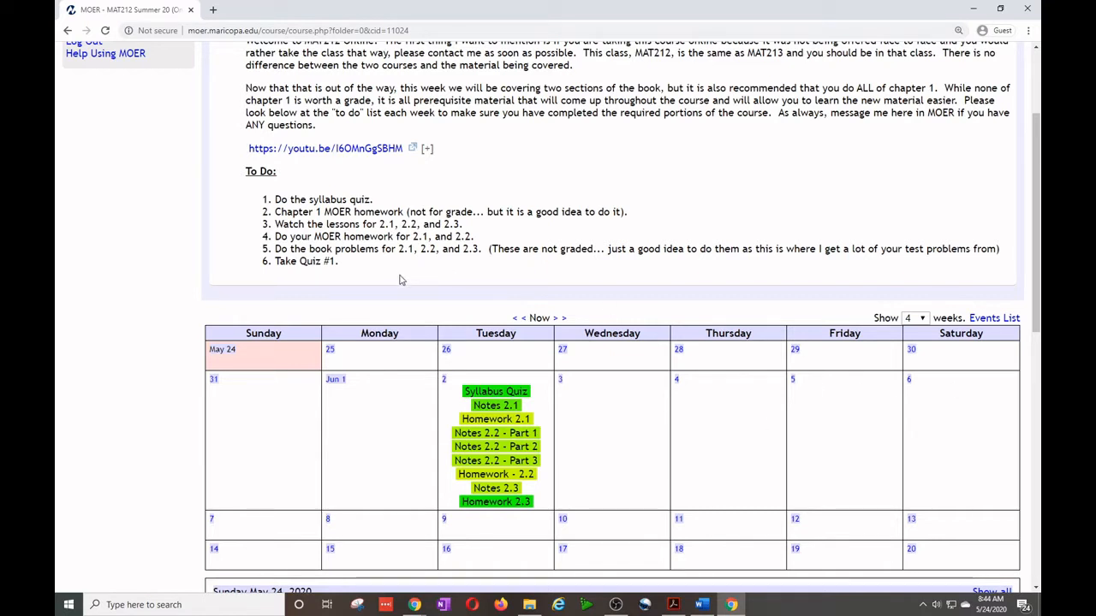
pyautogui.moveTo(407, 285)
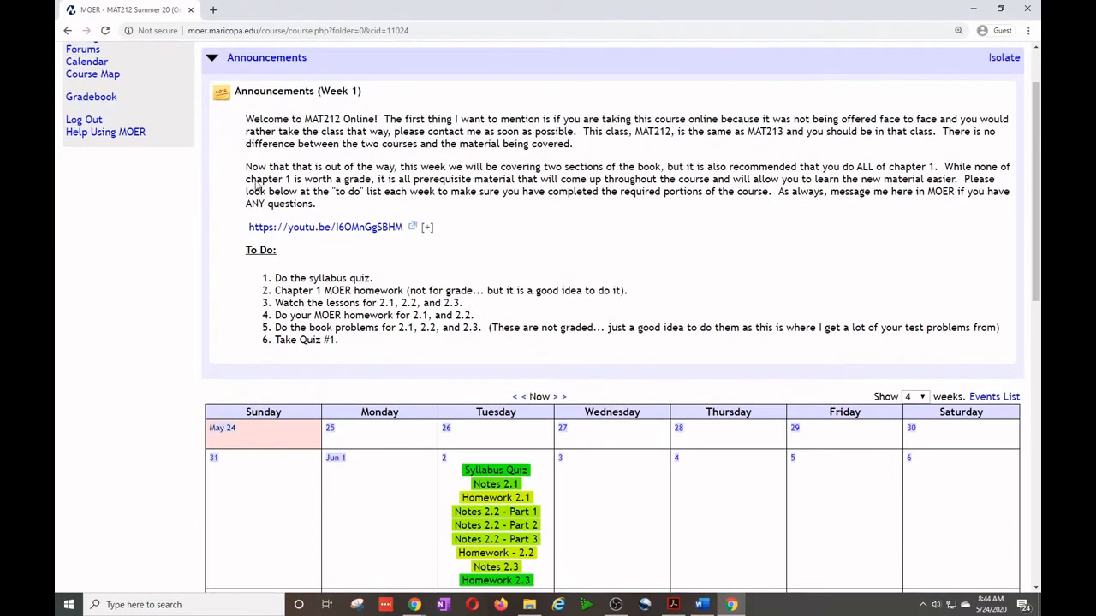
pyautogui.moveTo(323, 300)
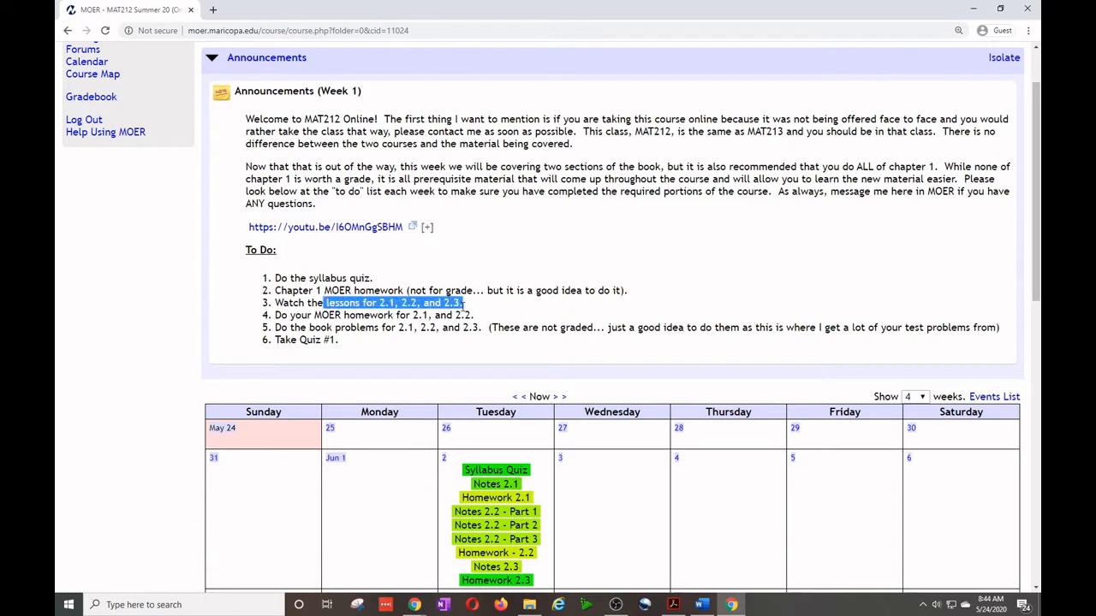
pyautogui.moveTo(325, 303); pyautogui.dragTo(476, 315)
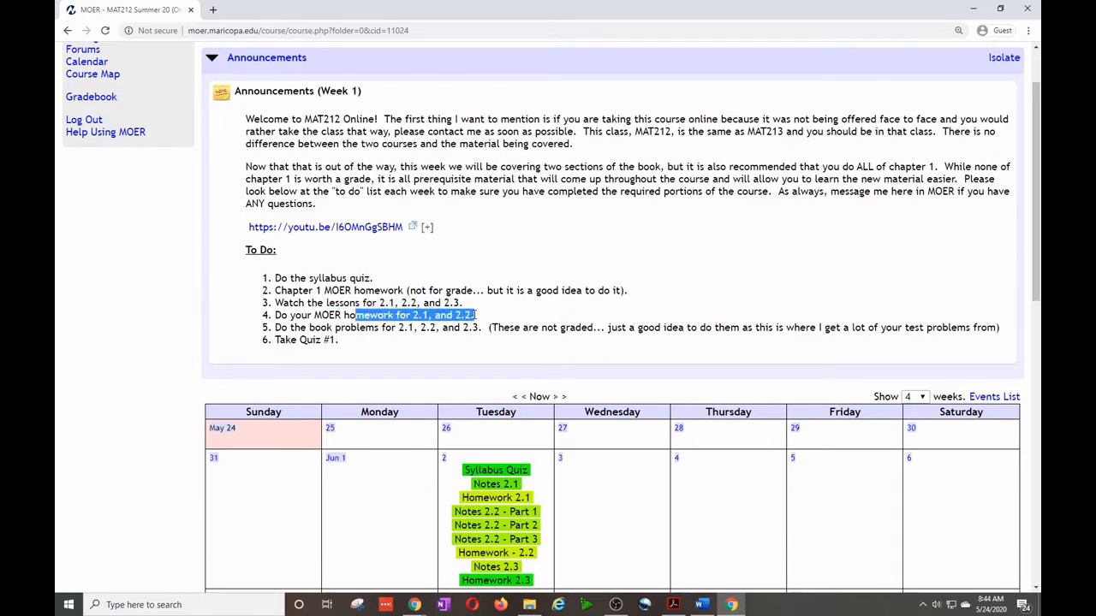
pyautogui.click(526, 323)
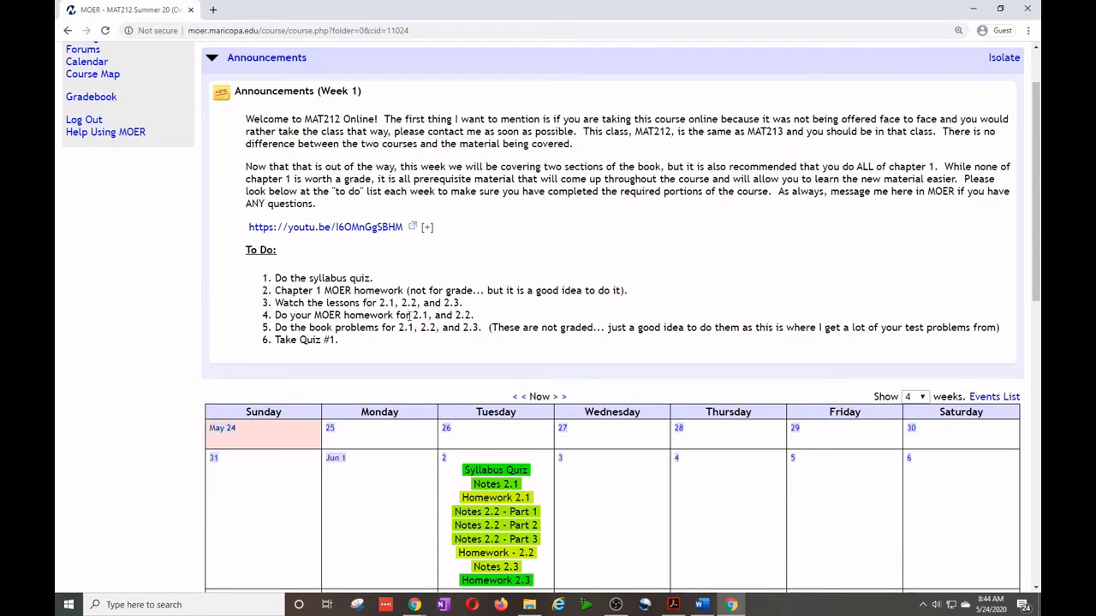
# Collapse and re-expand the Chapter 2: The Derivative folder to reveal its sections.
pyautogui.scroll(-3)
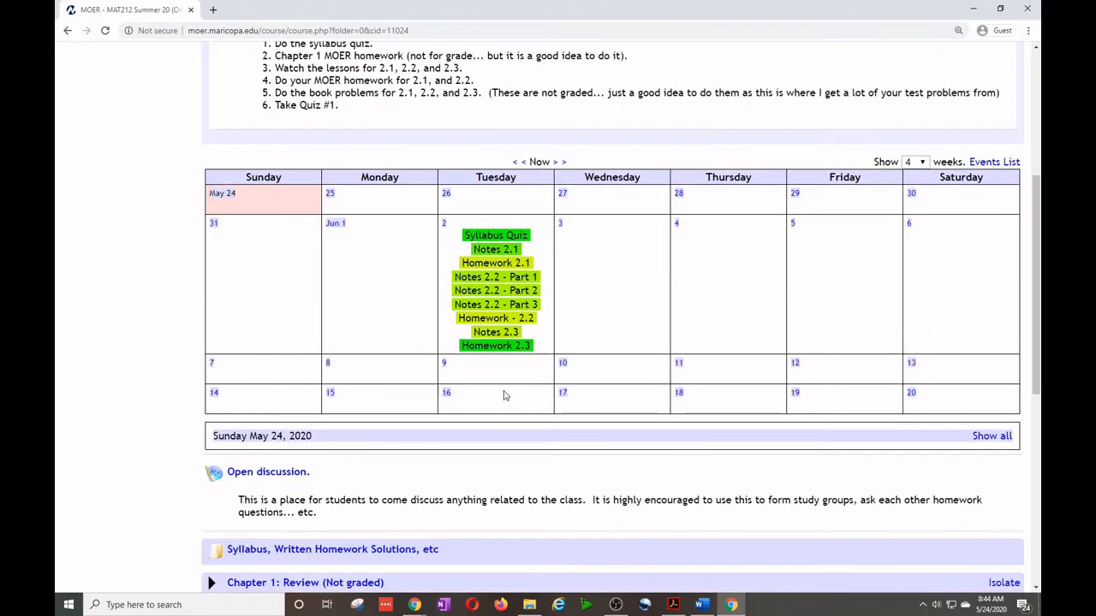
pyautogui.moveTo(503, 198)
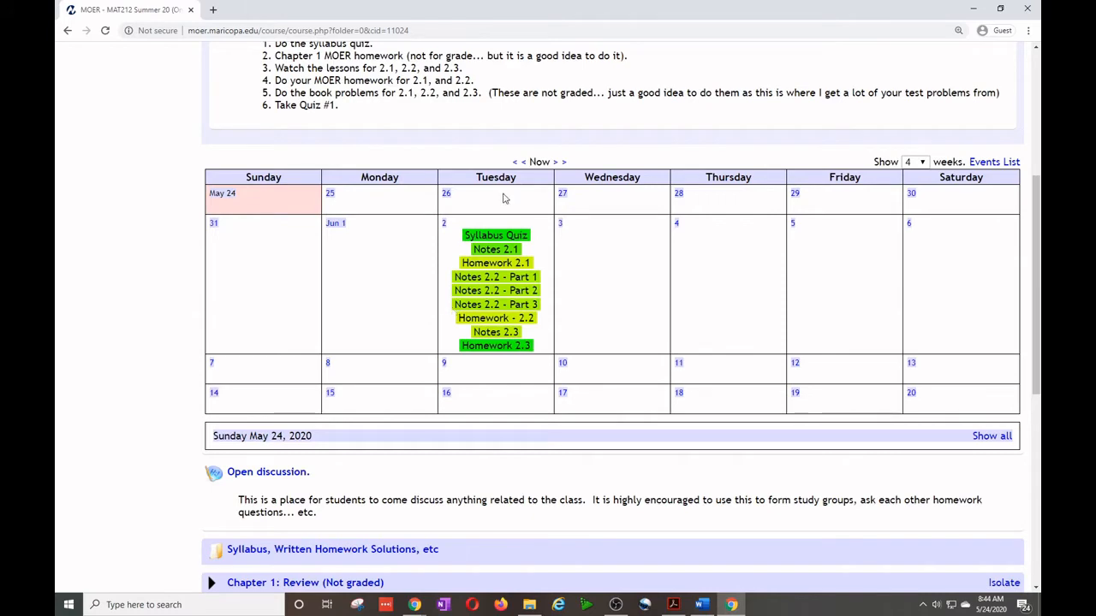
pyautogui.moveTo(532, 336)
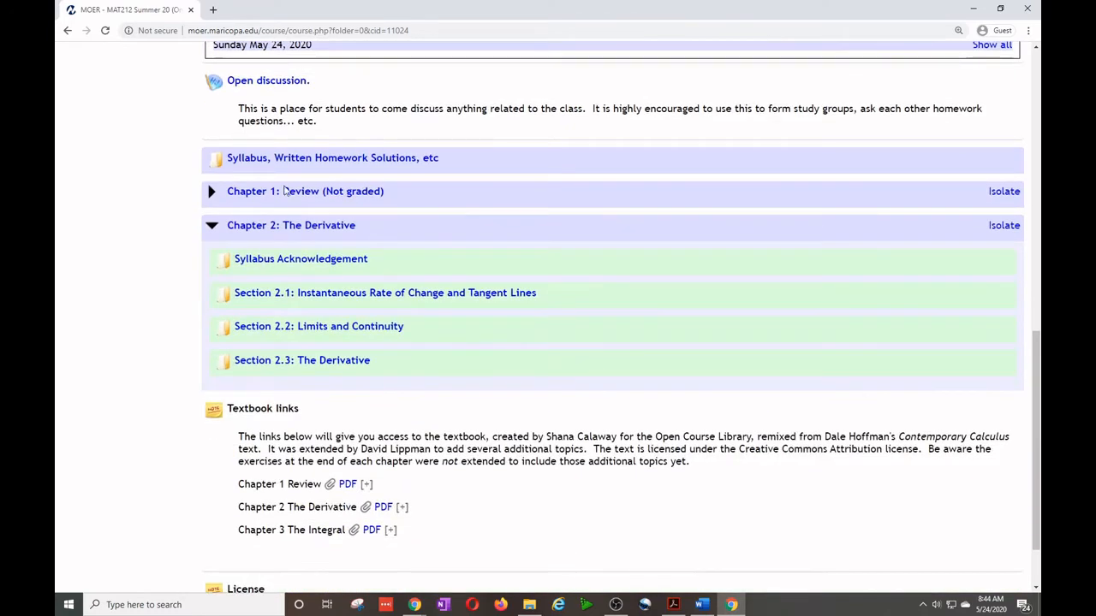
pyautogui.click(211, 226)
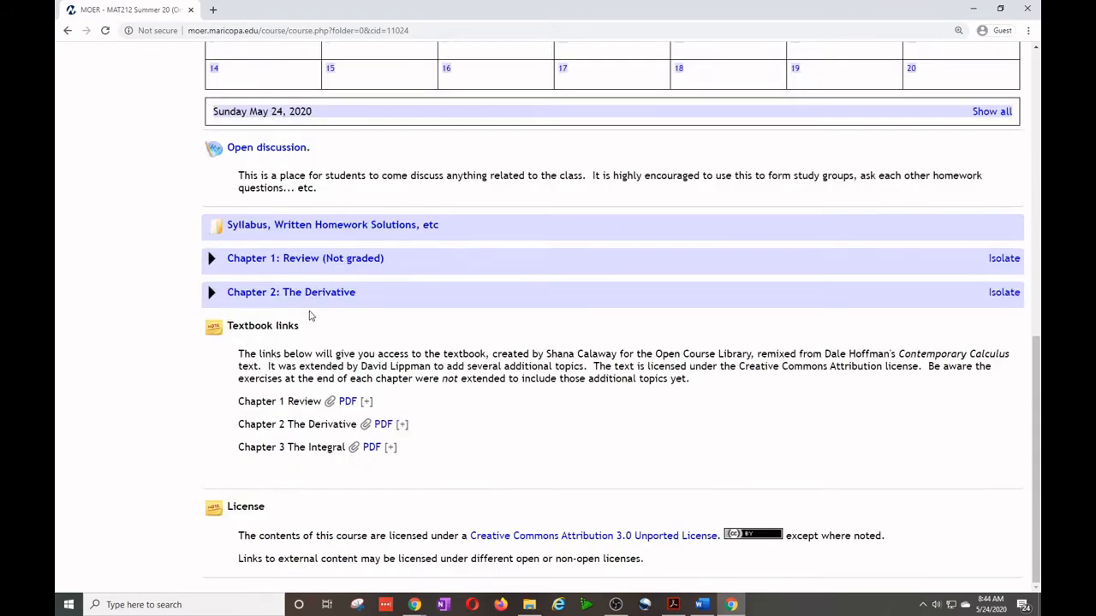
pyautogui.moveTo(226, 304)
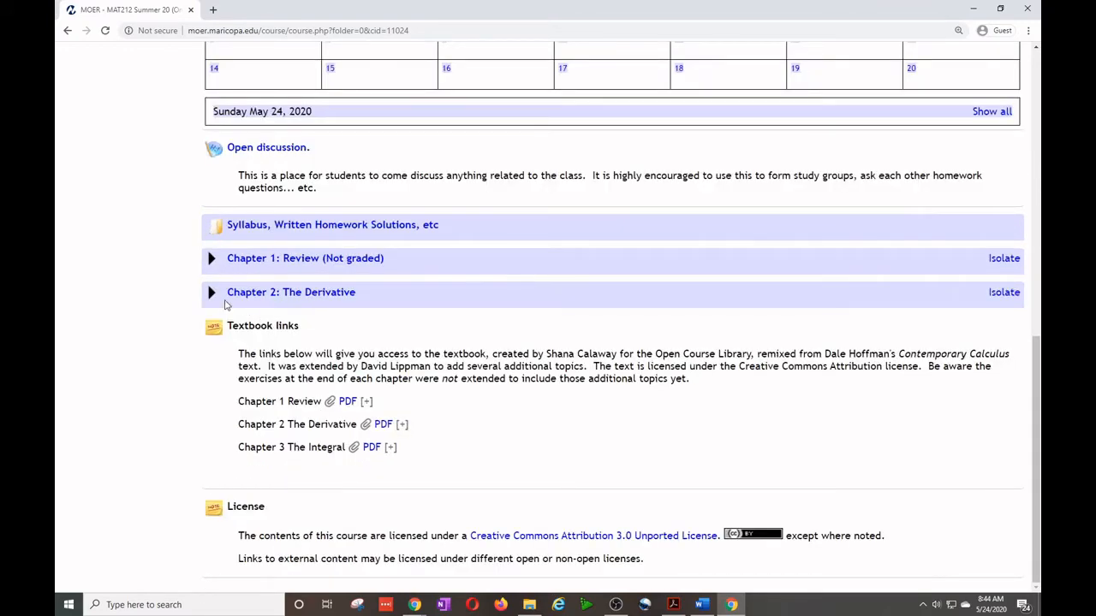
pyautogui.click(212, 291)
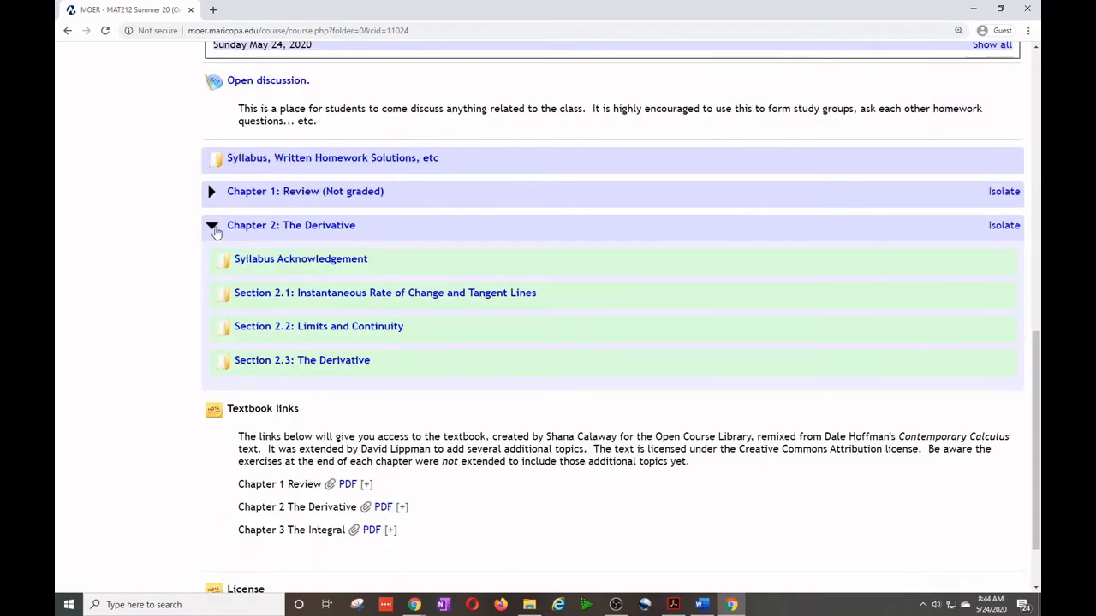
pyautogui.click(384, 291)
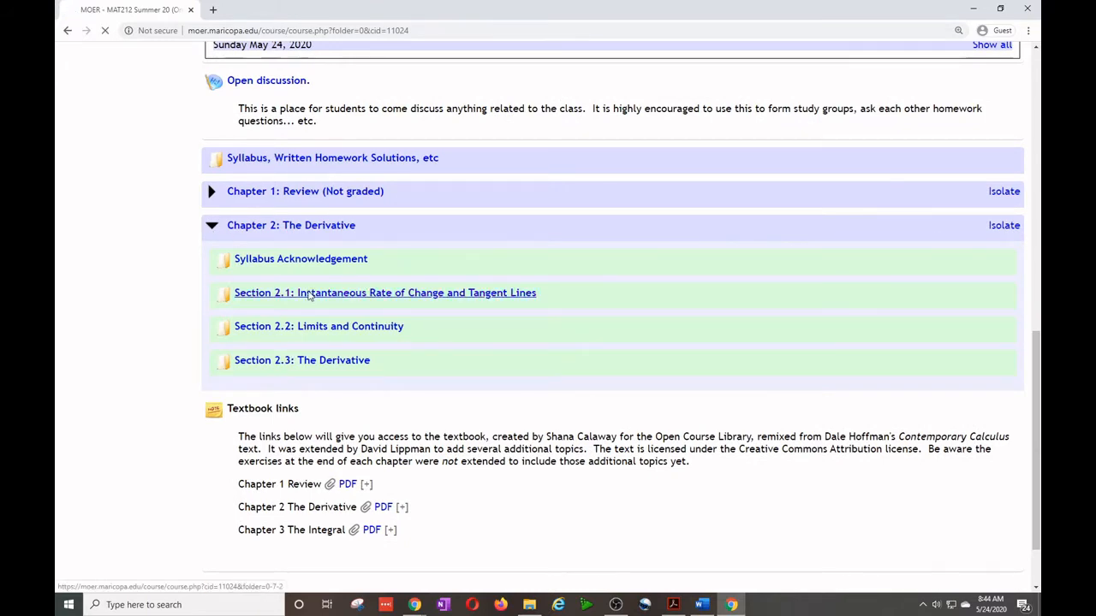
# Go to the Section 2.1: Instantaneous Rate of Change and Tangent Lines page.
pyautogui.click(384, 291)
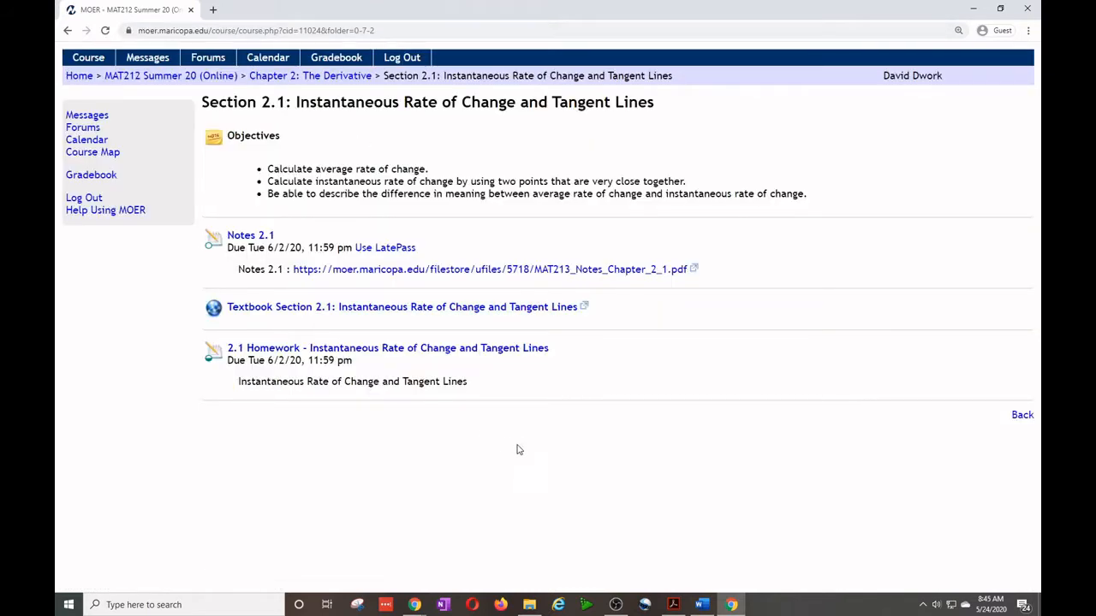
pyautogui.moveTo(523, 445)
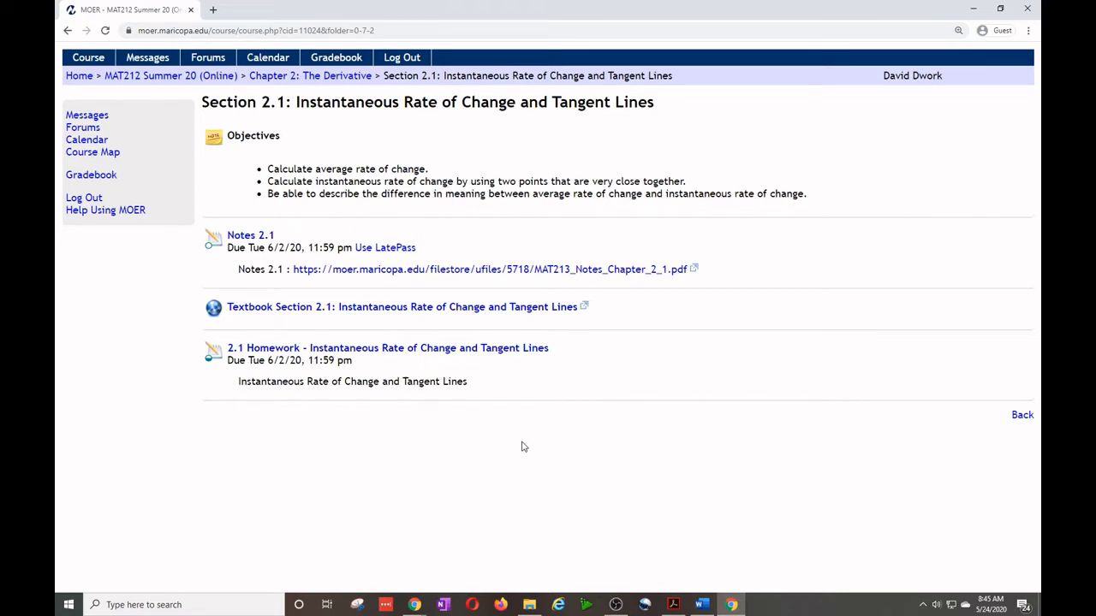
pyautogui.moveTo(548, 7)
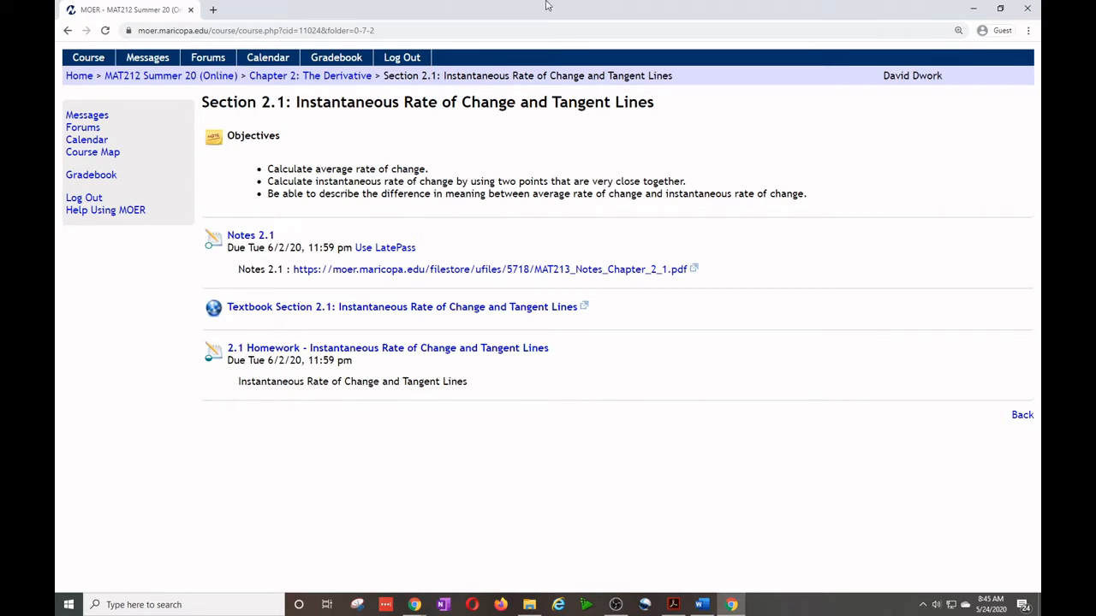
pyautogui.moveTo(325, 171)
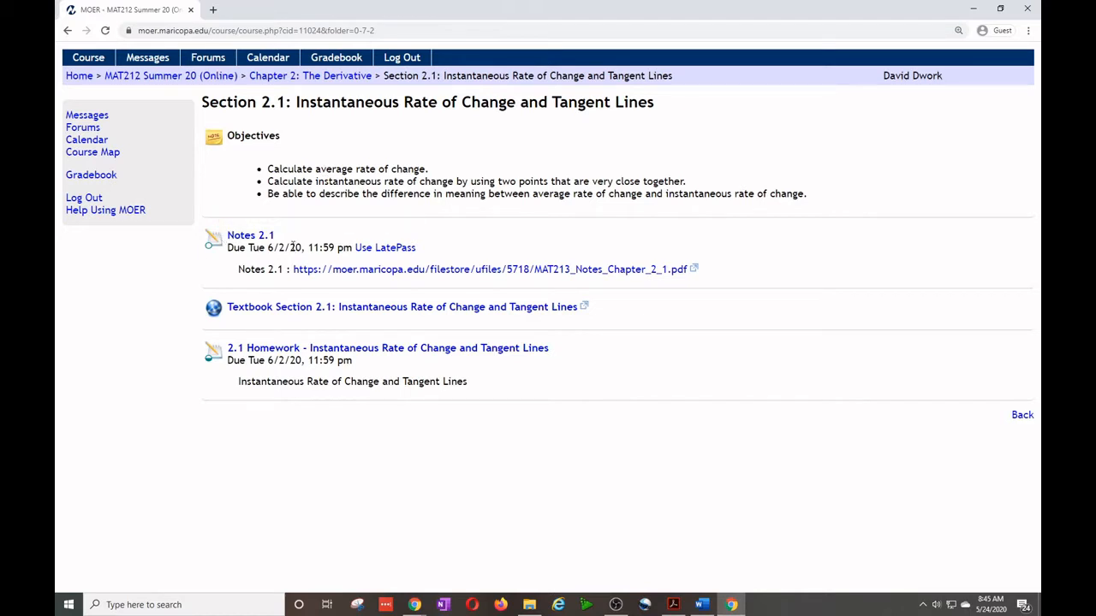
pyautogui.moveTo(469, 313)
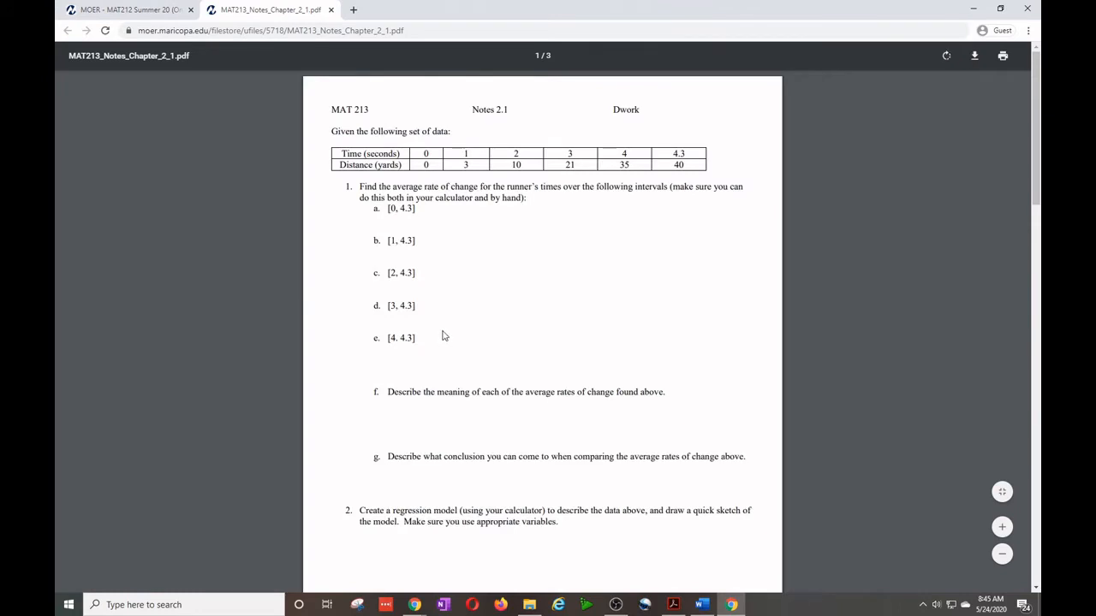
pyautogui.moveTo(512, 346)
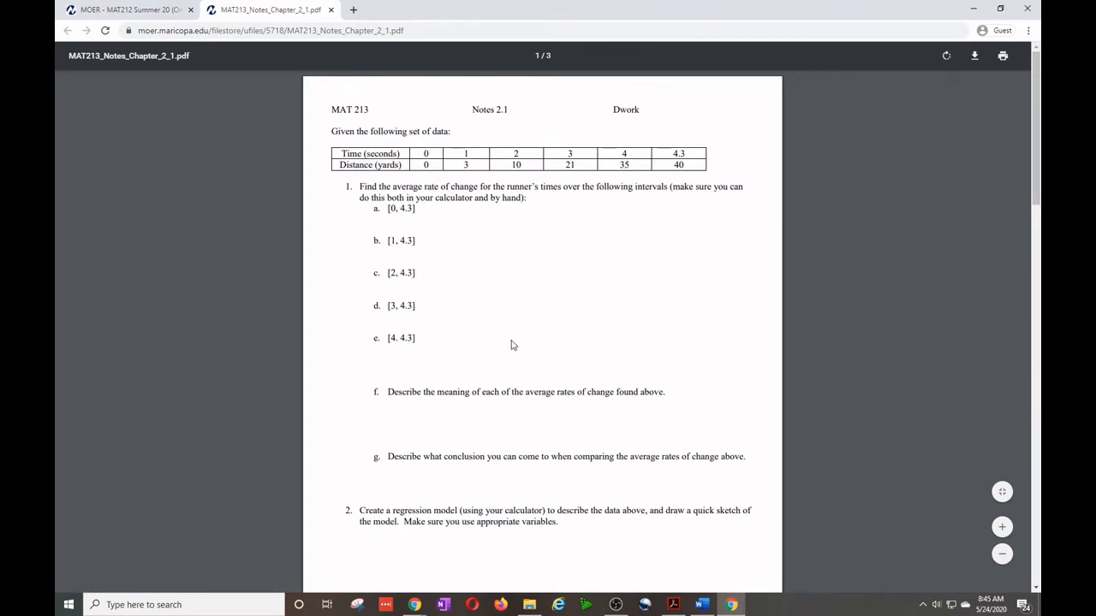
pyautogui.moveTo(500, 425)
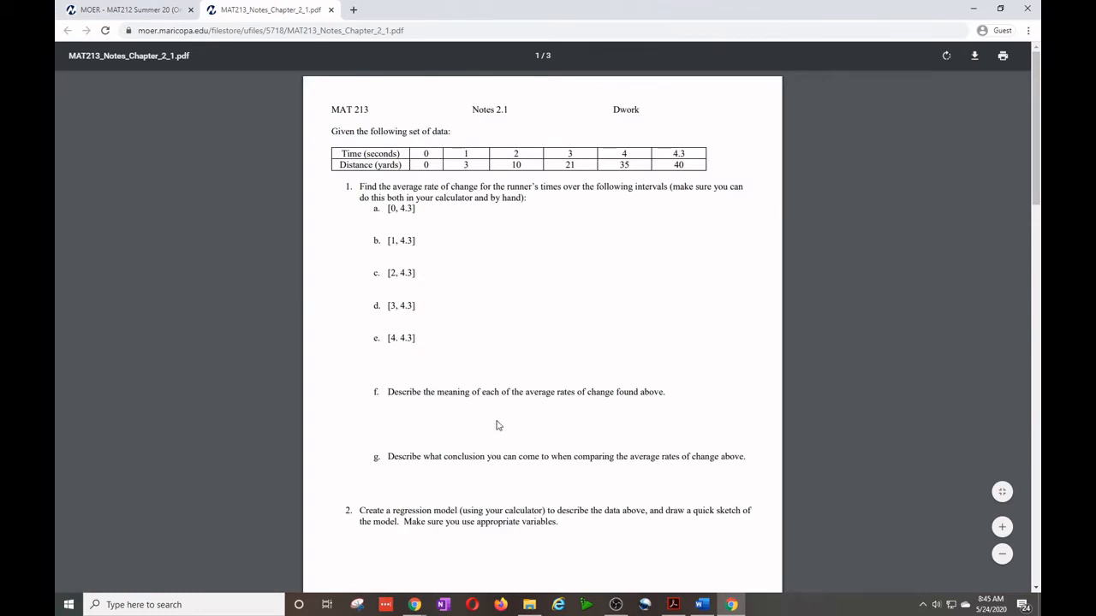
pyautogui.moveTo(576, 366)
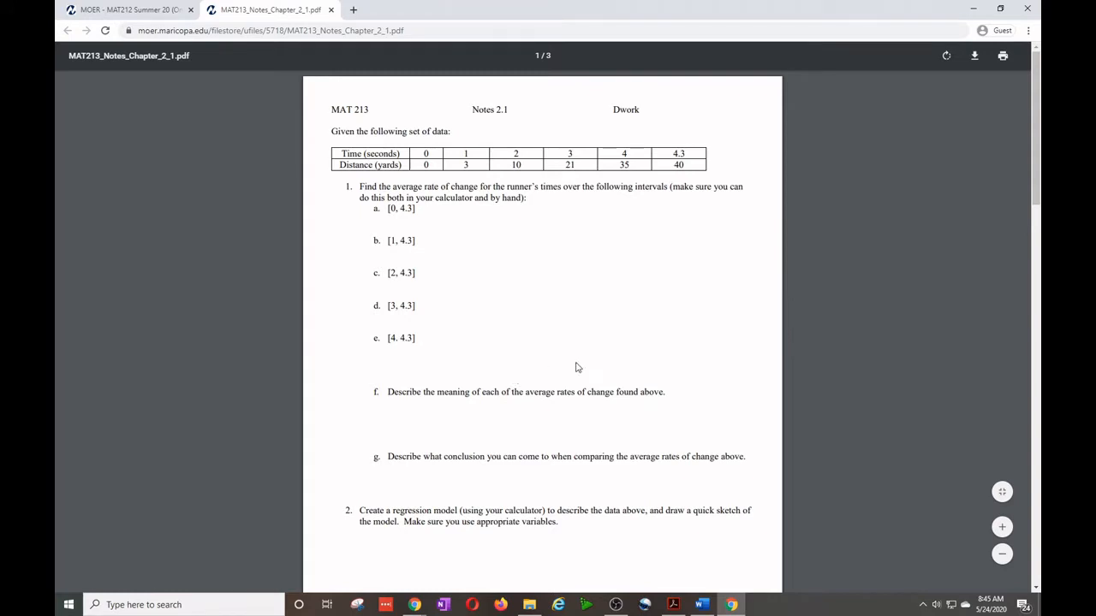
pyautogui.moveTo(630, 317)
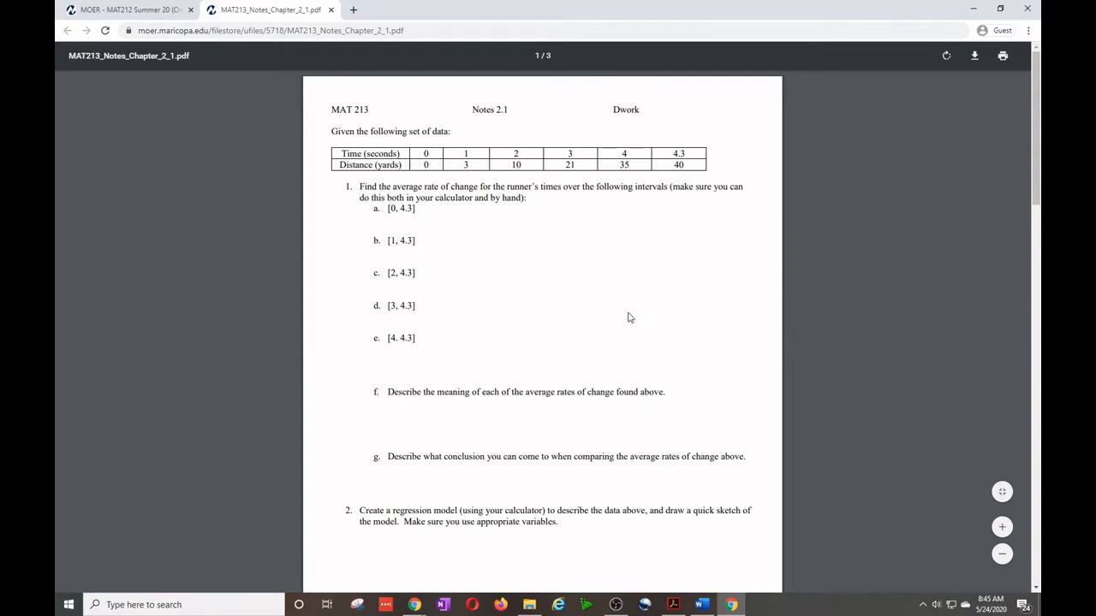
pyautogui.moveTo(668, 411)
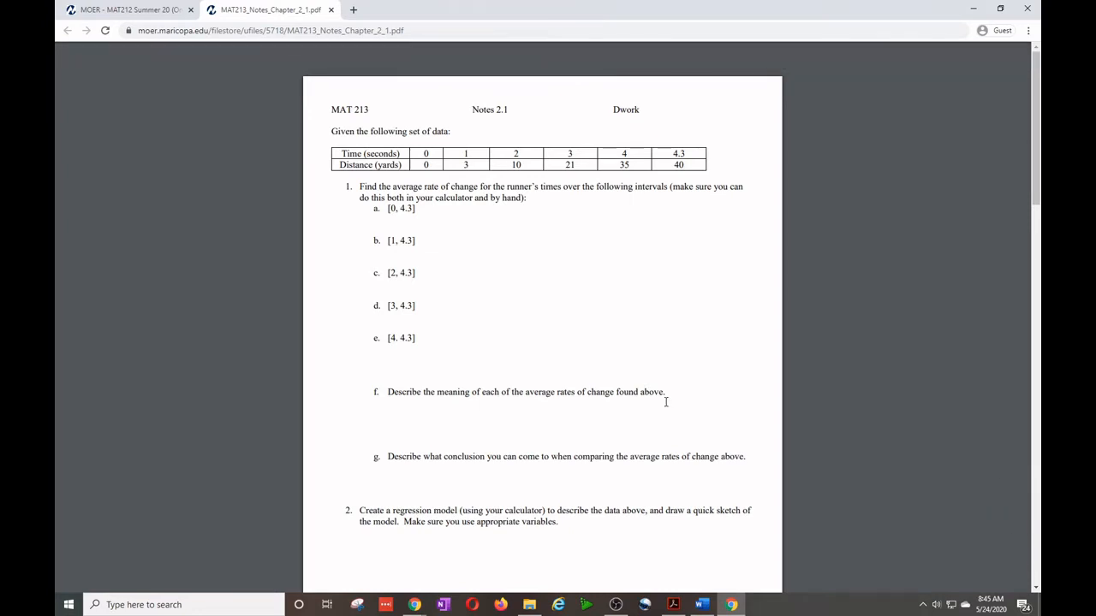
pyautogui.moveTo(590, 444)
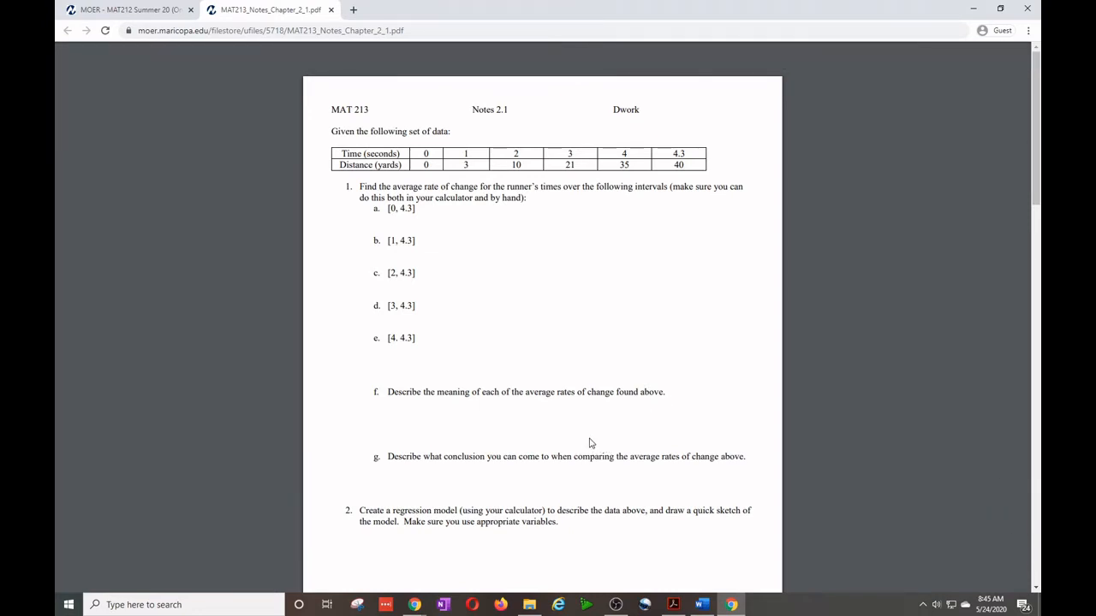
pyautogui.moveTo(630, 363)
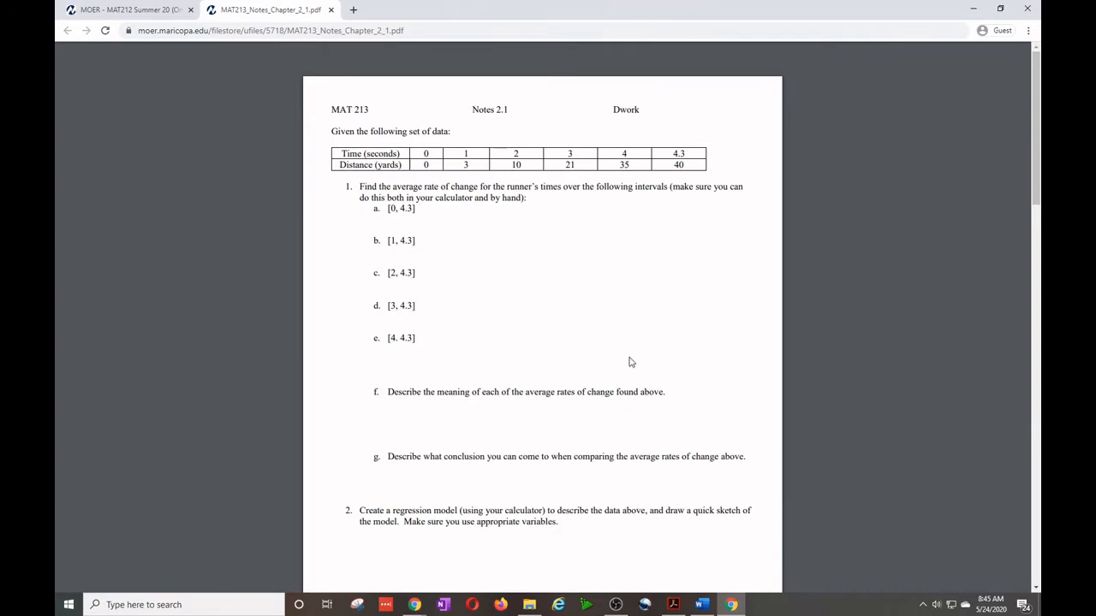
pyautogui.moveTo(486, 317)
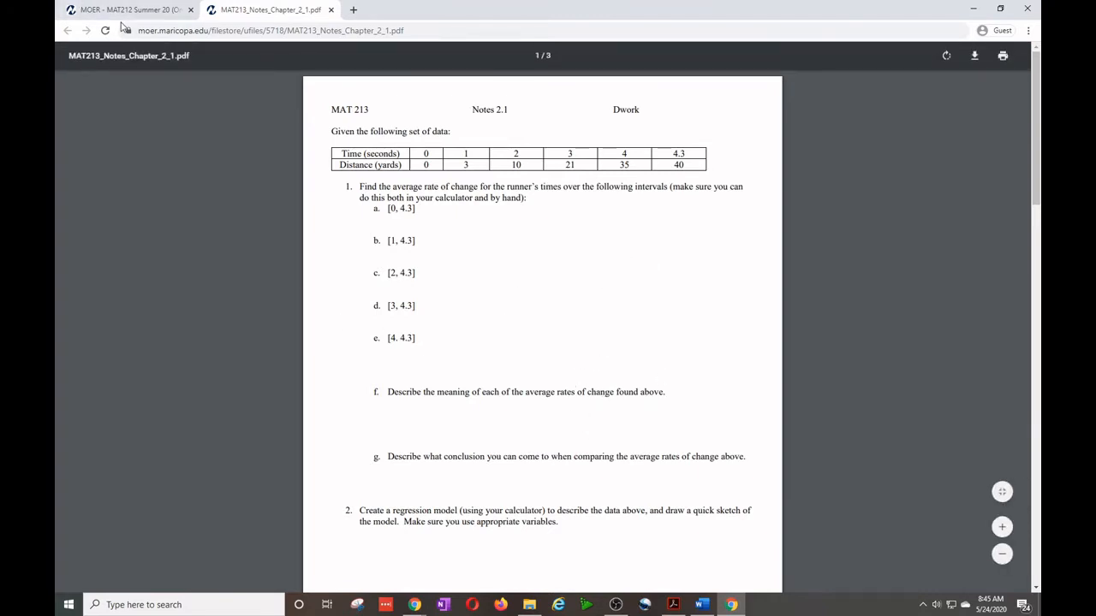
# Return to MOER and start the Notes 2.1 assessment worth 30 points due 6/2/20.
pyautogui.click(123, 11)
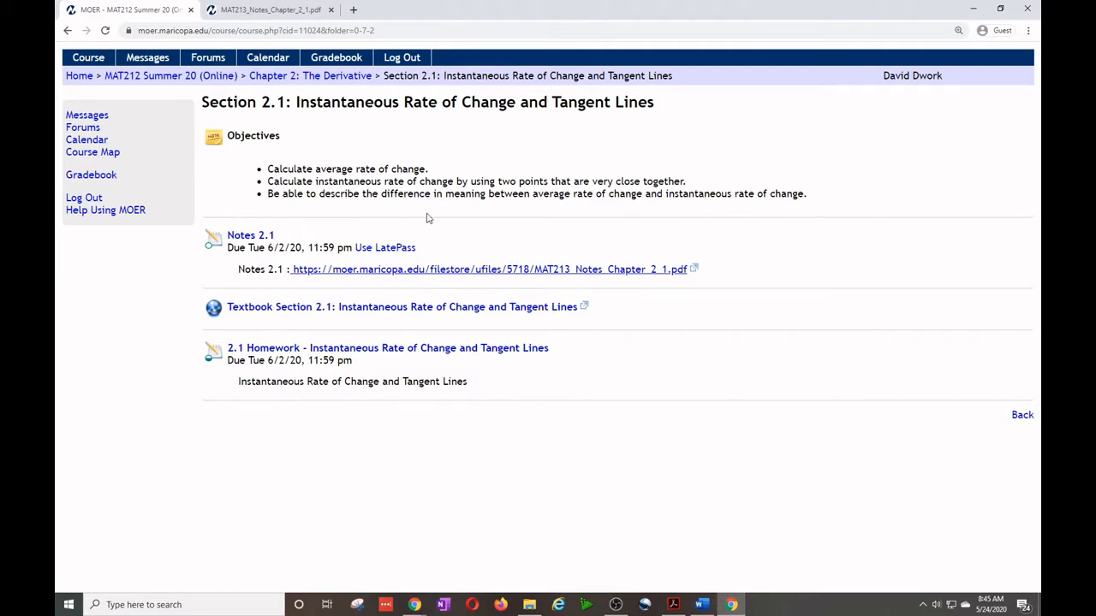
pyautogui.click(250, 234)
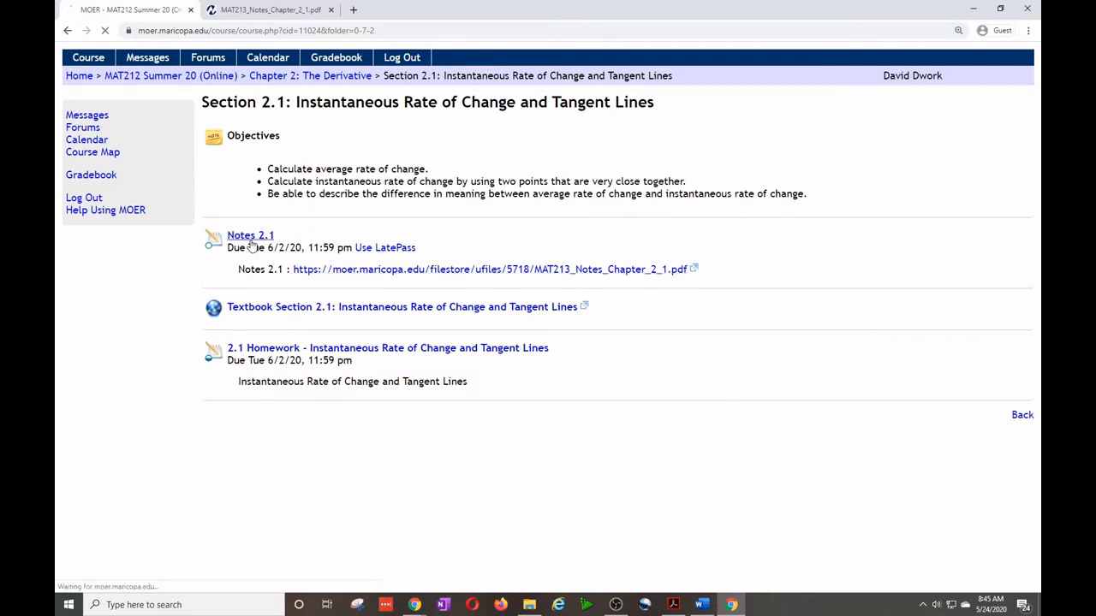
pyautogui.click(250, 235)
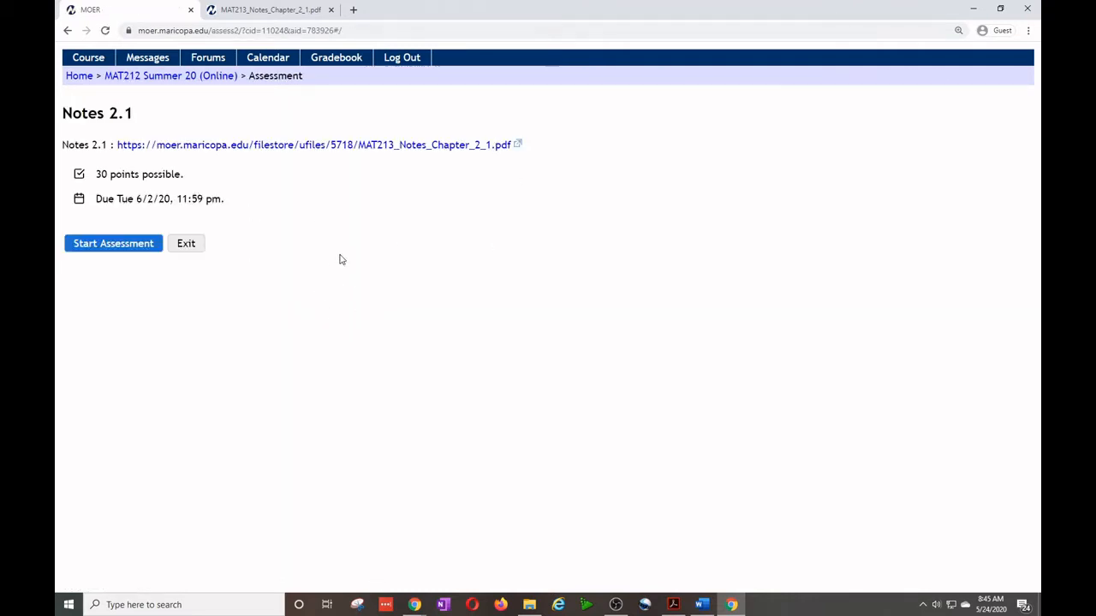
pyautogui.moveTo(164, 222)
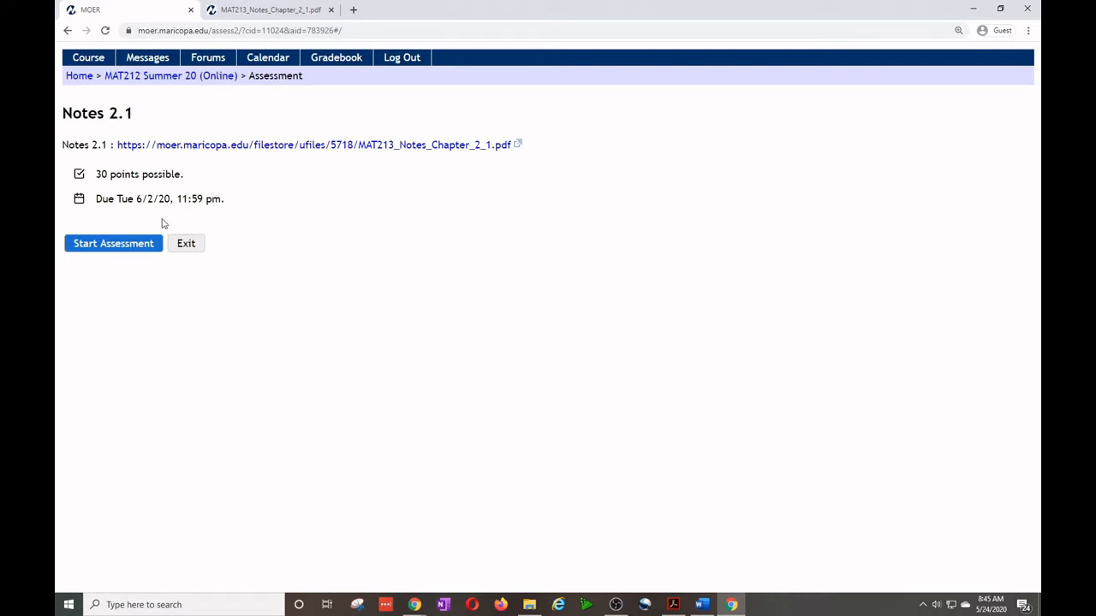
pyautogui.click(113, 243)
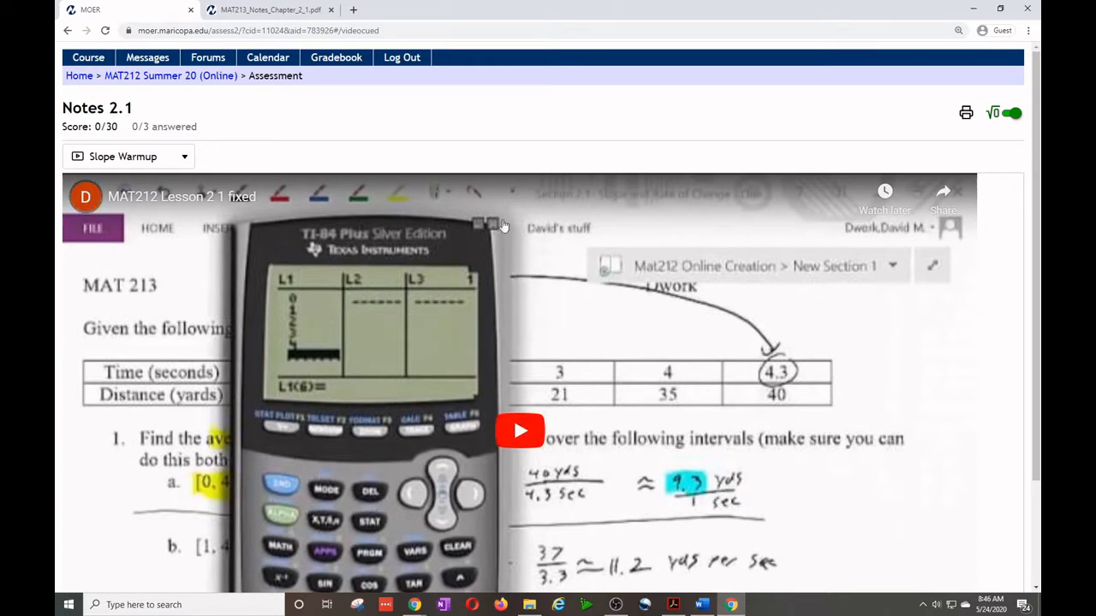
pyautogui.moveTo(527, 390)
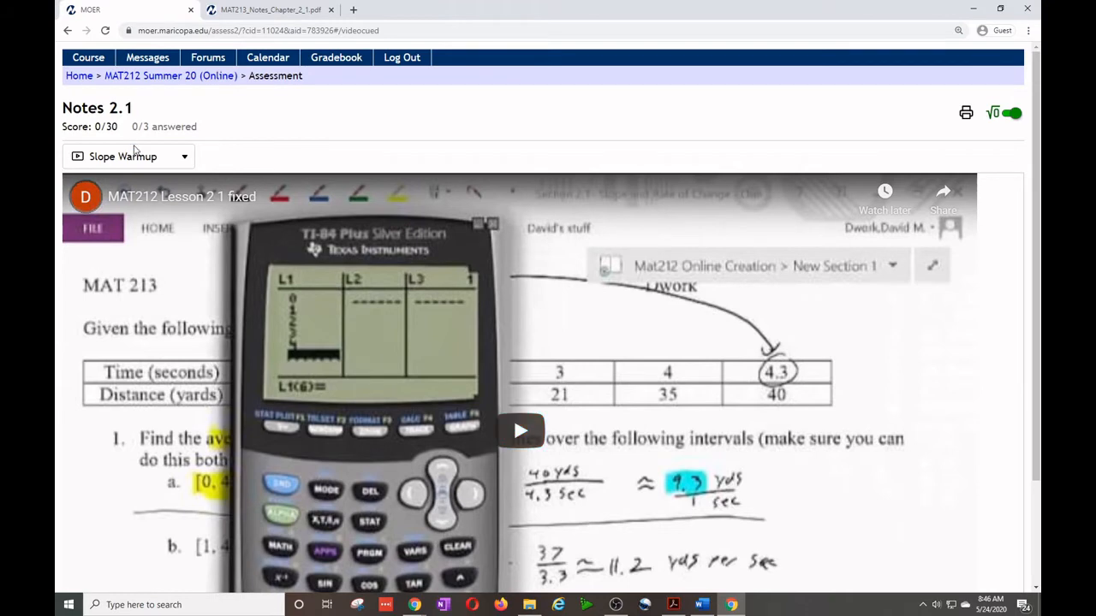
# Show the Notes 2.1 question list of three 10-point questions.
pyautogui.click(129, 156)
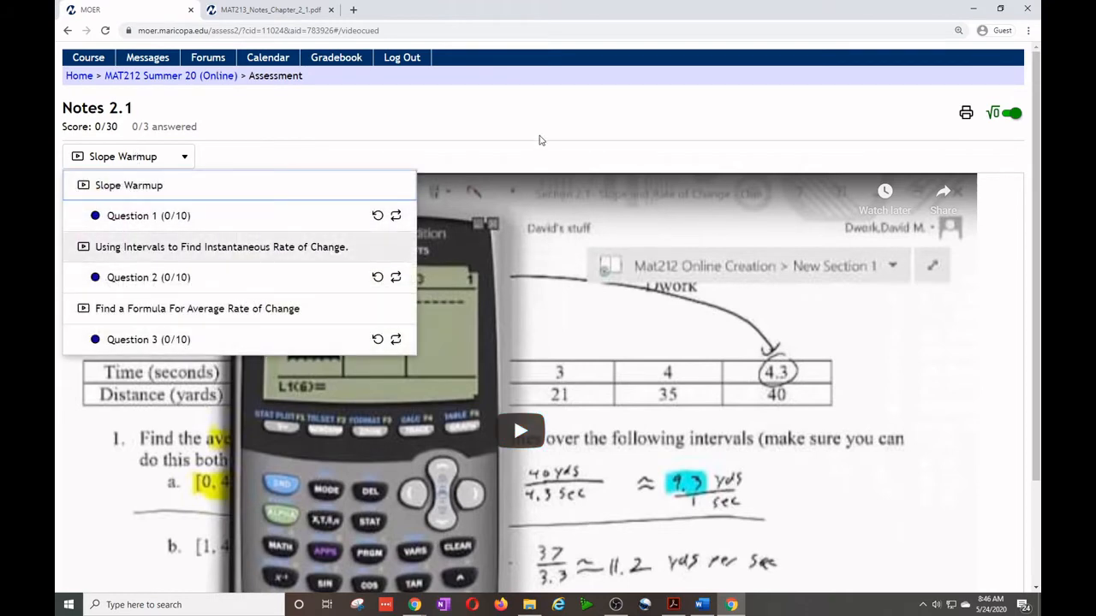
# Try decimal slope entries .3333333 and .25 in Question 1's m = box, erasing each.
pyautogui.click(149, 216)
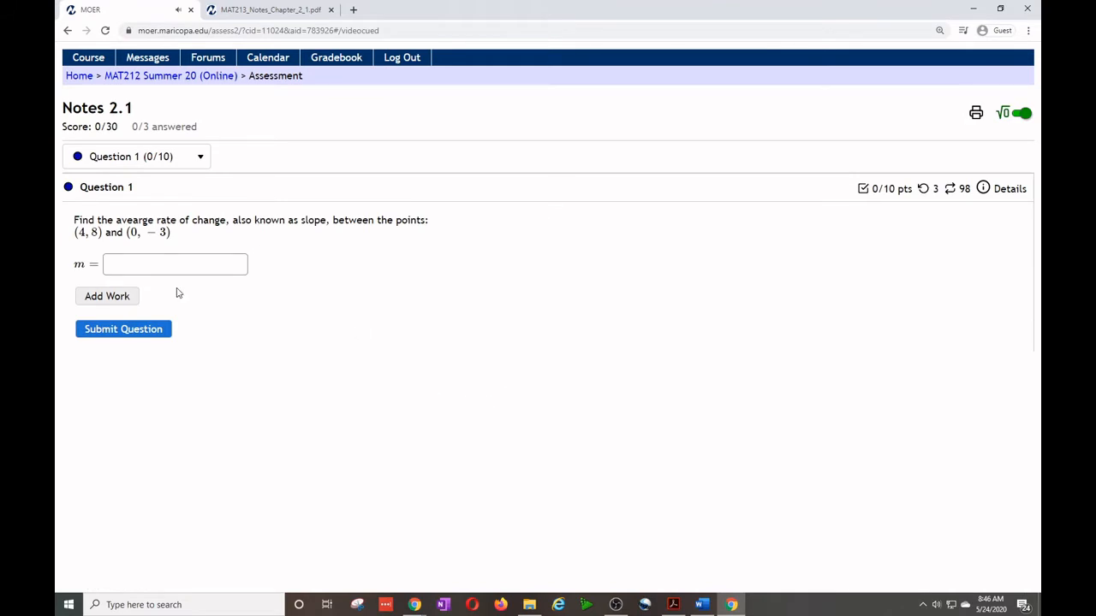
pyautogui.moveTo(428, 214)
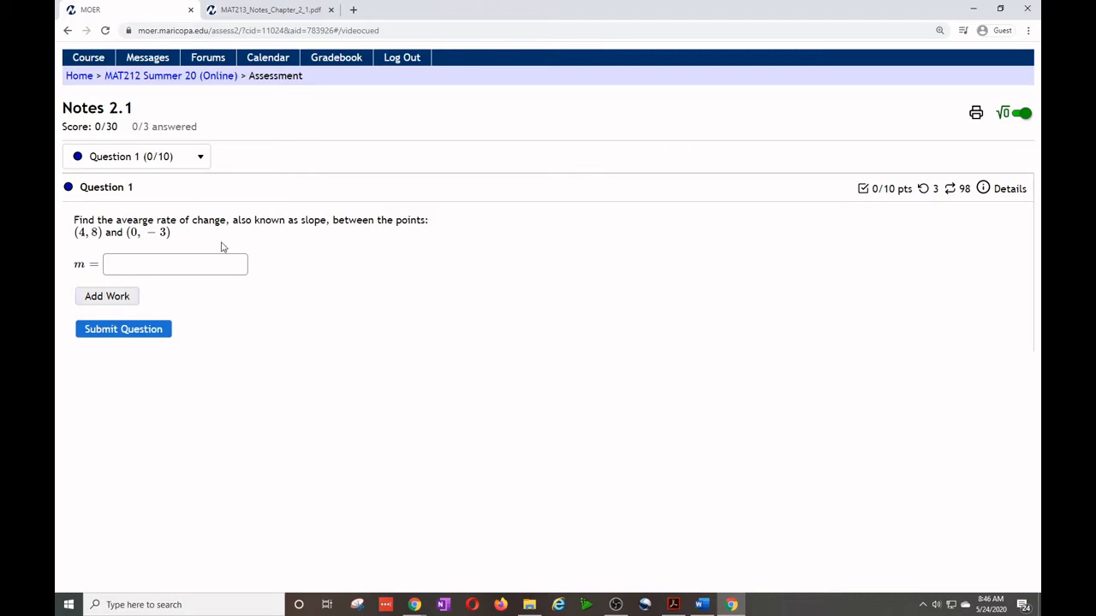
pyautogui.moveTo(156, 284)
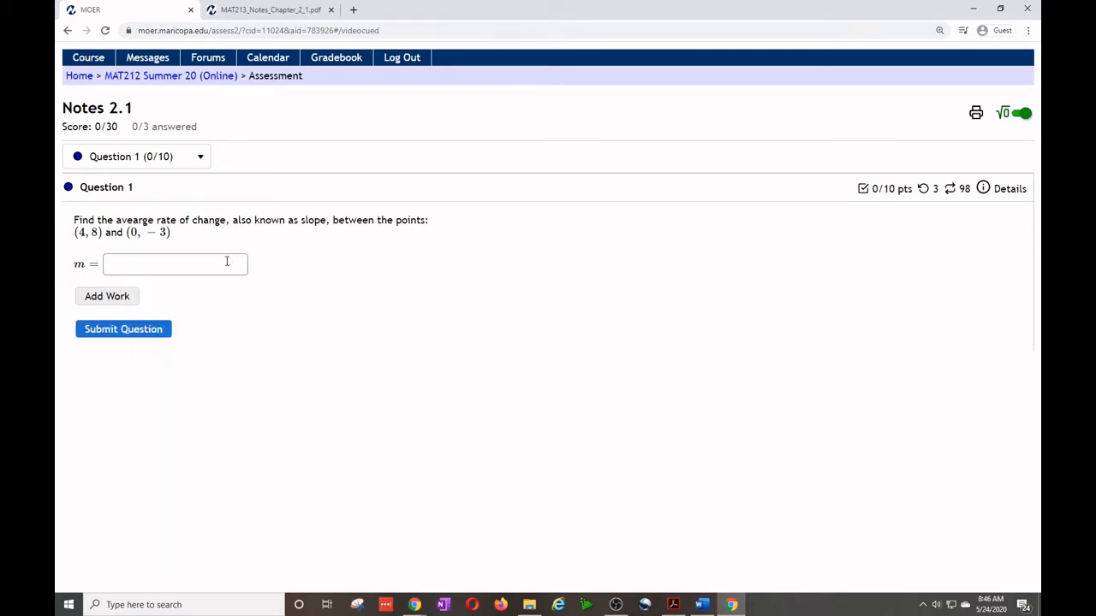
pyautogui.click(175, 264)
pyautogui.write('1')
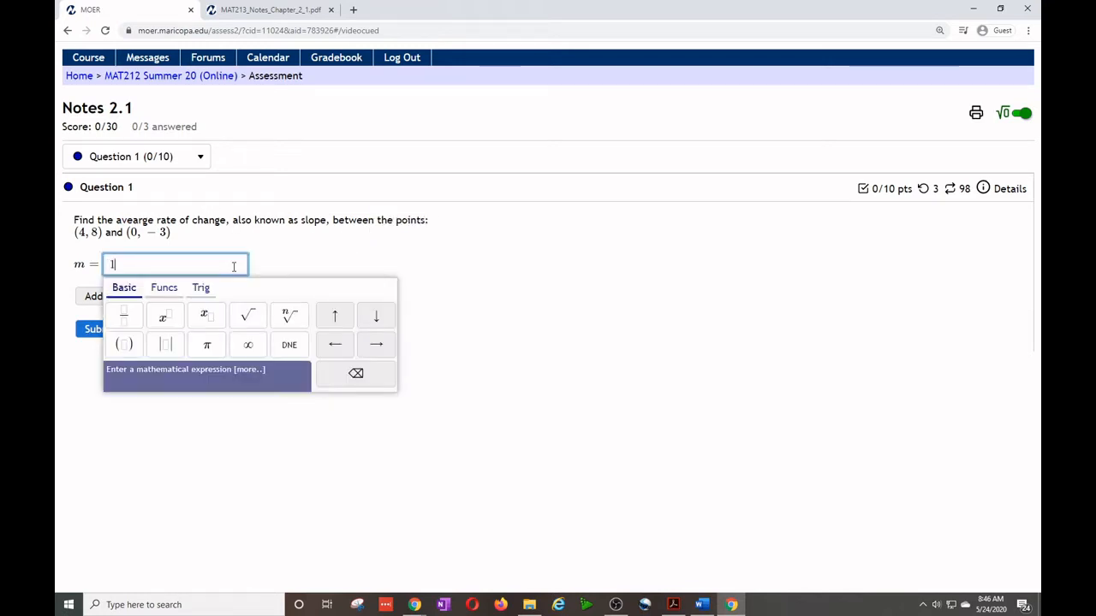
pyautogui.press('backspace')
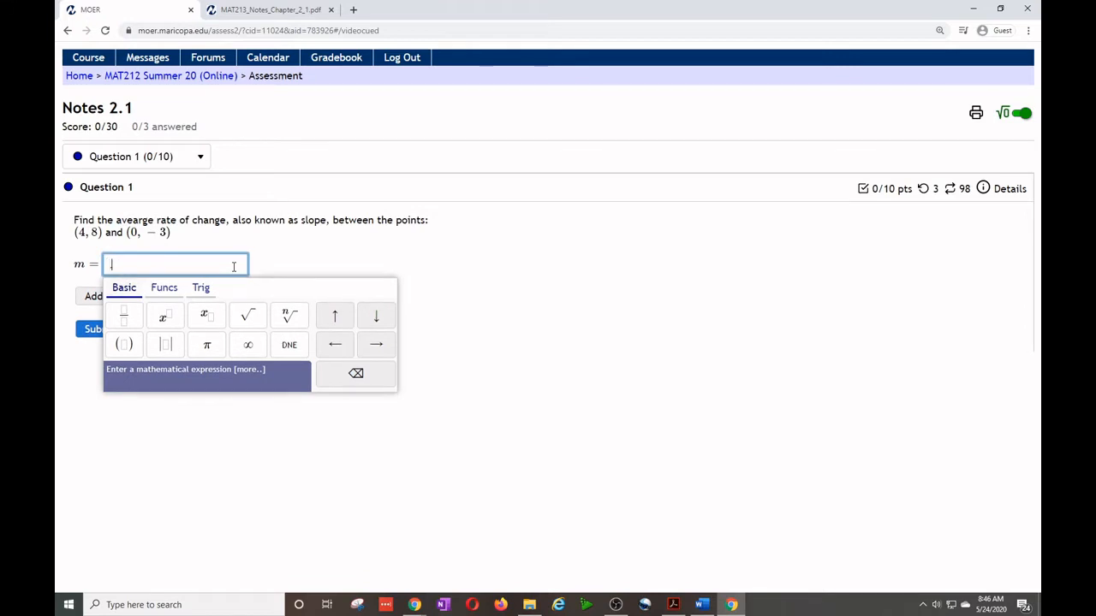
pyautogui.write('.3333333')
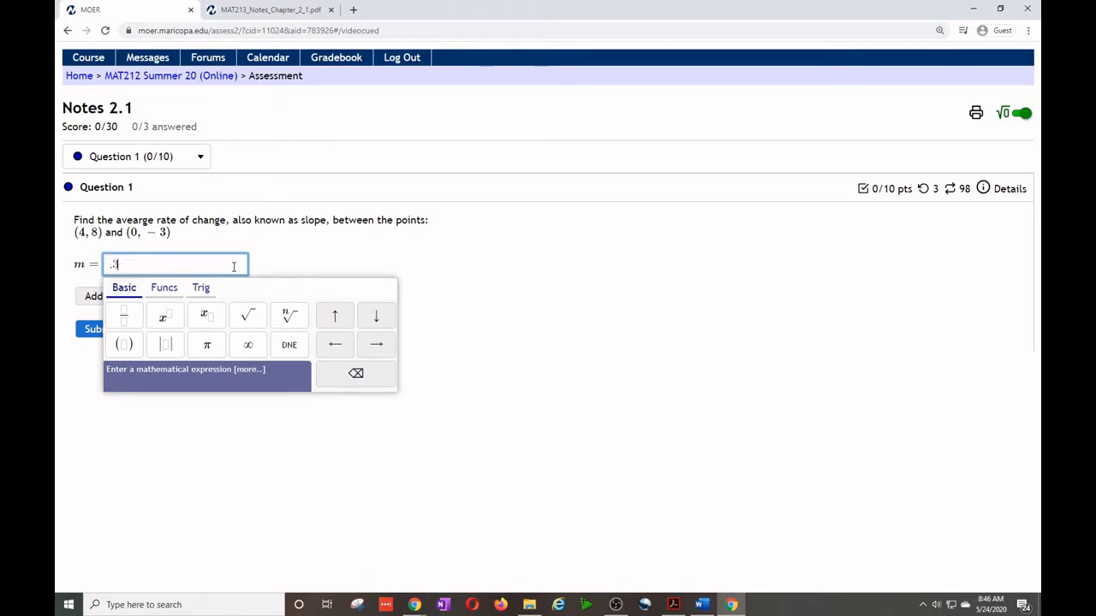
pyautogui.press('backspace')
pyautogui.write('/4')
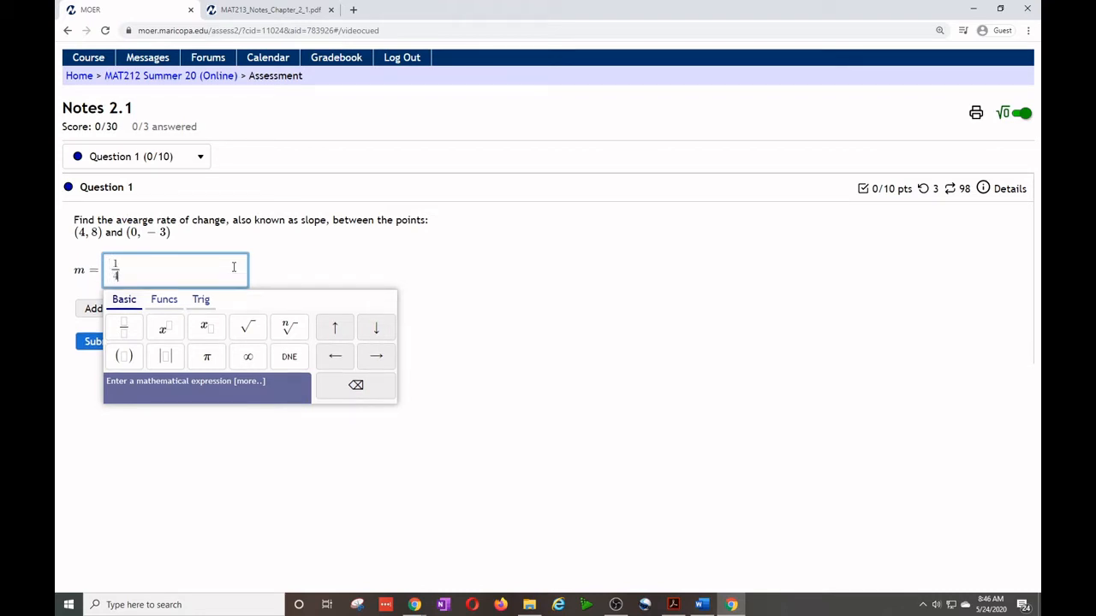
pyautogui.write('.25')
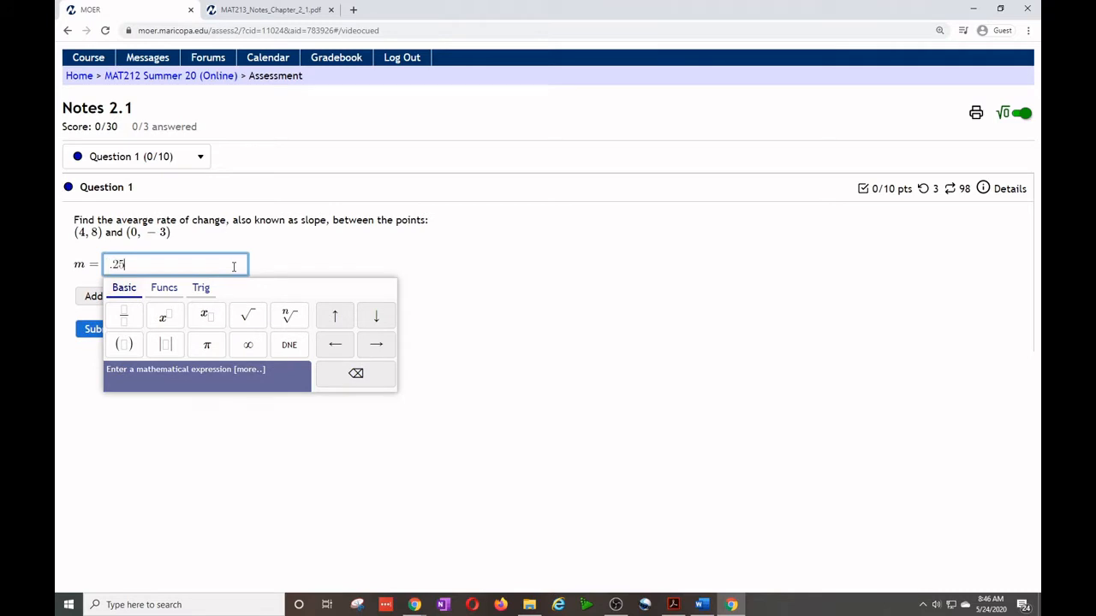
pyautogui.press('backspace')
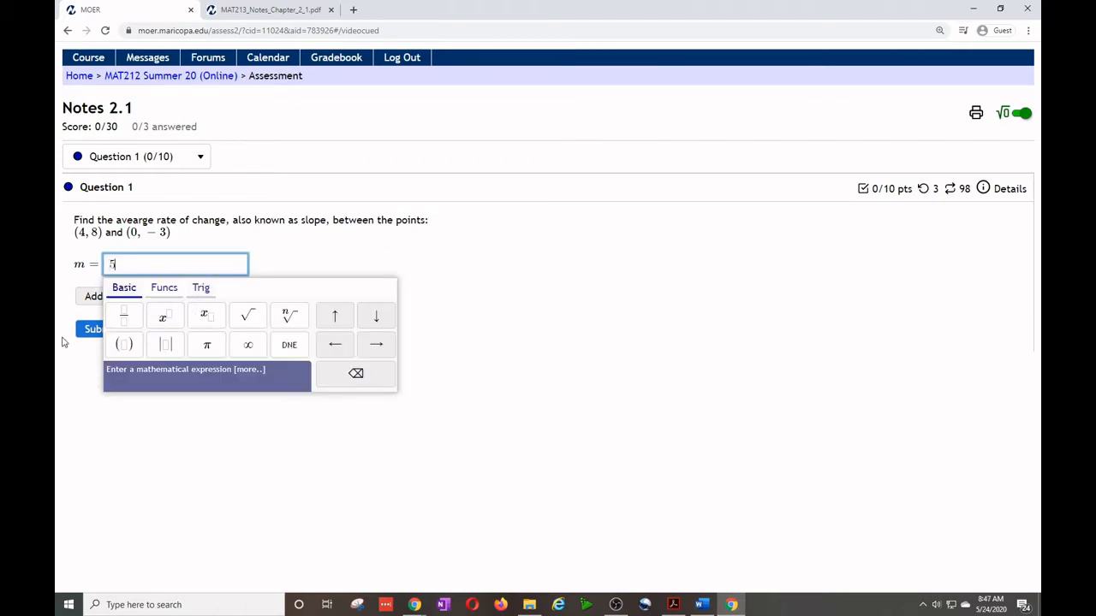
# Submit the first slope answer for Question 1, marked incorrect.
pyautogui.click(96, 328)
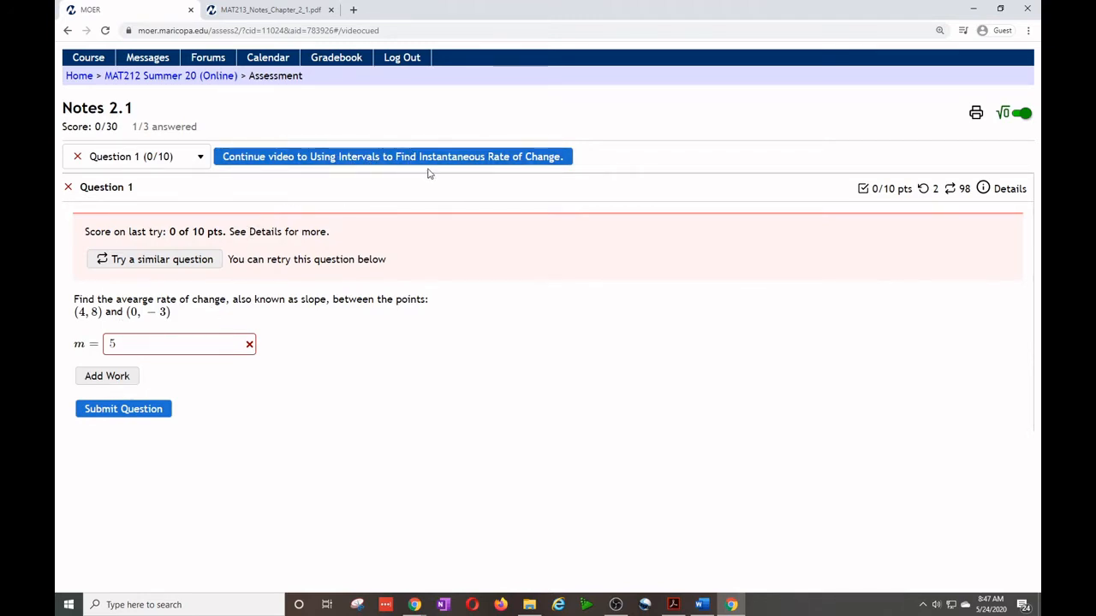
pyautogui.moveTo(599, 450)
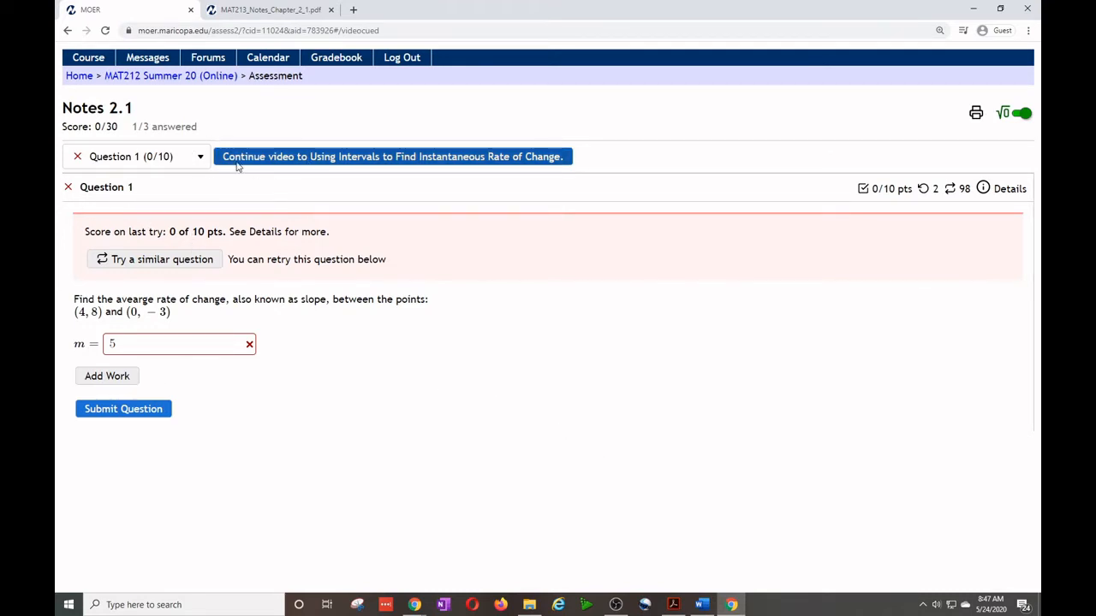
pyautogui.click(392, 155)
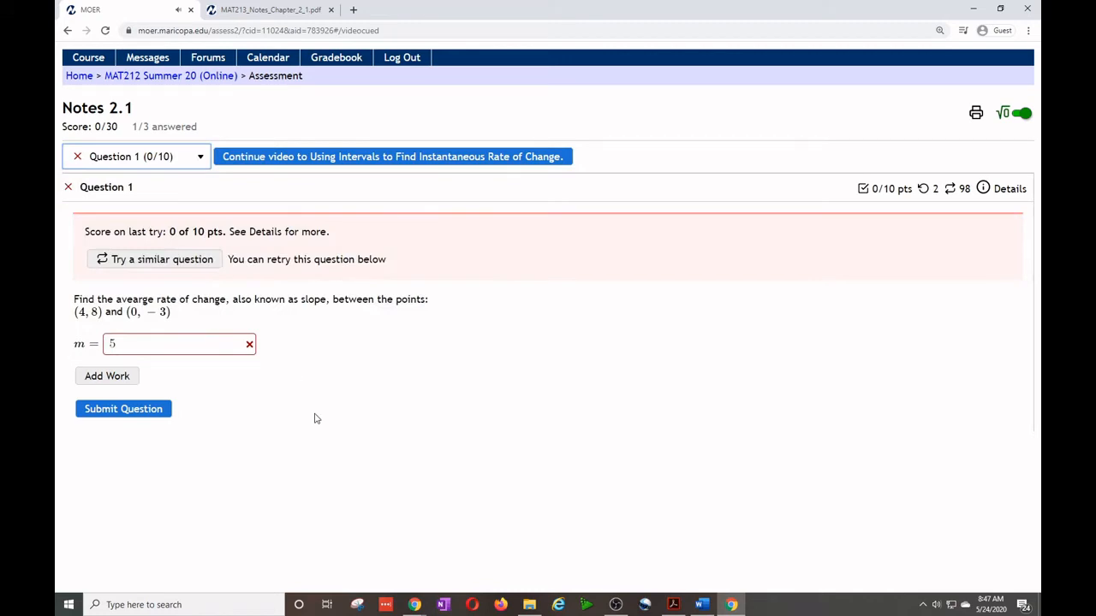
pyautogui.click(171, 342)
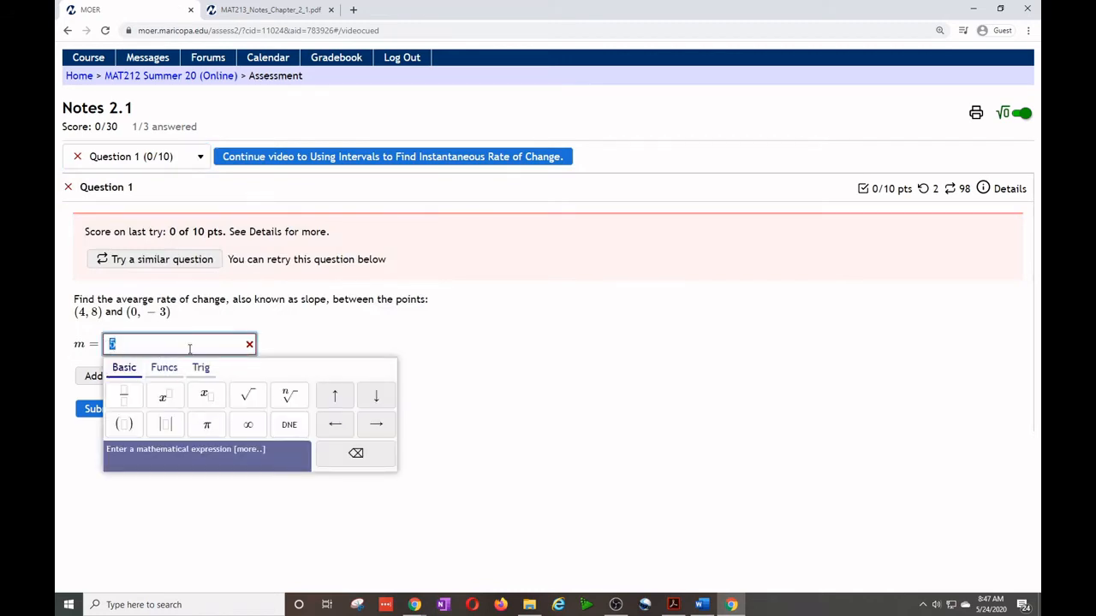
pyautogui.click(250, 342)
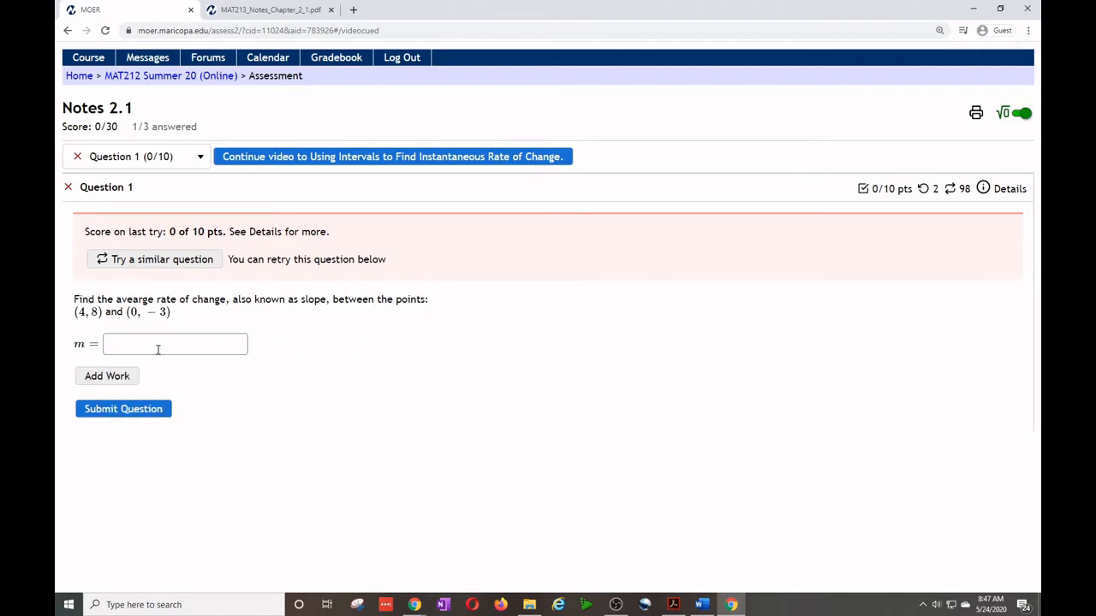
# Resubmit Question 1 with the answer 9, also incorrect, revealing the correct slope 11/4.
pyautogui.click(175, 342)
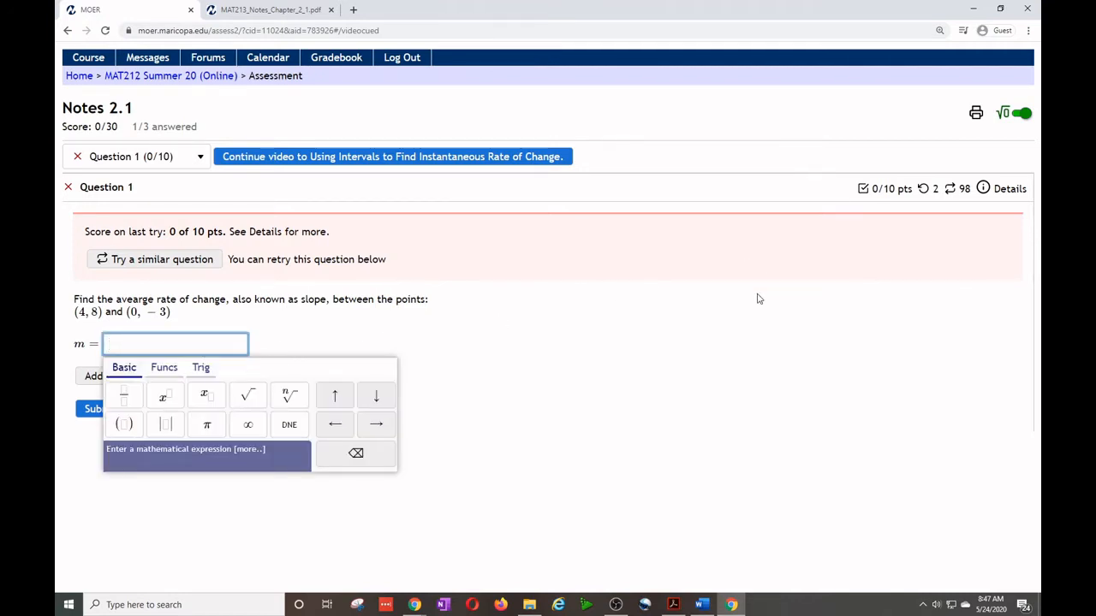
pyautogui.write('7')
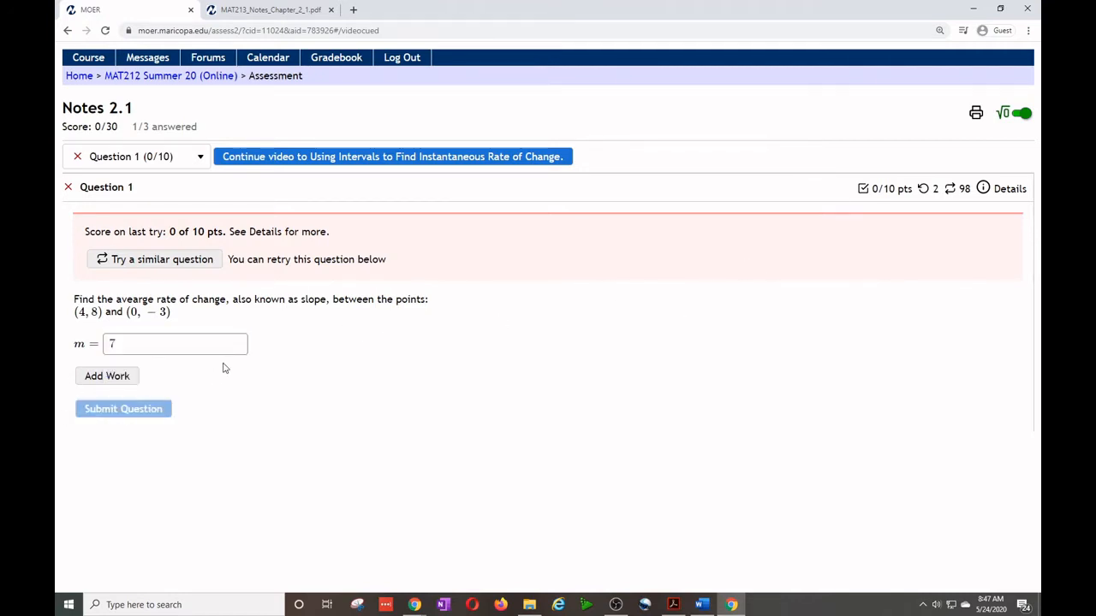
pyautogui.write('9')
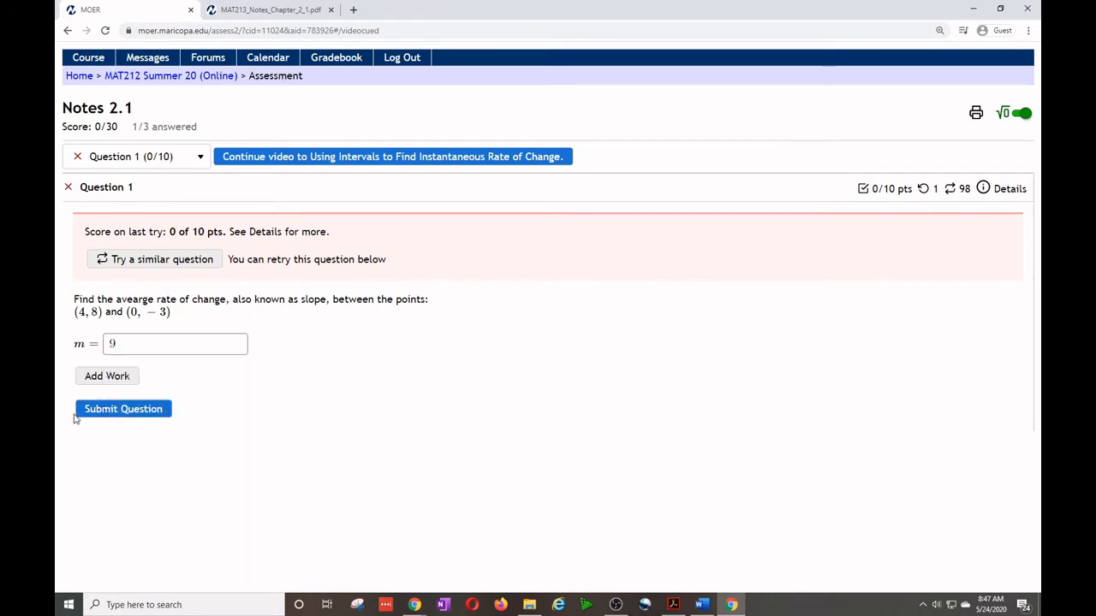
pyautogui.click(124, 408)
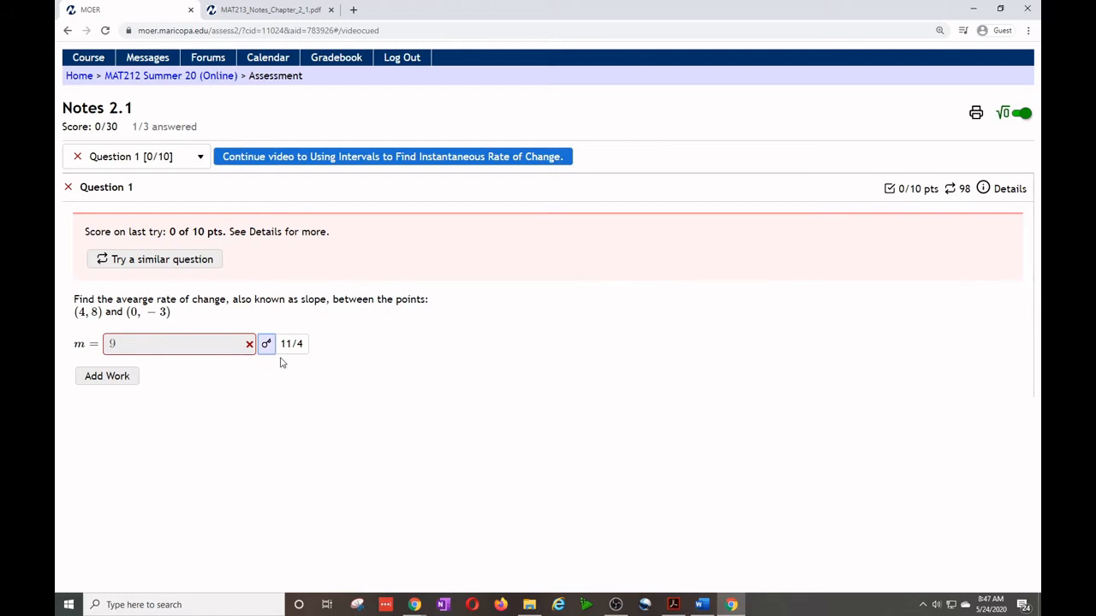
# Load a similar new version of Question 1 with points (−5, −5) and (2, 7).
pyautogui.click(155, 259)
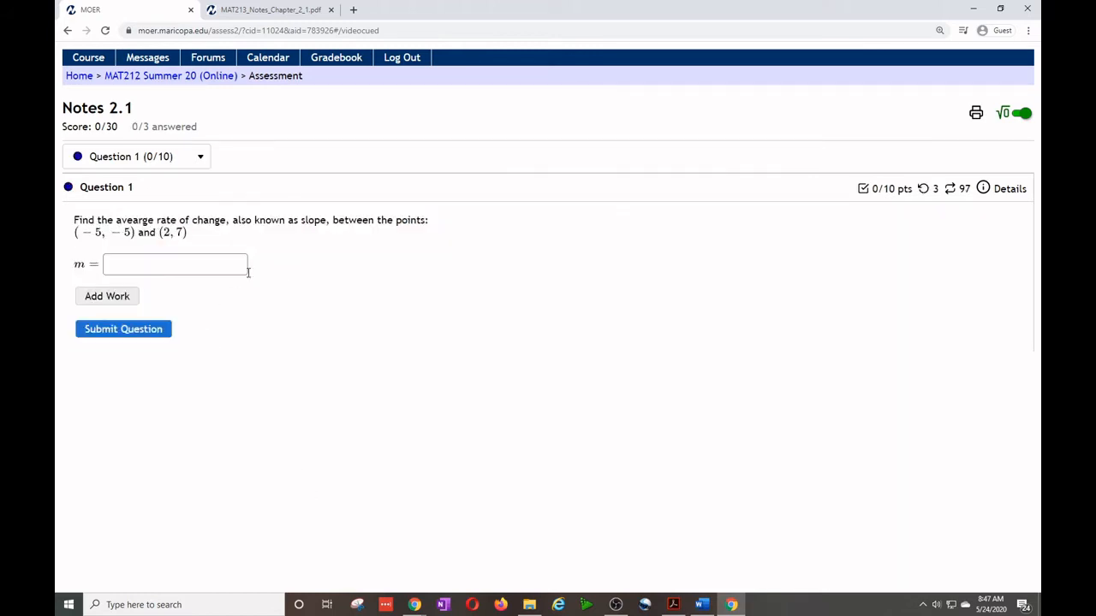
pyautogui.moveTo(983, 186)
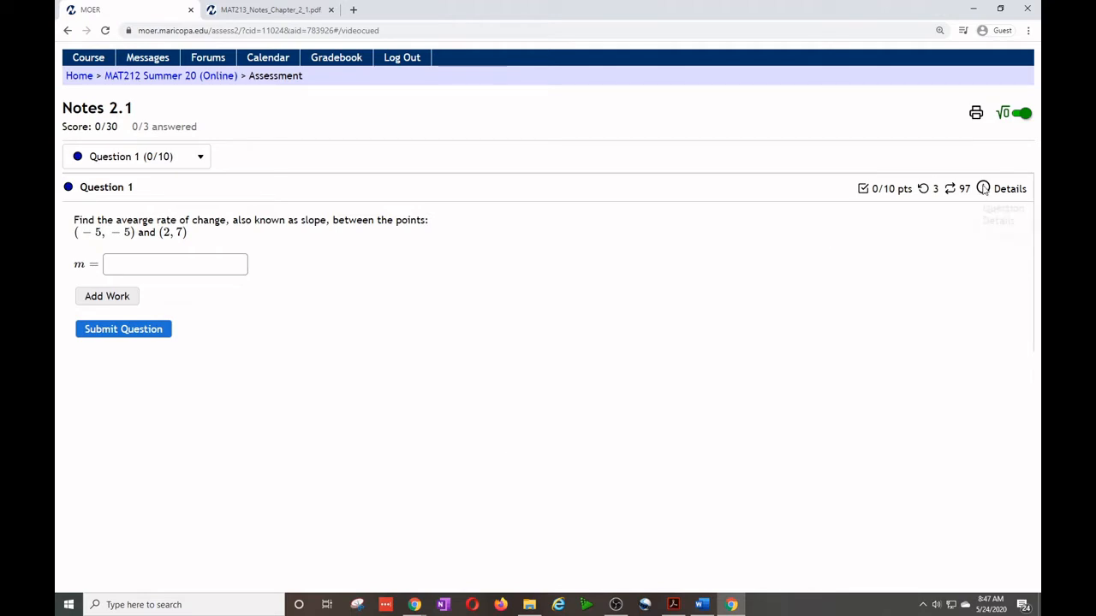
pyautogui.moveTo(649, 408)
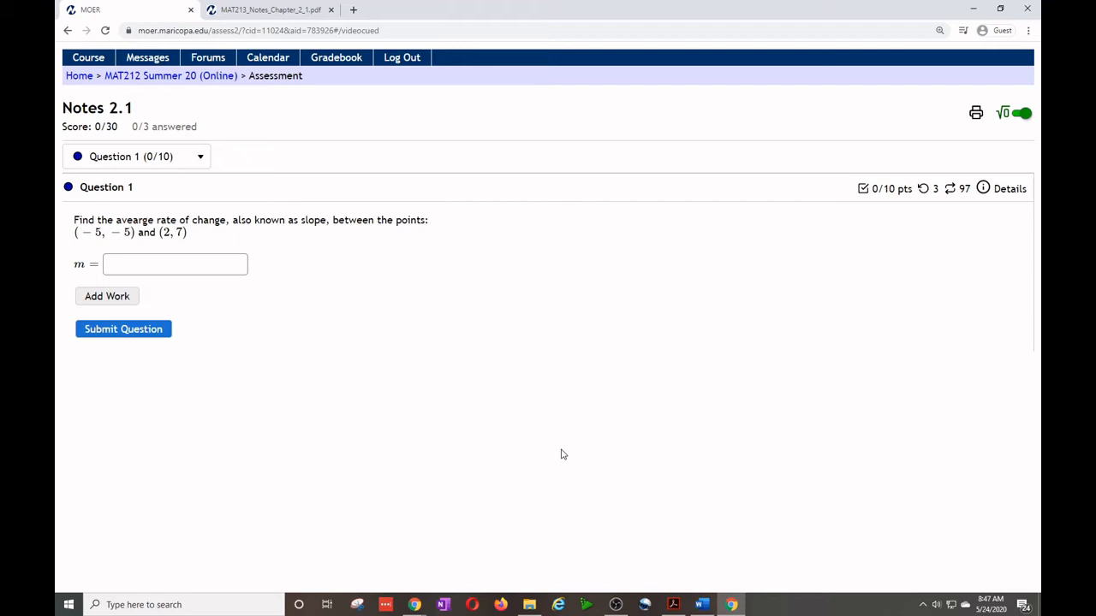
pyautogui.moveTo(541, 452)
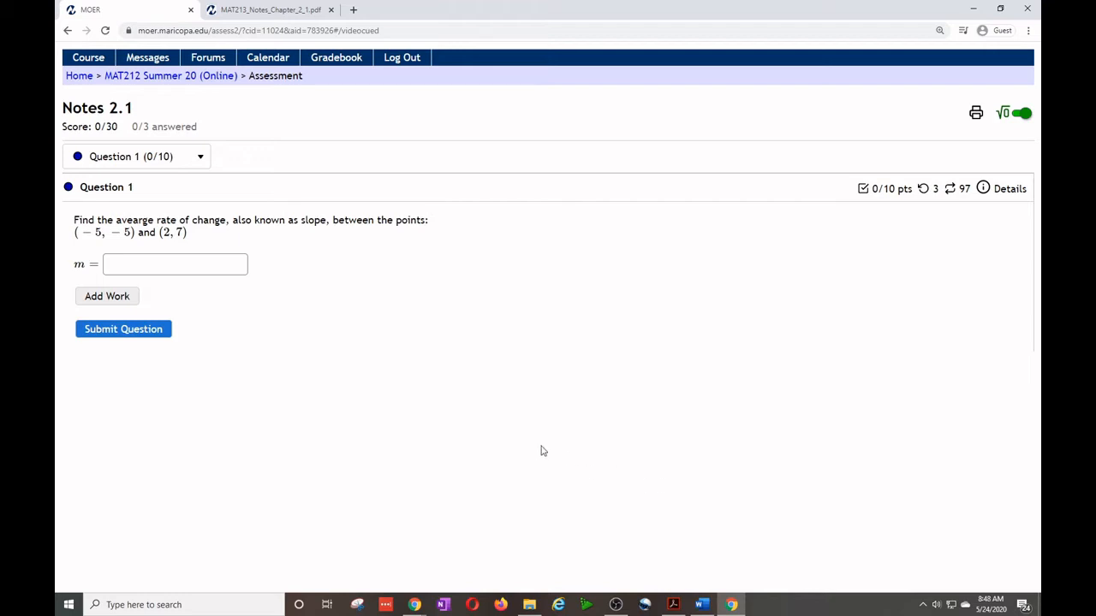
# Answer the new Question 1 with slope 12/7, earning 10/10 and a 10/30 score.
pyautogui.click(174, 264)
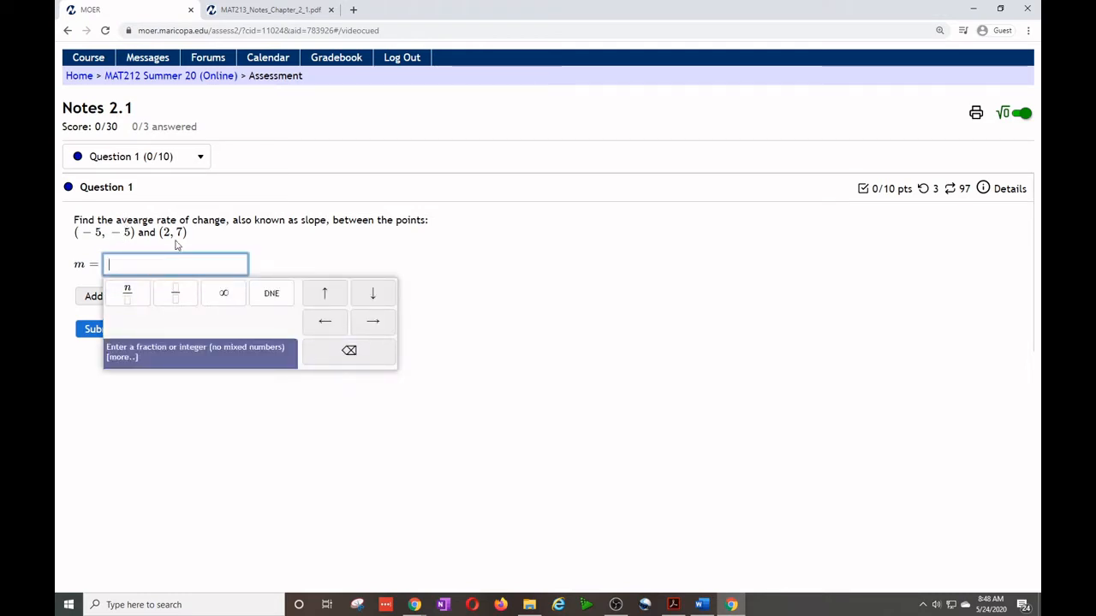
pyautogui.write('−12')
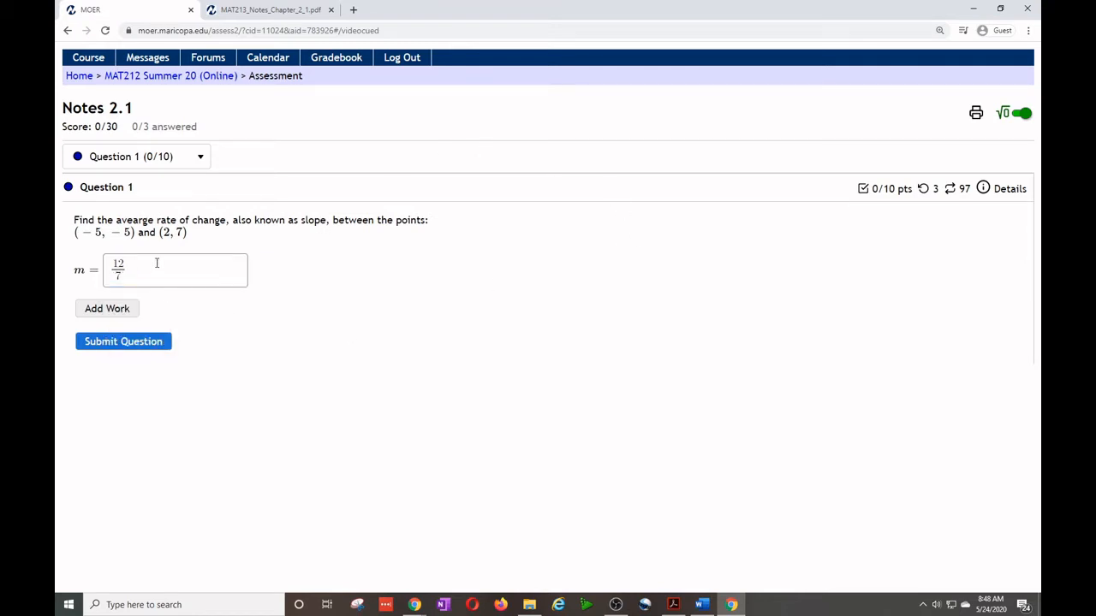
pyautogui.click(123, 341)
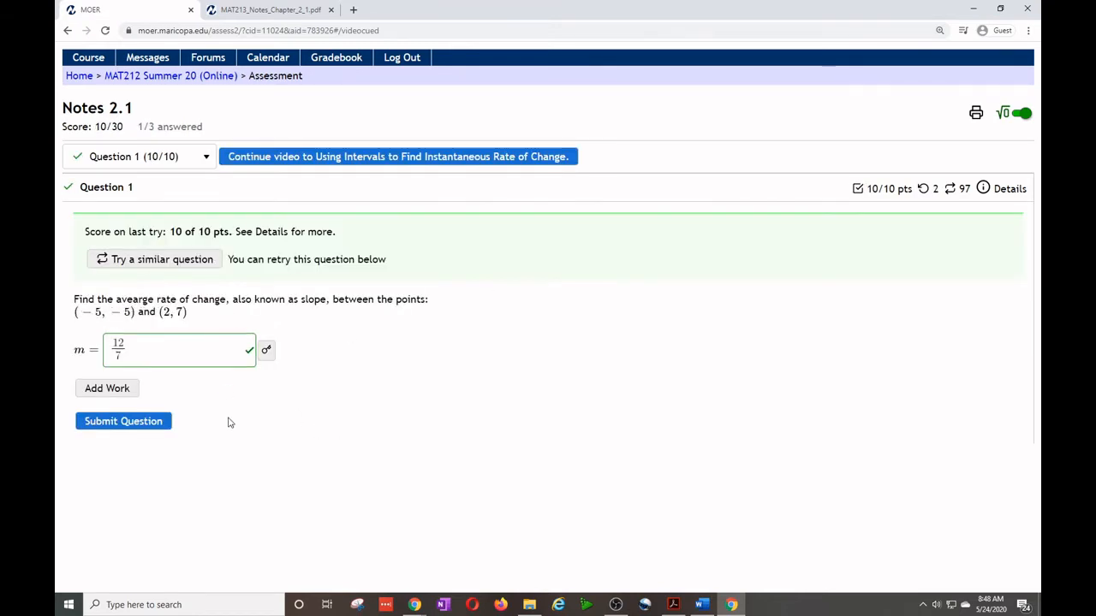
pyautogui.moveTo(858, 188)
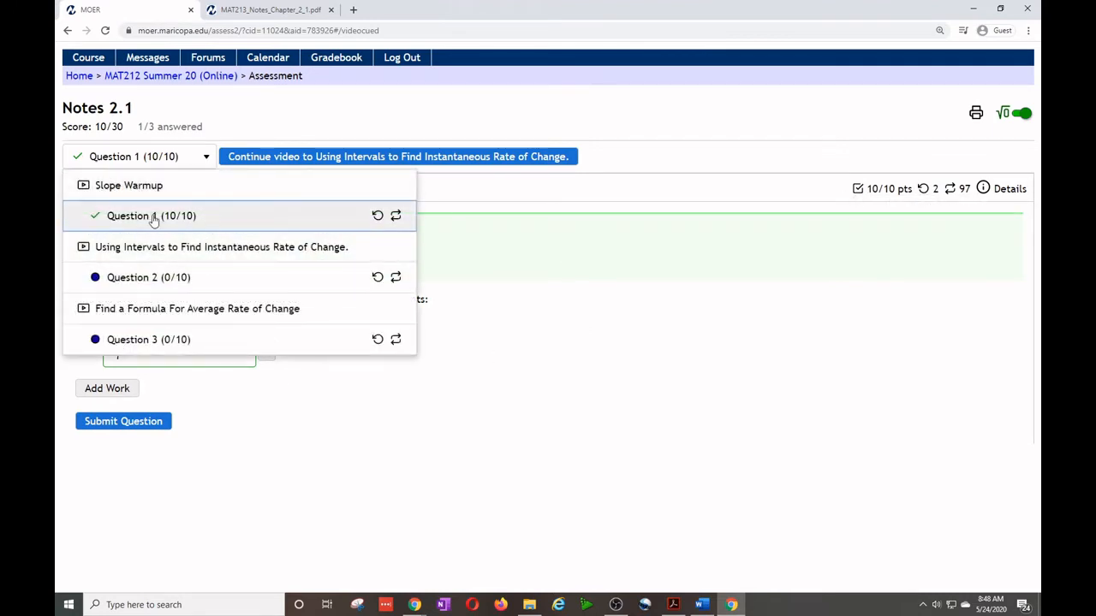
pyautogui.moveTo(208, 222)
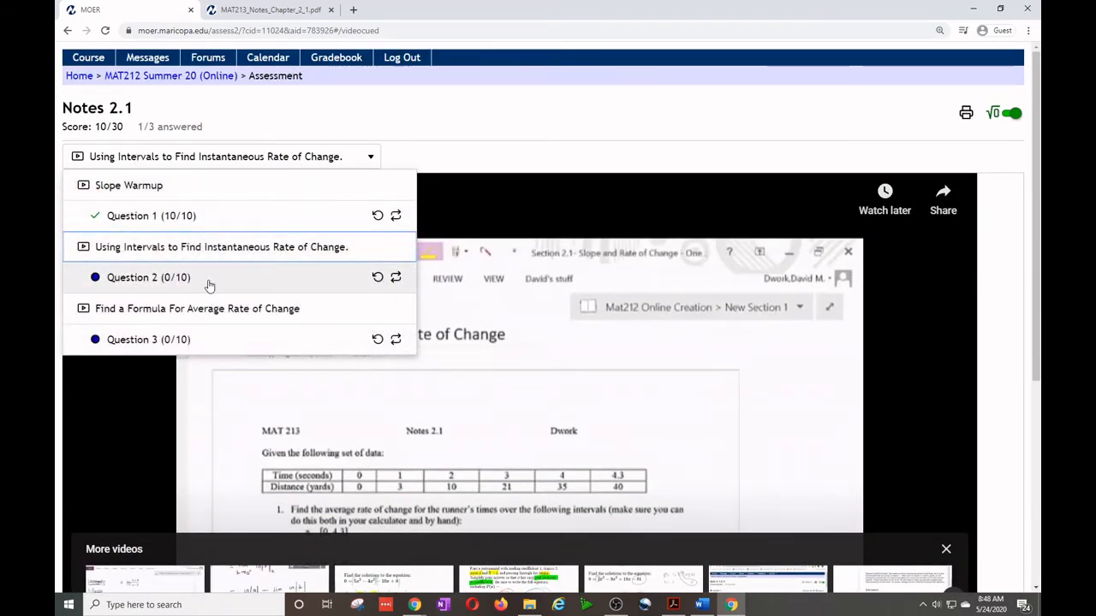
# Switch the Notes 2.1 assessment to Question 2, the average rate of change of y = x⁴ − 3x − 2.
pyautogui.click(147, 277)
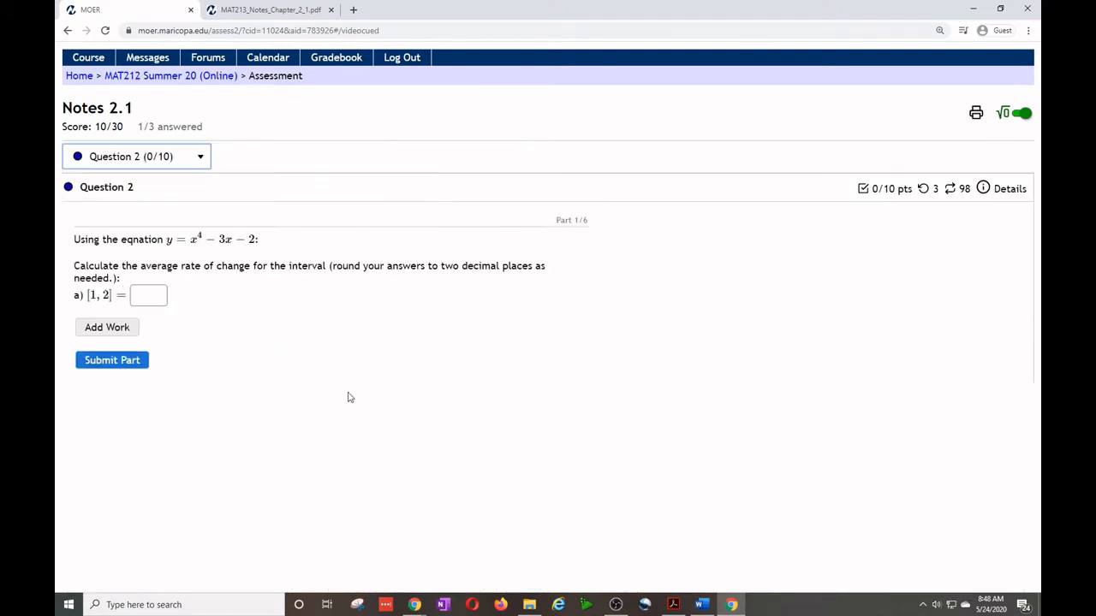
pyautogui.moveTo(153, 169)
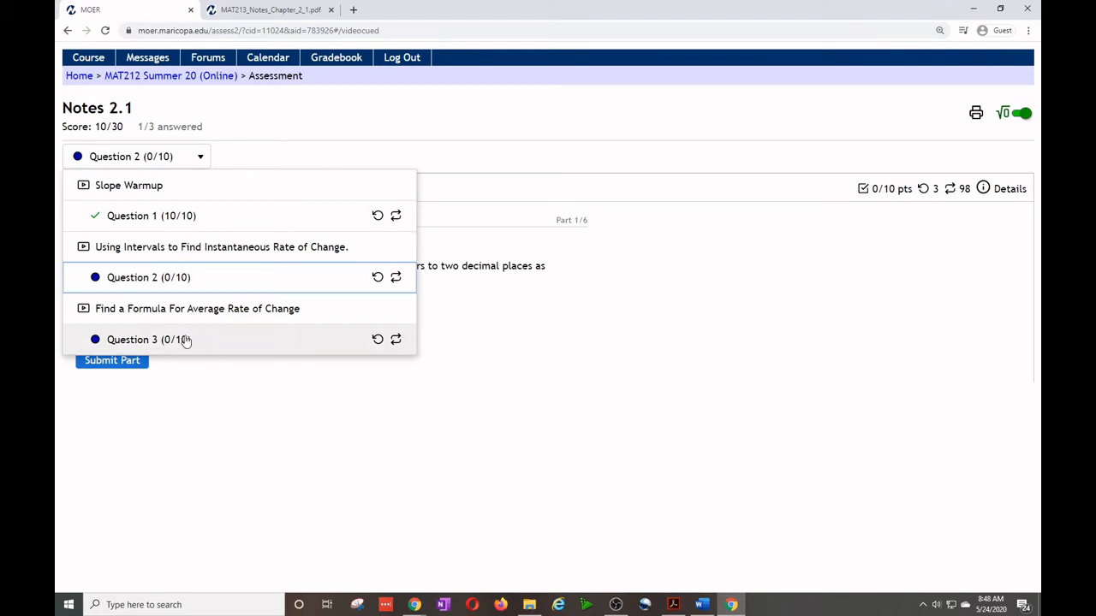
# Add work to Question 3 by uploading the first picture from Downloads and inserting it.
pyautogui.click(132, 339)
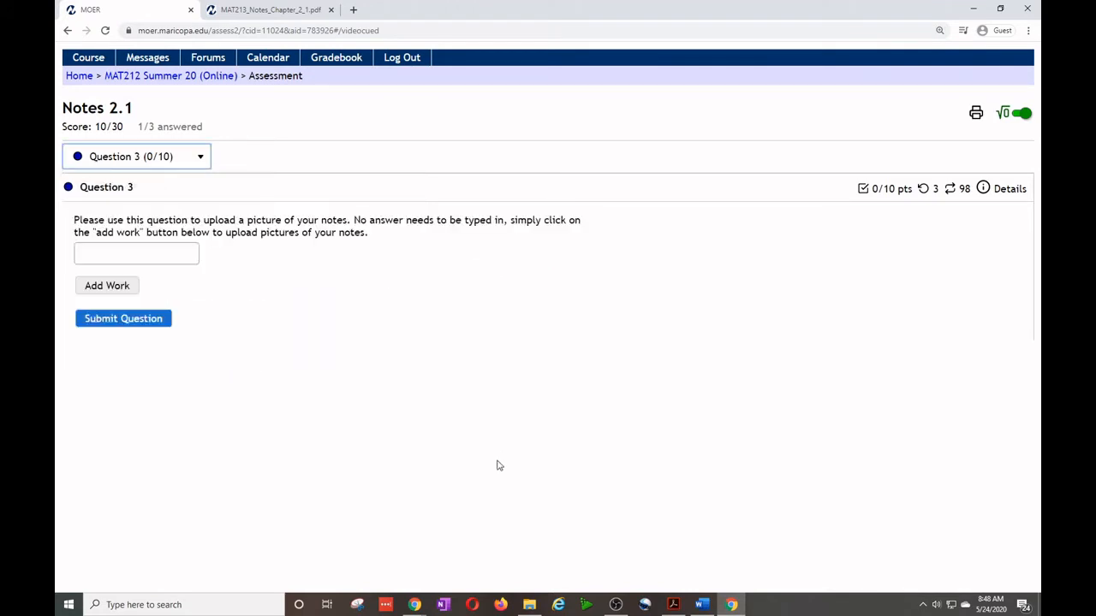
pyautogui.moveTo(404, 407)
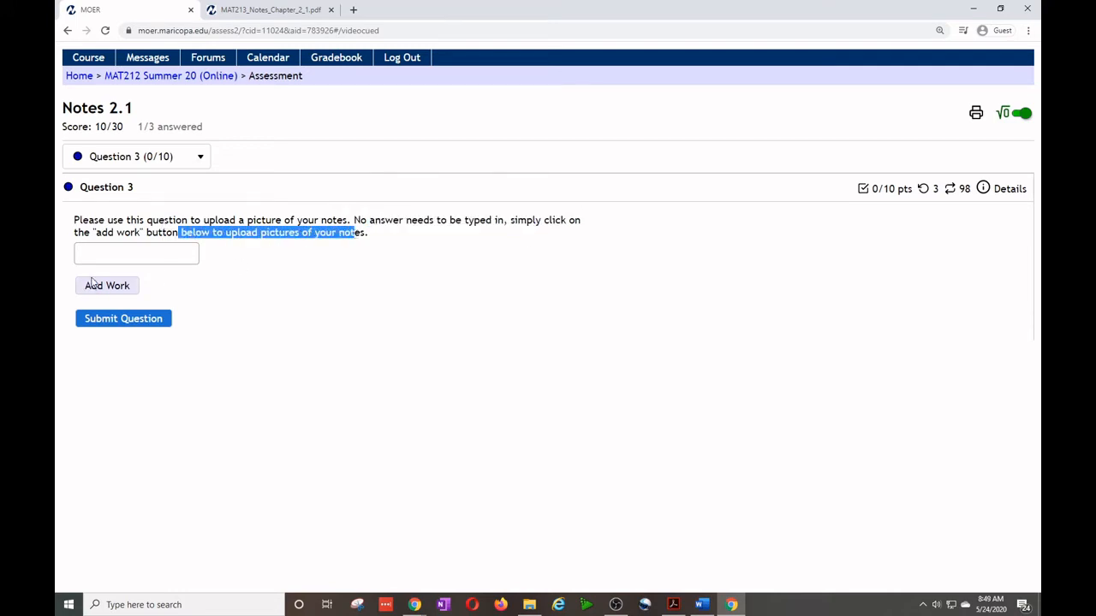
pyautogui.click(106, 284)
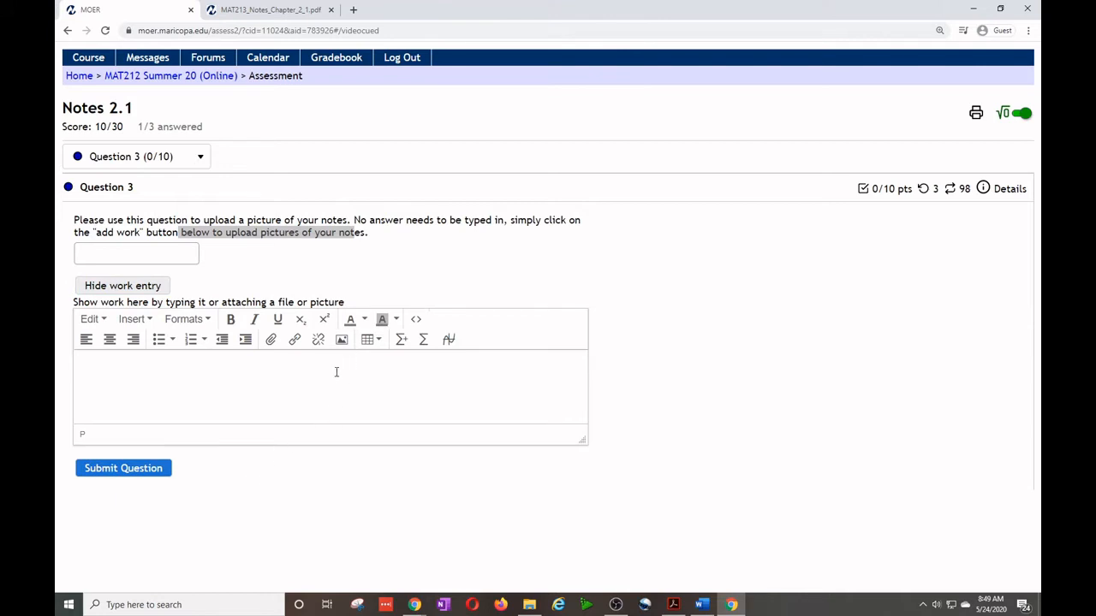
pyautogui.moveTo(341, 339)
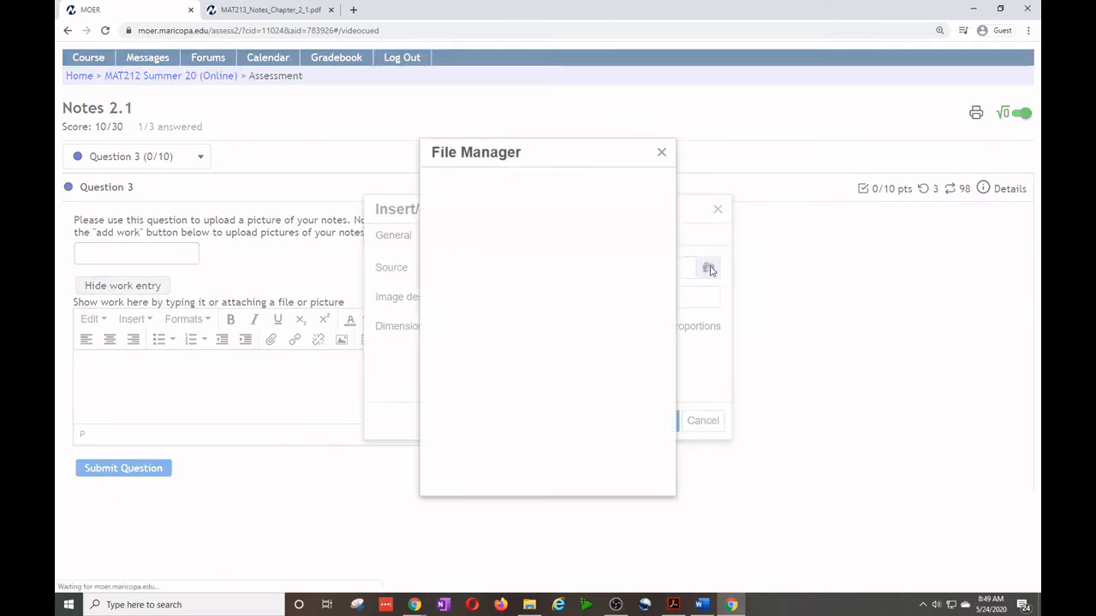
pyautogui.click(709, 267)
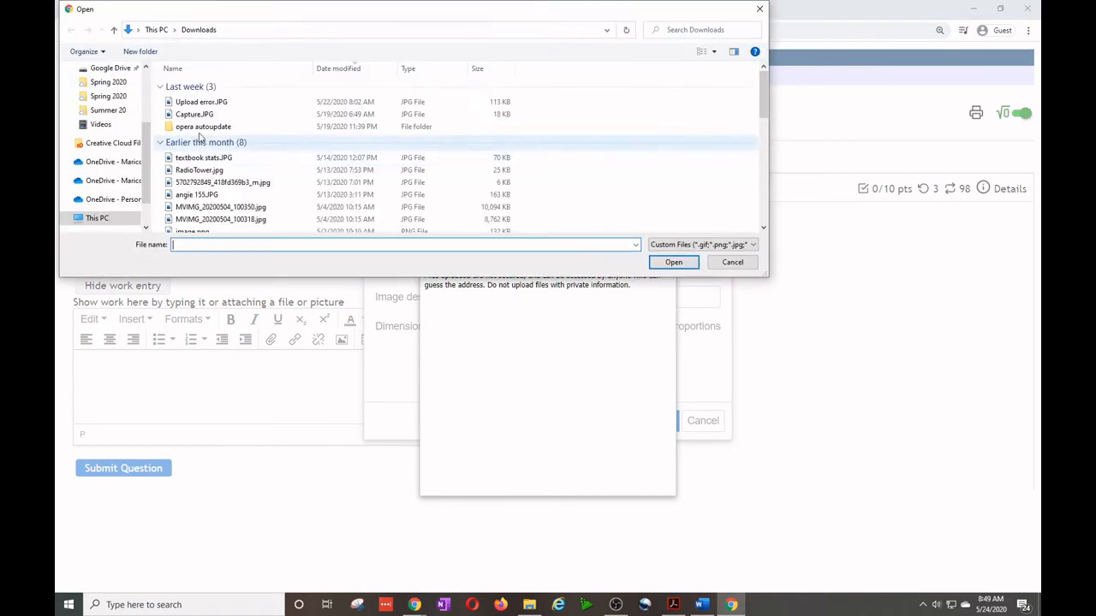
pyautogui.click(202, 101)
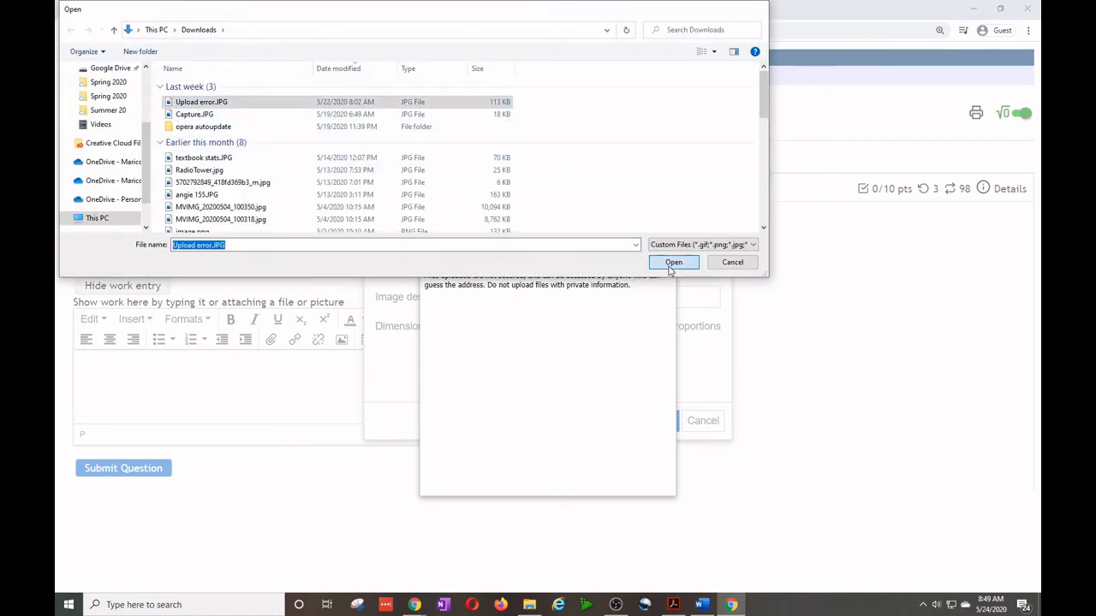
pyautogui.click(672, 262)
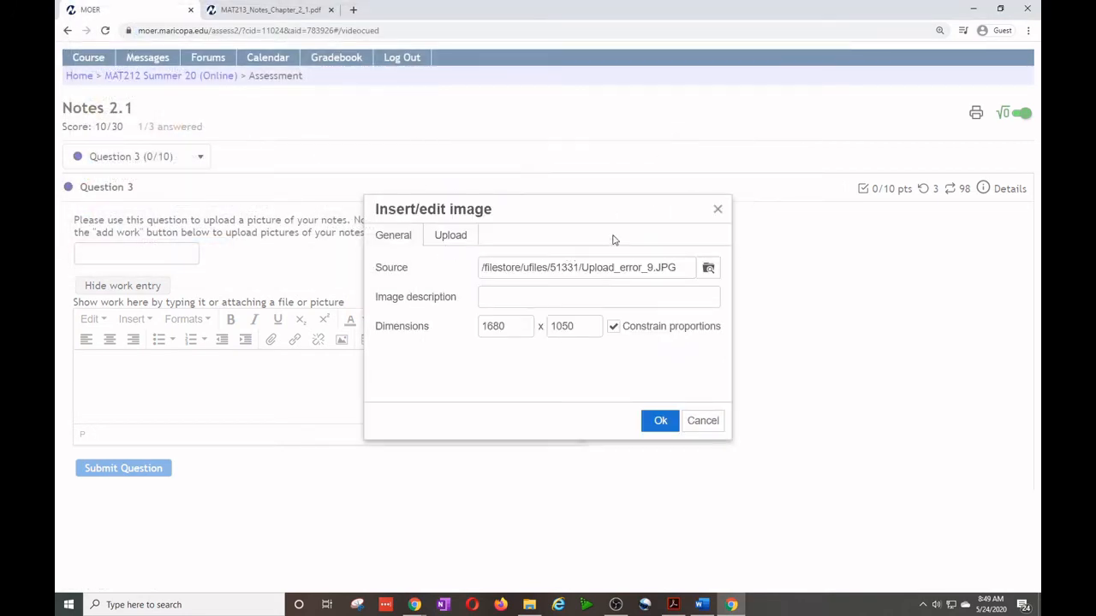
pyautogui.click(661, 422)
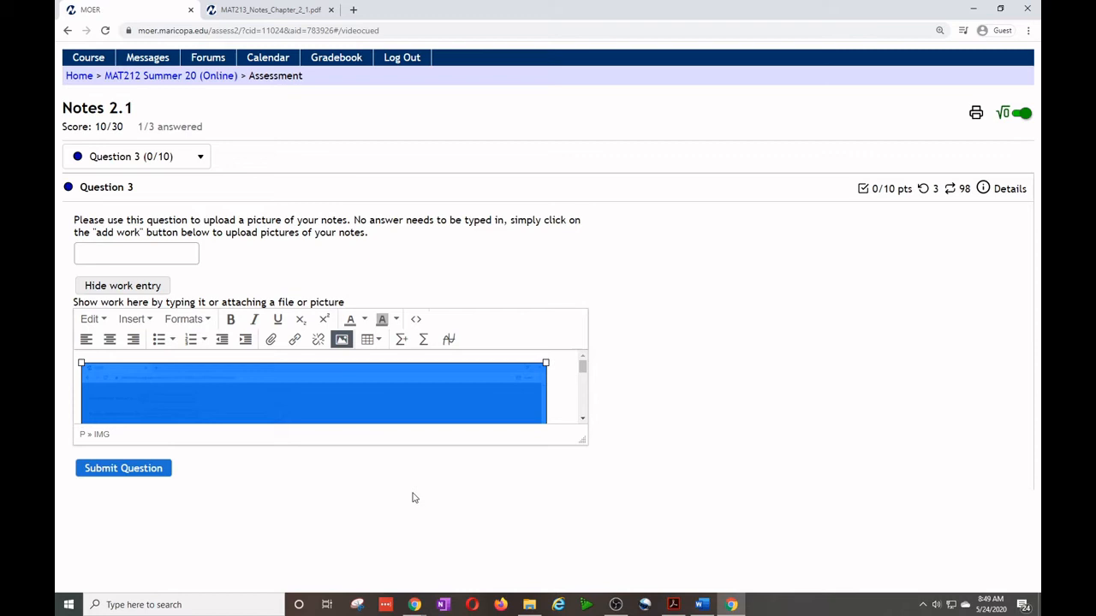
pyautogui.moveTo(247, 339)
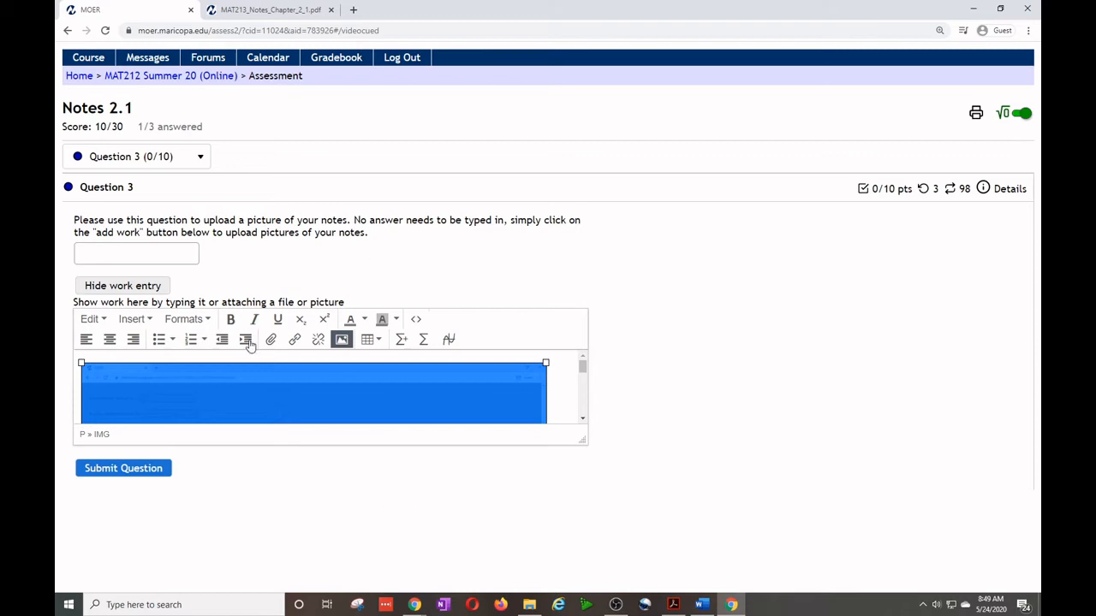
pyautogui.moveTo(294, 339)
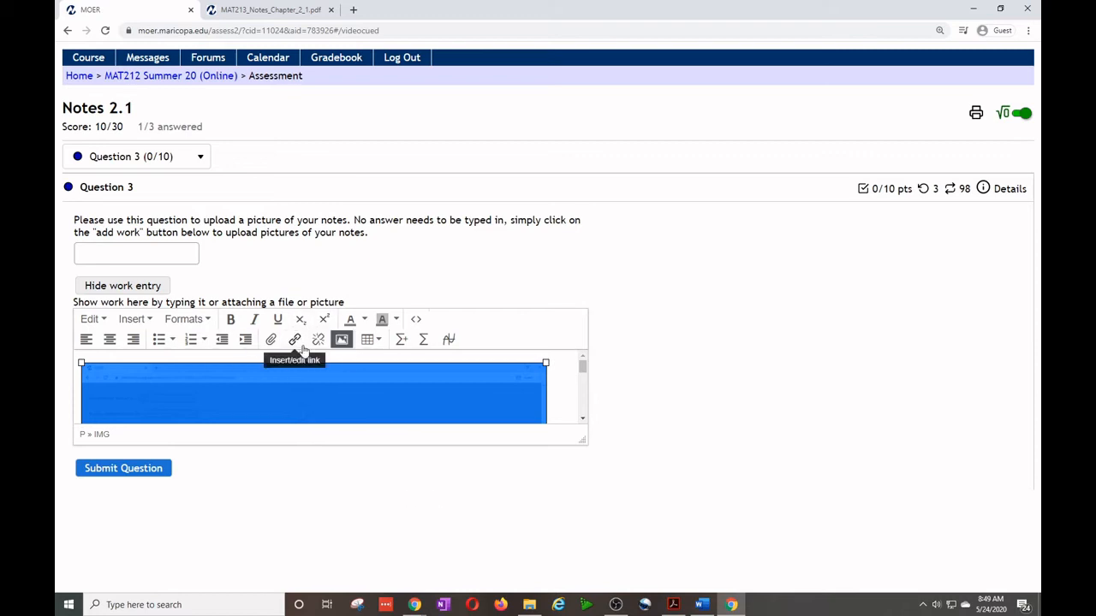
pyautogui.moveTo(243, 378)
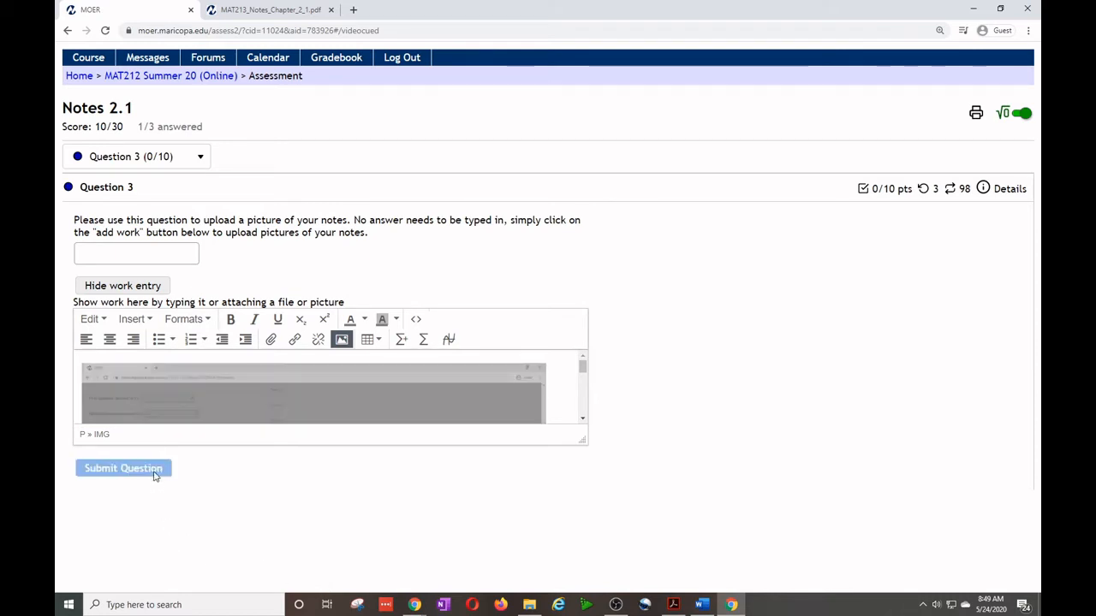
# Submit Question 3 with the picture attached, dismiss the unchanged-answers error, and resubmit with 4 entered.
pyautogui.click(123, 469)
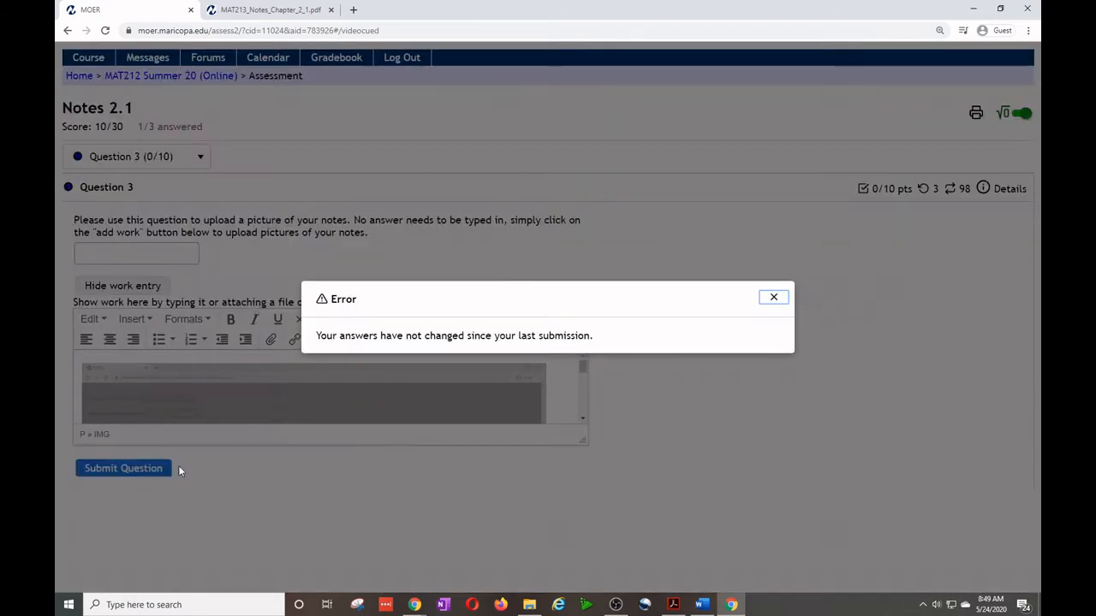
pyautogui.click(774, 298)
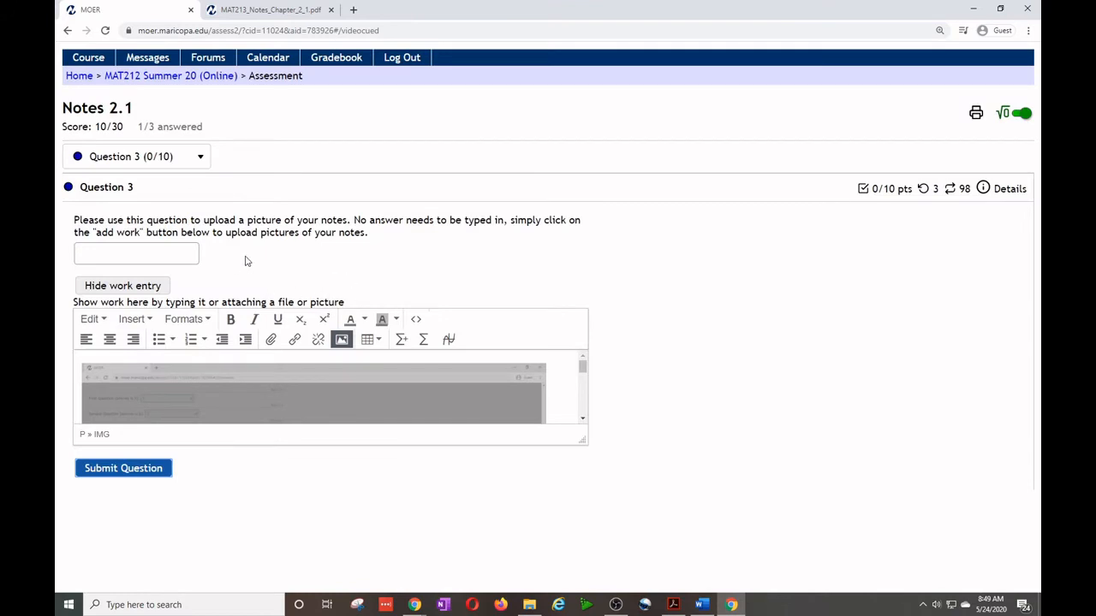
pyautogui.write('4')
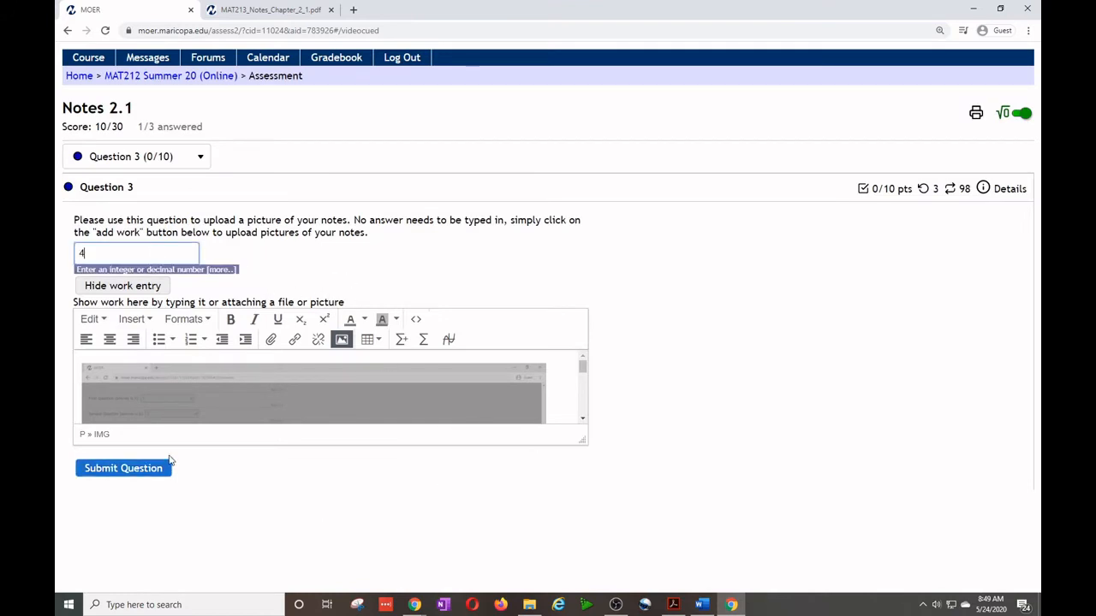
pyautogui.click(123, 467)
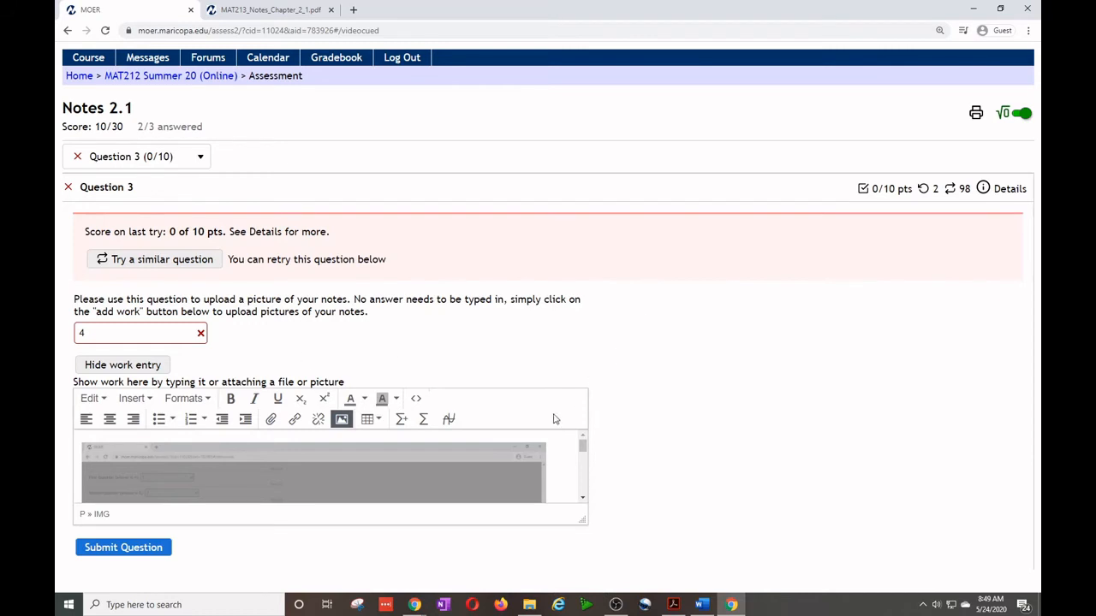
pyautogui.moveTo(315, 329)
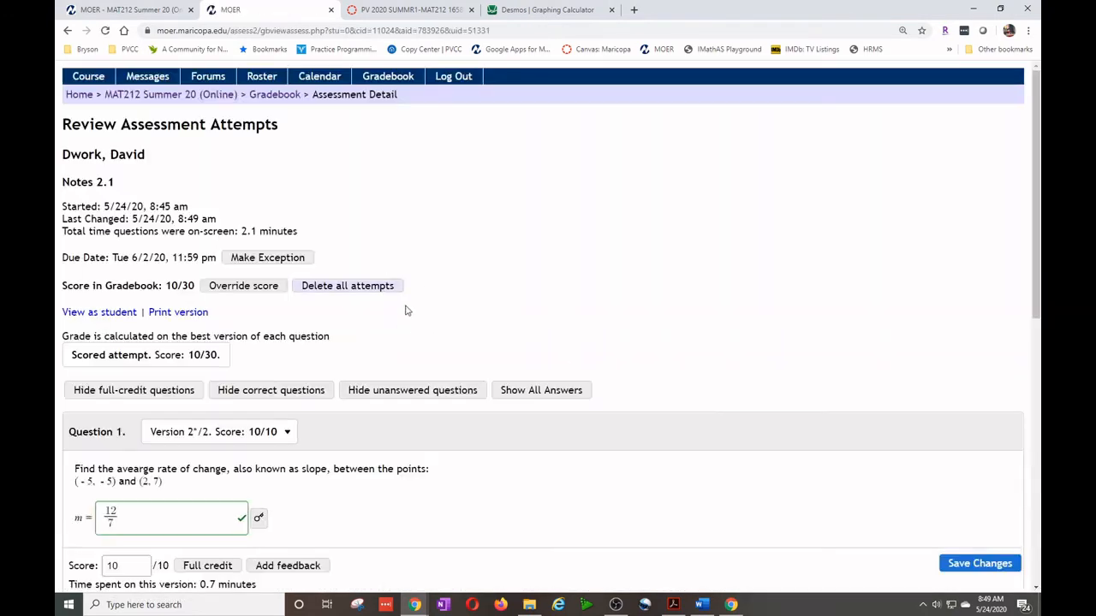
# In the instructor's attempt review, give Question 3's notes upload full credit.
pyautogui.scroll(-3)
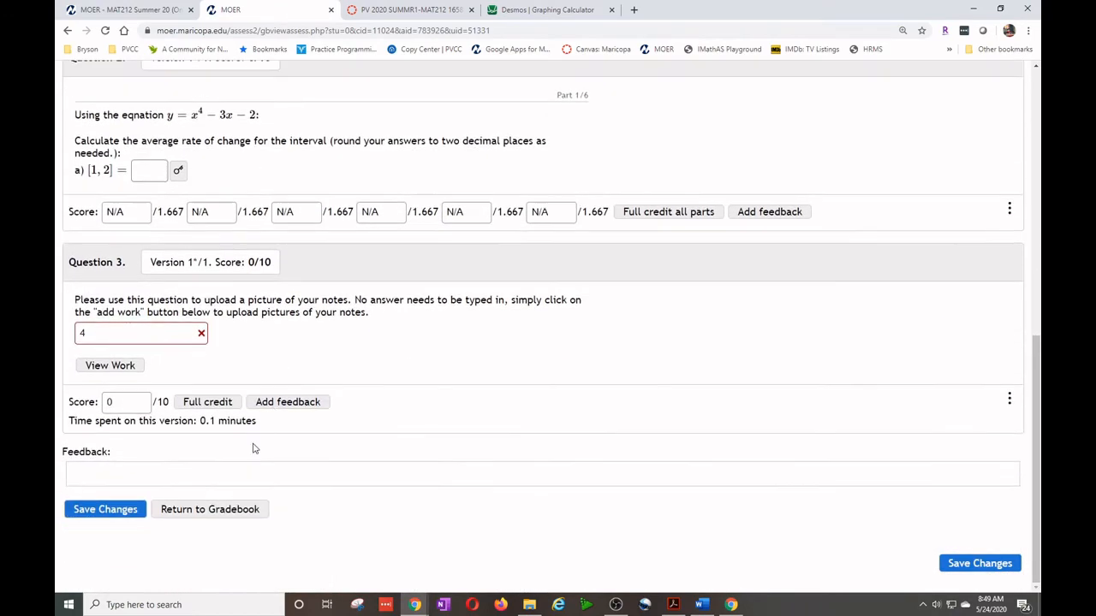
pyautogui.click(110, 366)
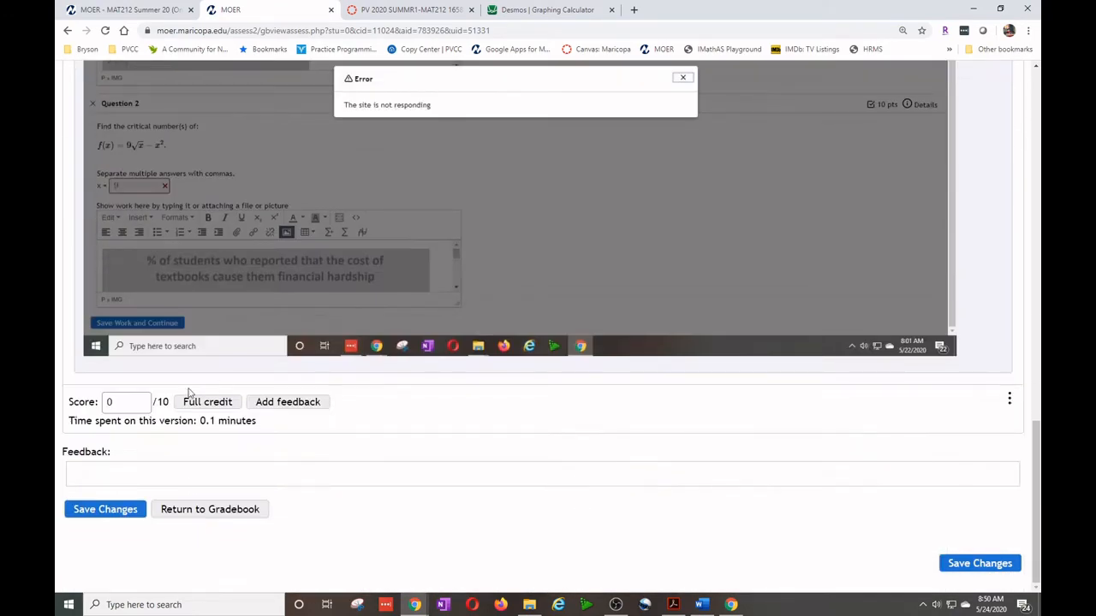
pyautogui.click(206, 400)
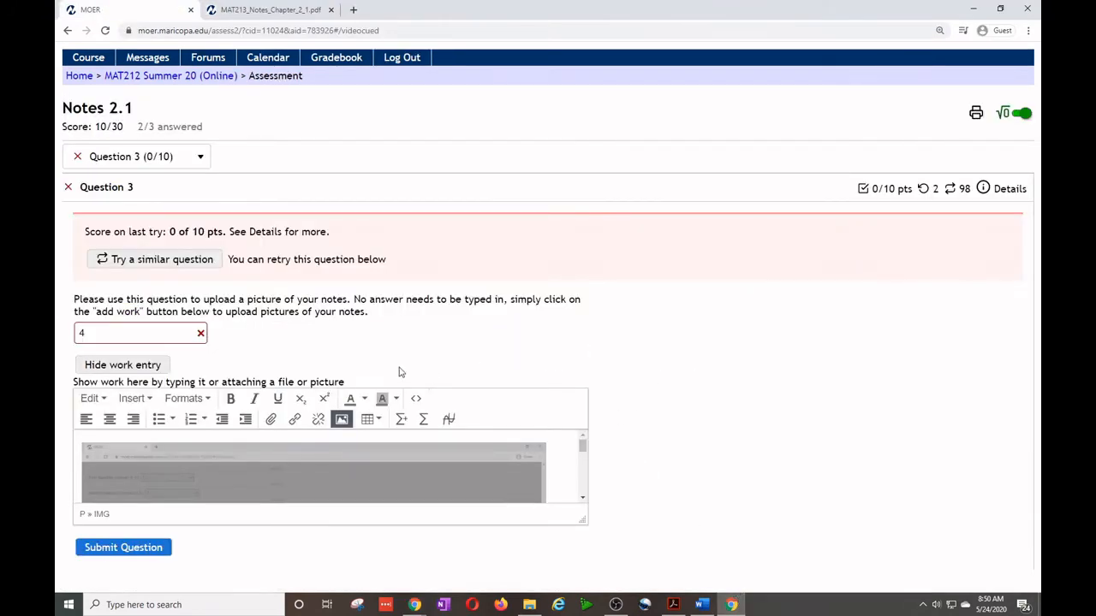
# Reload Notes 2.1 to see the 20/30 score, then return to the Section 2.1 course page.
pyautogui.click(106, 31)
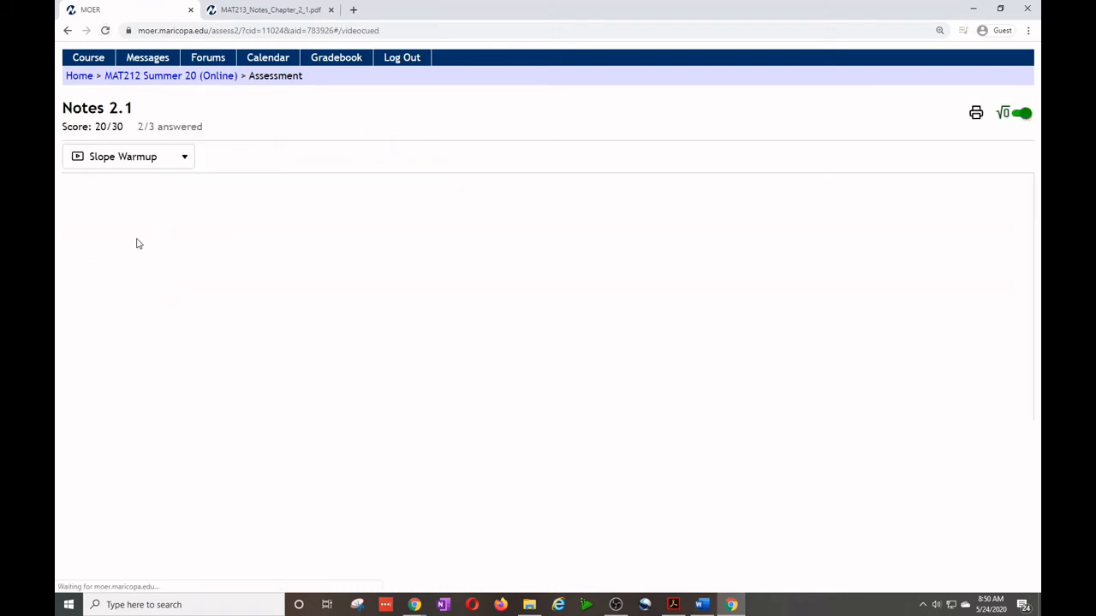
pyautogui.click(129, 156)
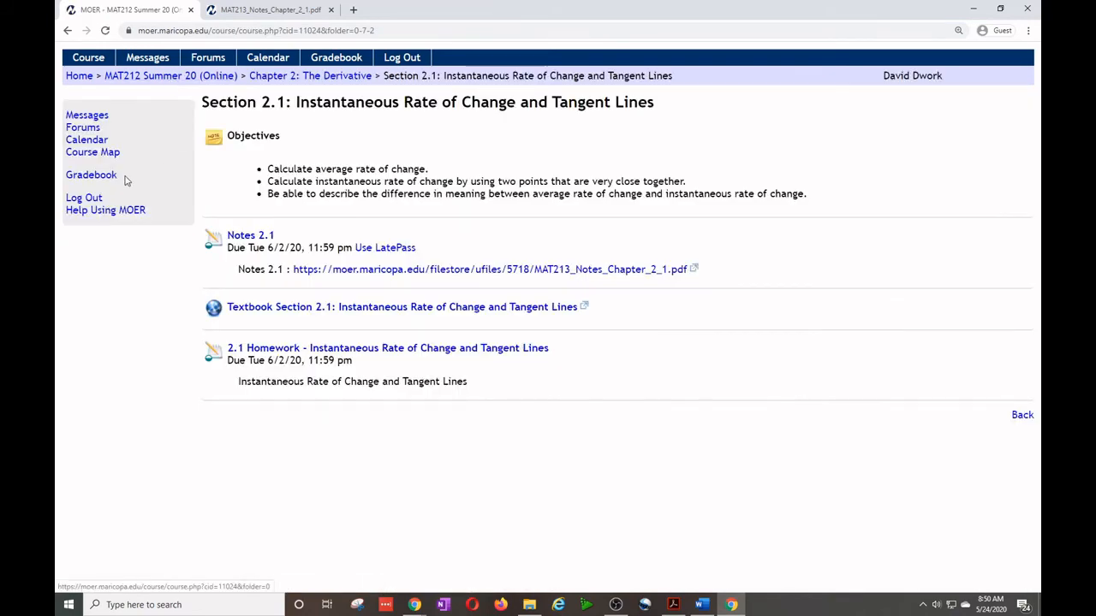
pyautogui.moveTo(267, 260)
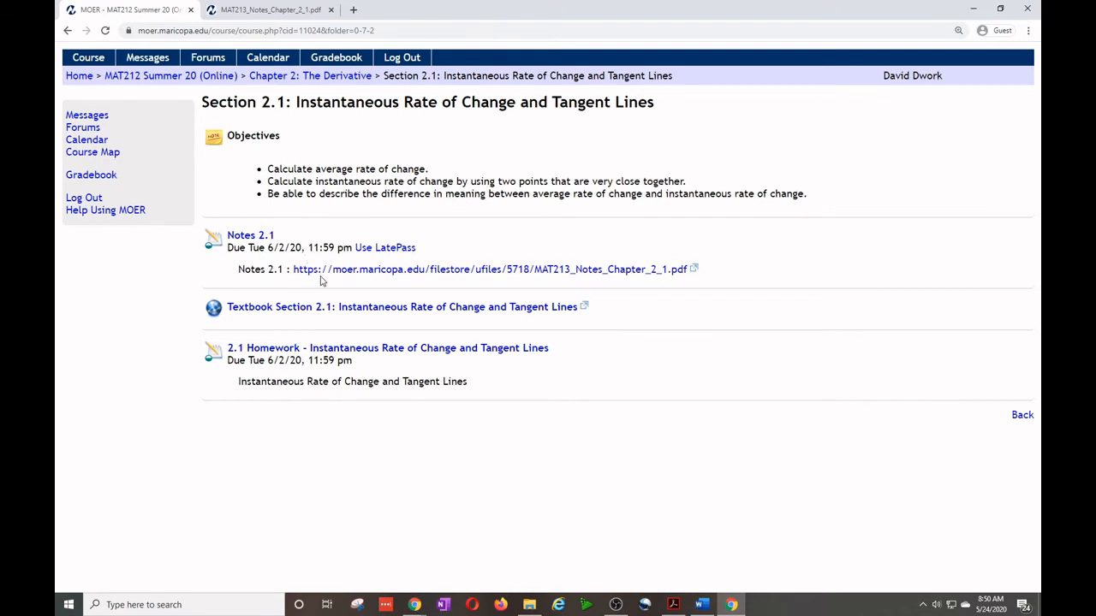
pyautogui.moveTo(349, 295)
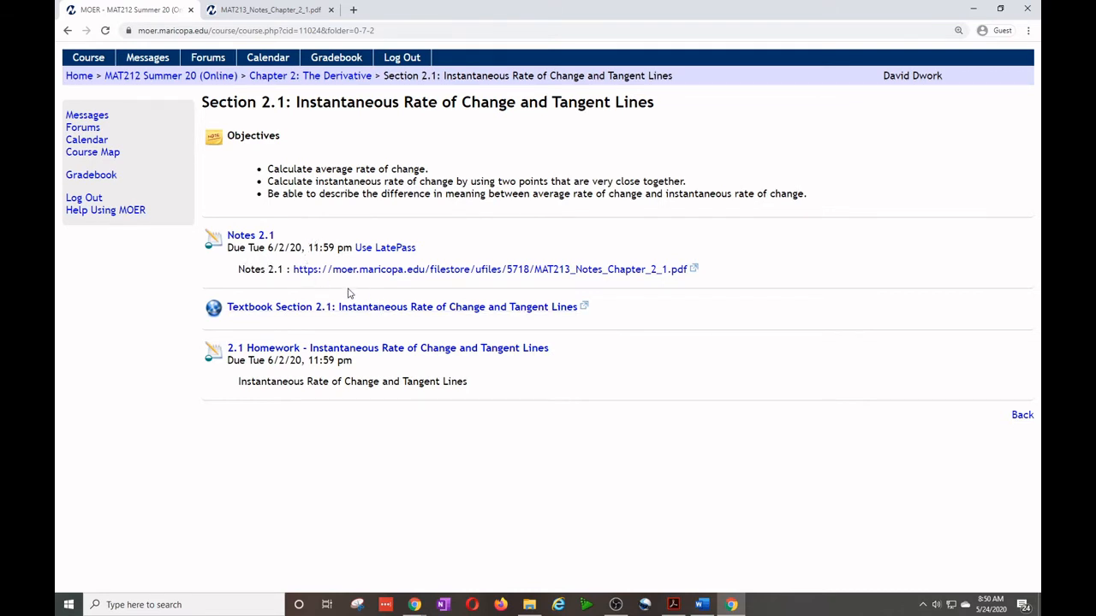
# Reopen Notes 2.1, peek at Question 1's work entry area, and back out to the Section 2.1 page.
pyautogui.click(250, 235)
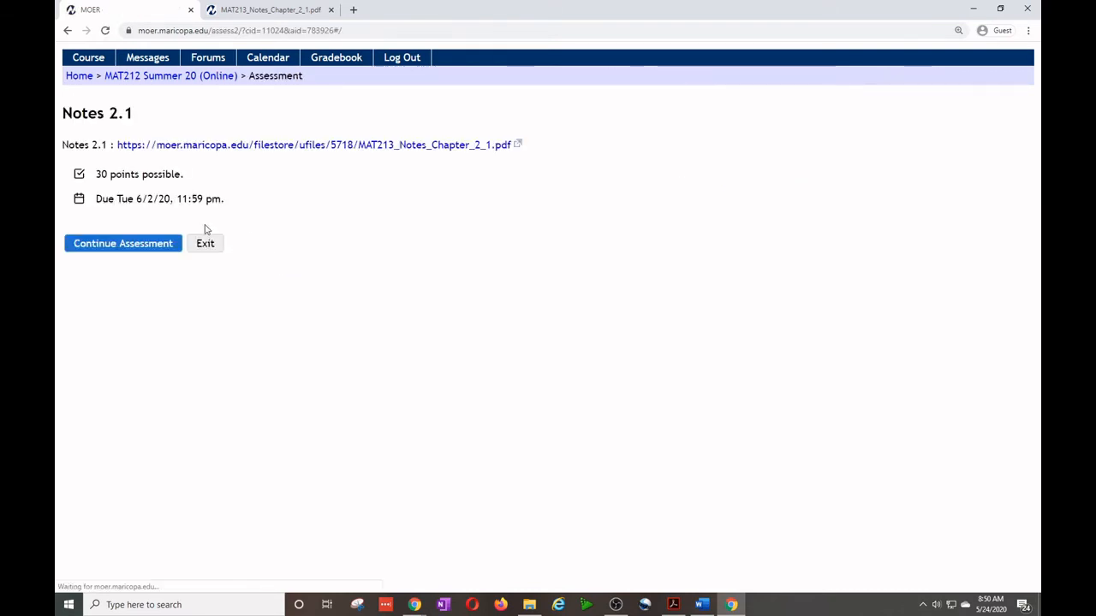
pyautogui.click(124, 243)
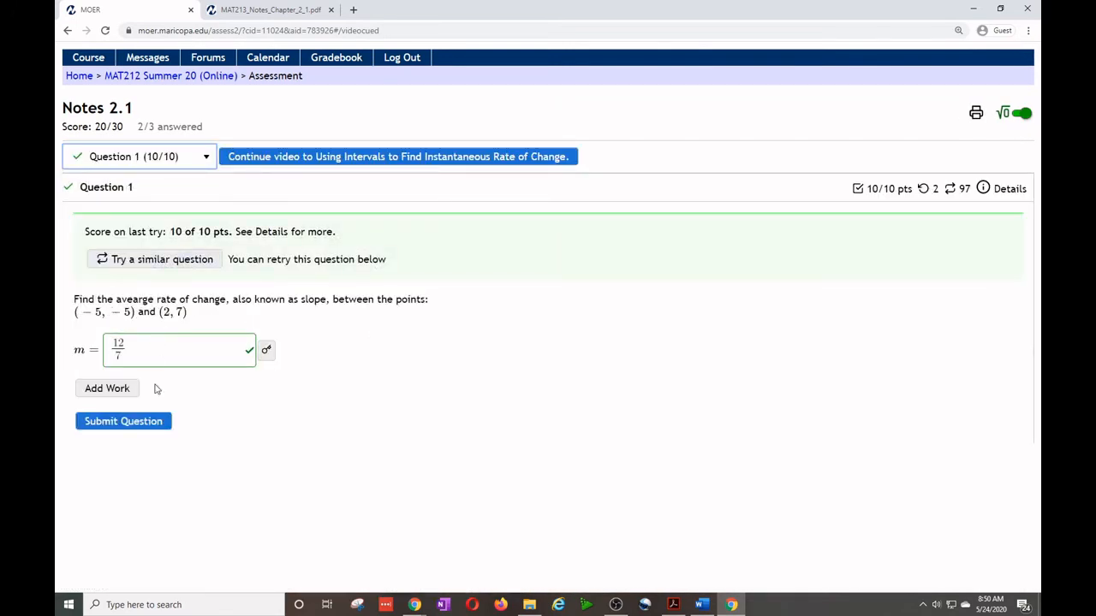
pyautogui.moveTo(106, 394)
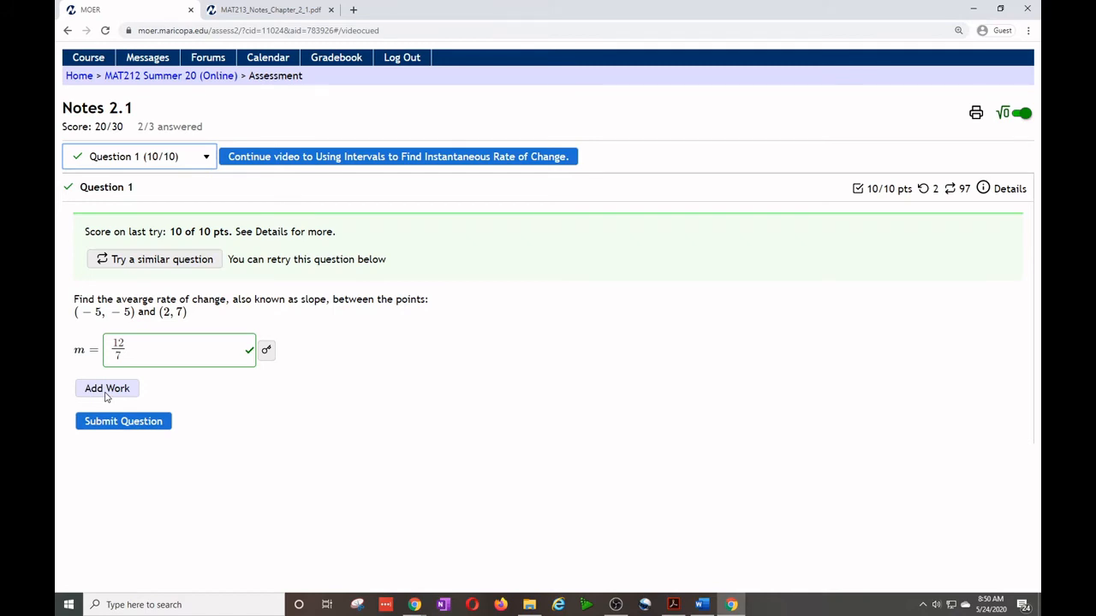
pyautogui.moveTo(107, 394)
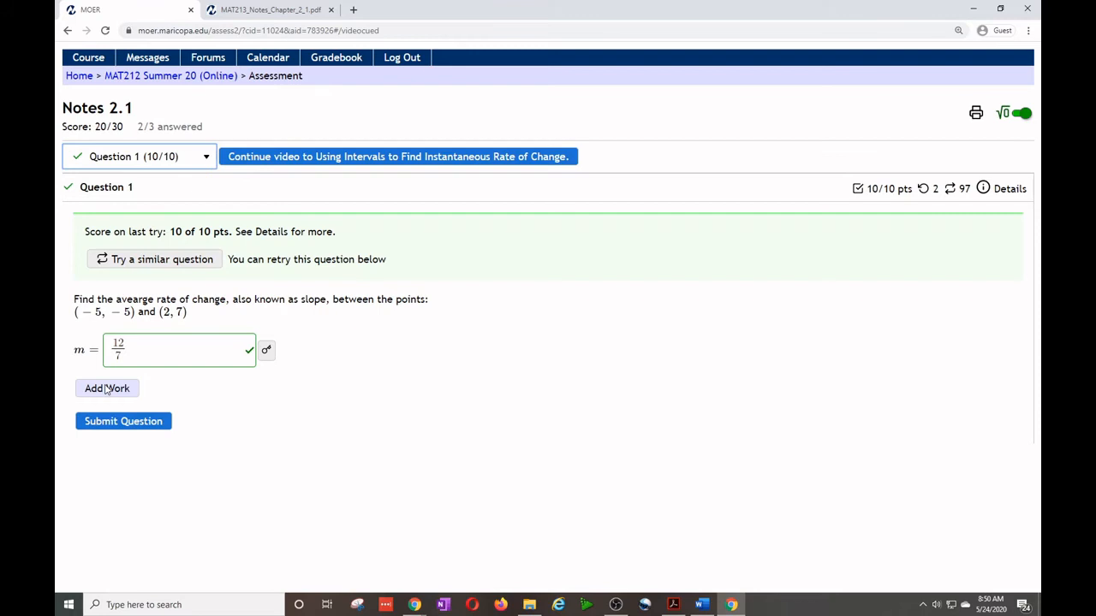
pyautogui.click(106, 386)
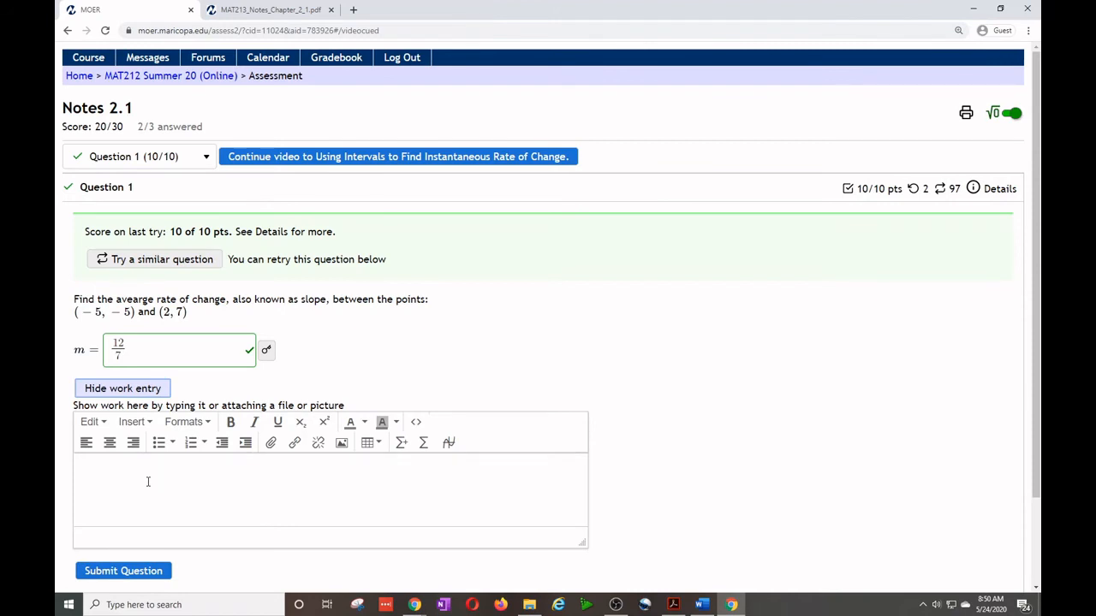
pyautogui.moveTo(157, 441)
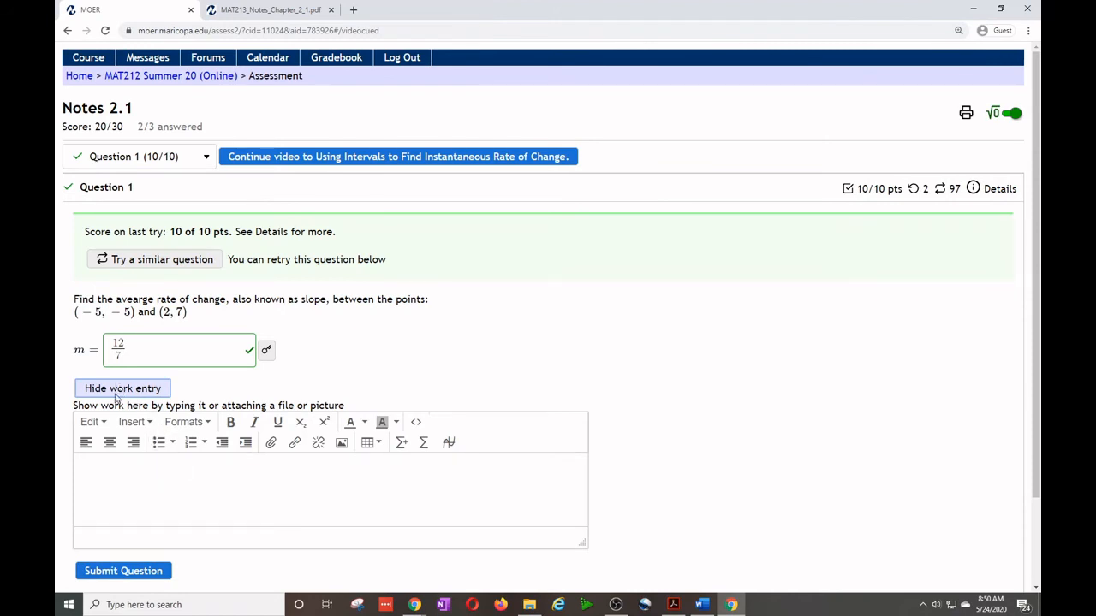
pyautogui.click(69, 31)
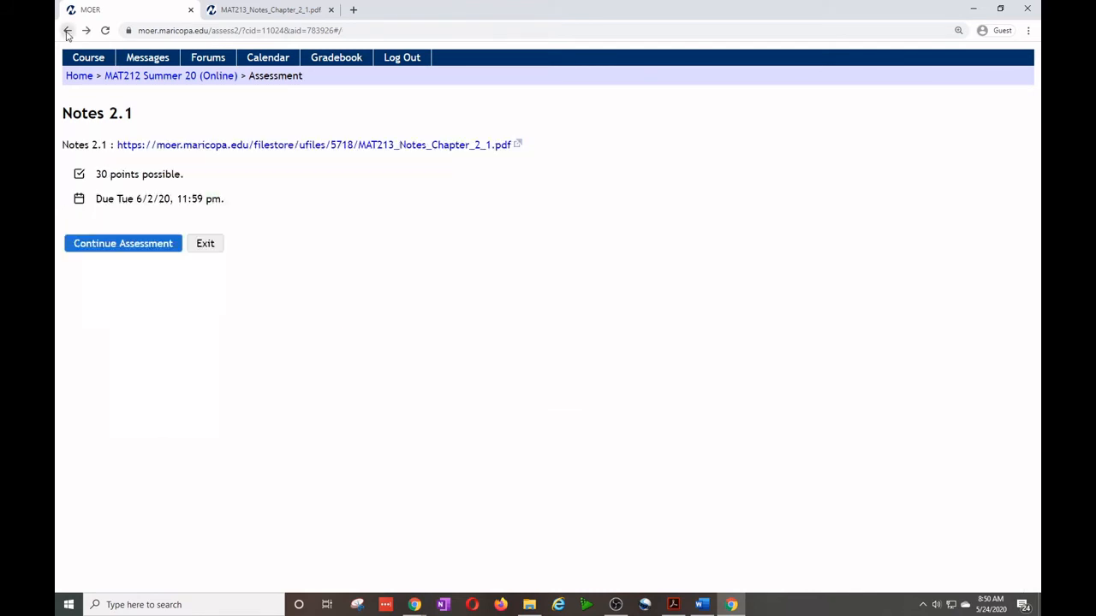
pyautogui.click(69, 31)
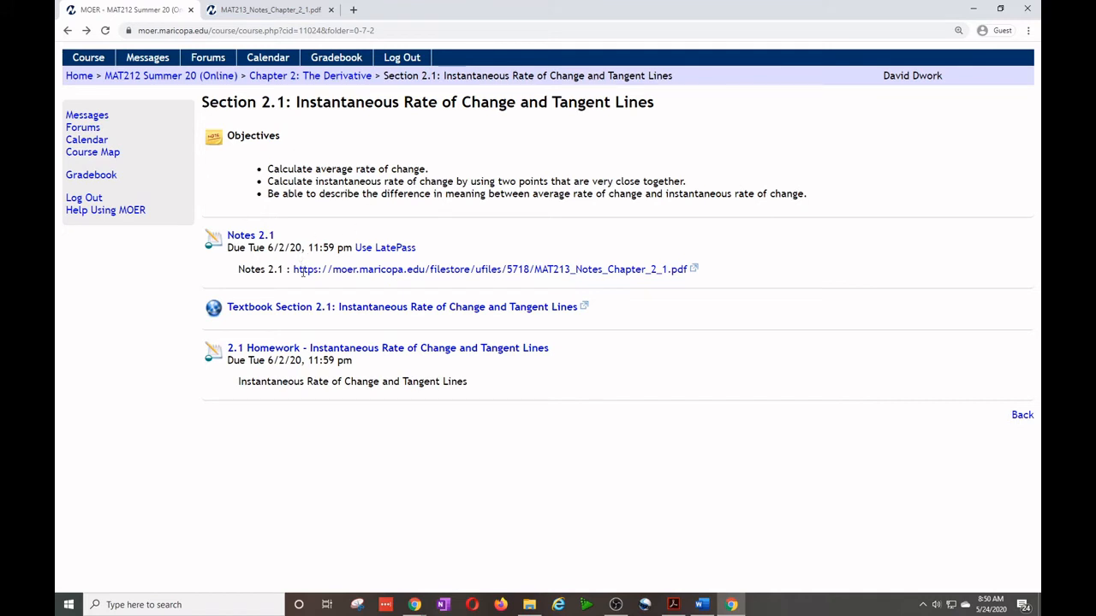
pyautogui.moveTo(351, 260)
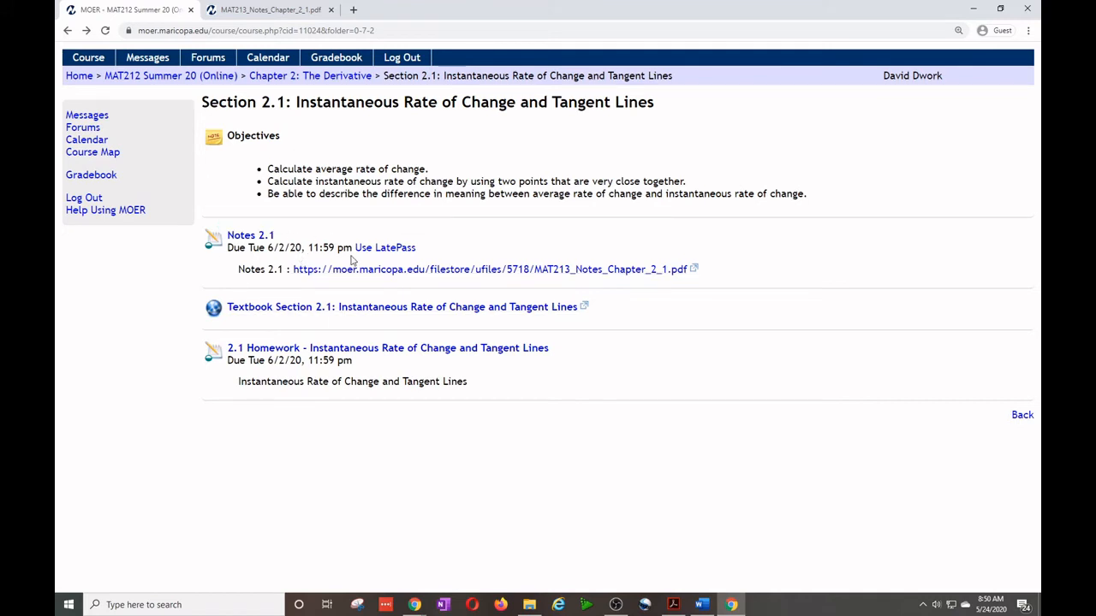
pyautogui.moveTo(373, 315)
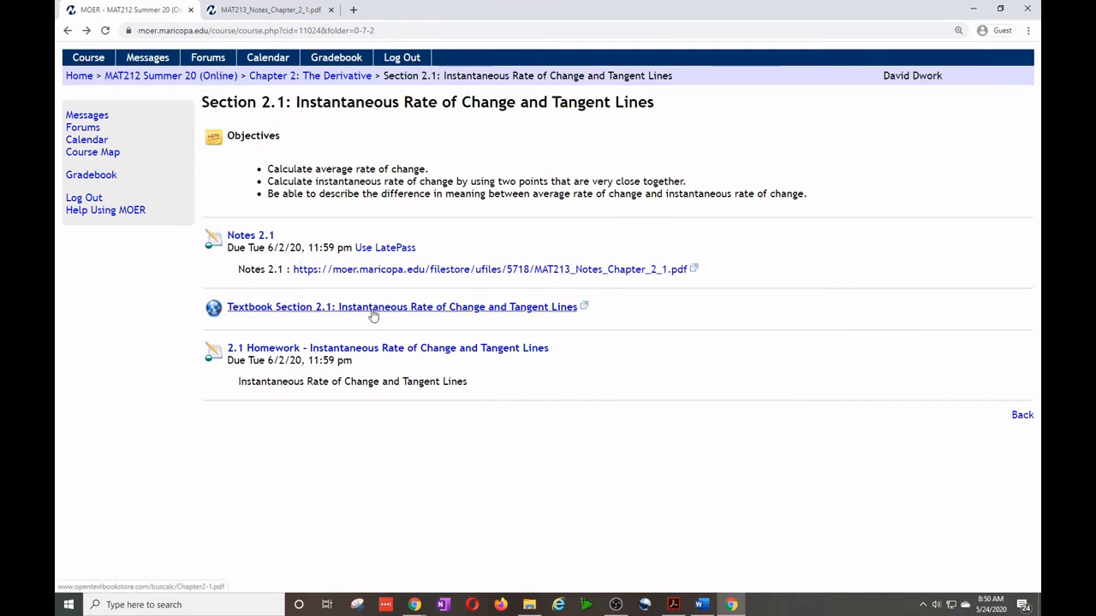
# View the Textbook Section 2.1 PDF (Chapter2-1.pdf) in a new tab down to the 2.1 Exercises.
pyautogui.click(401, 306)
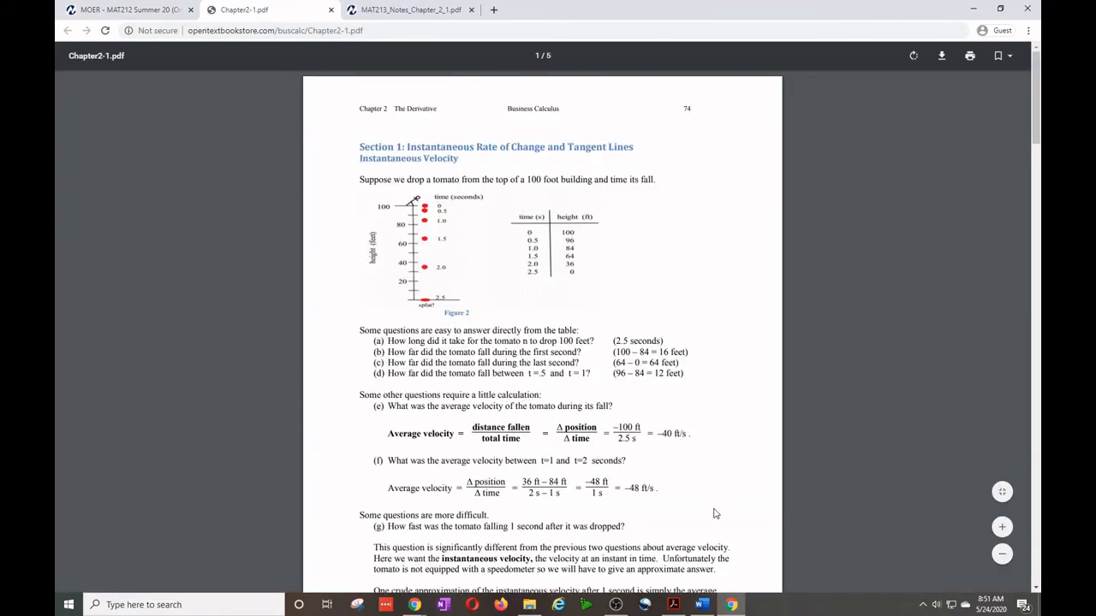
pyautogui.scroll(-3)
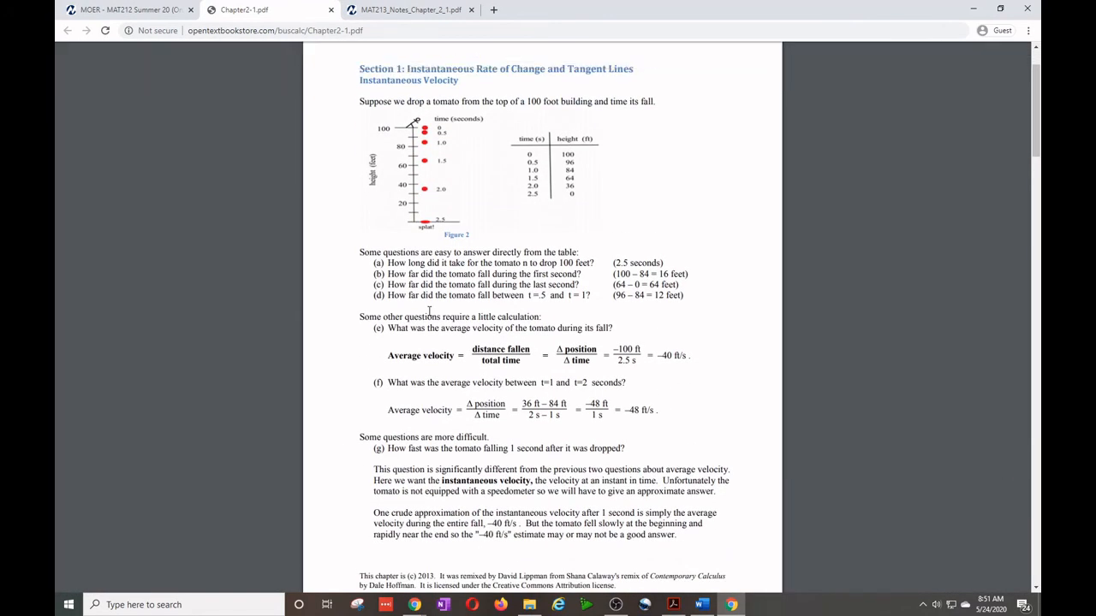
pyautogui.scroll(-3)
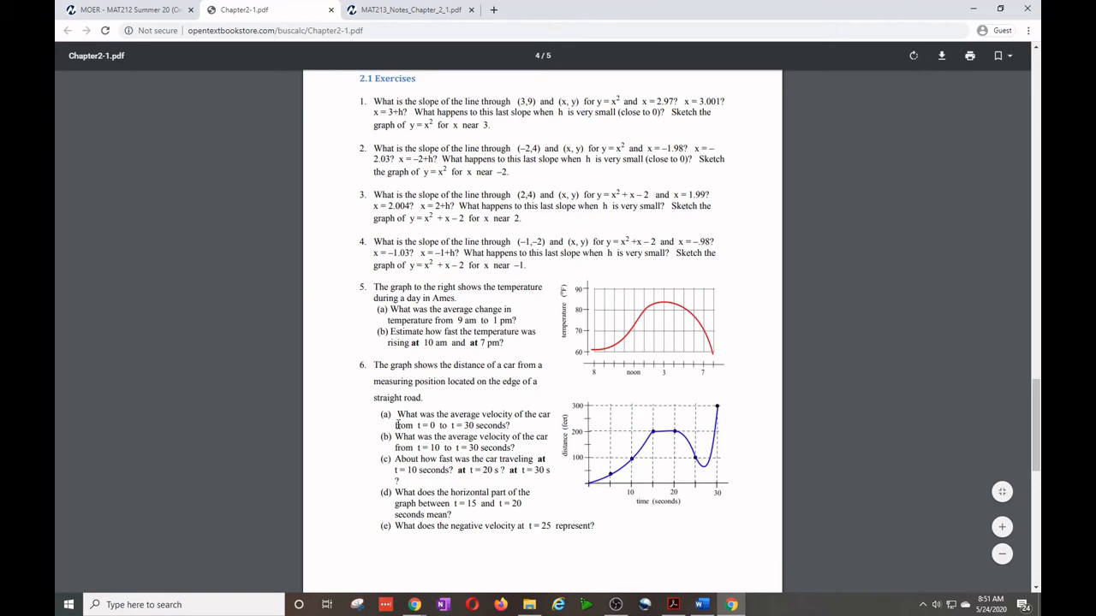
pyautogui.moveTo(472, 392)
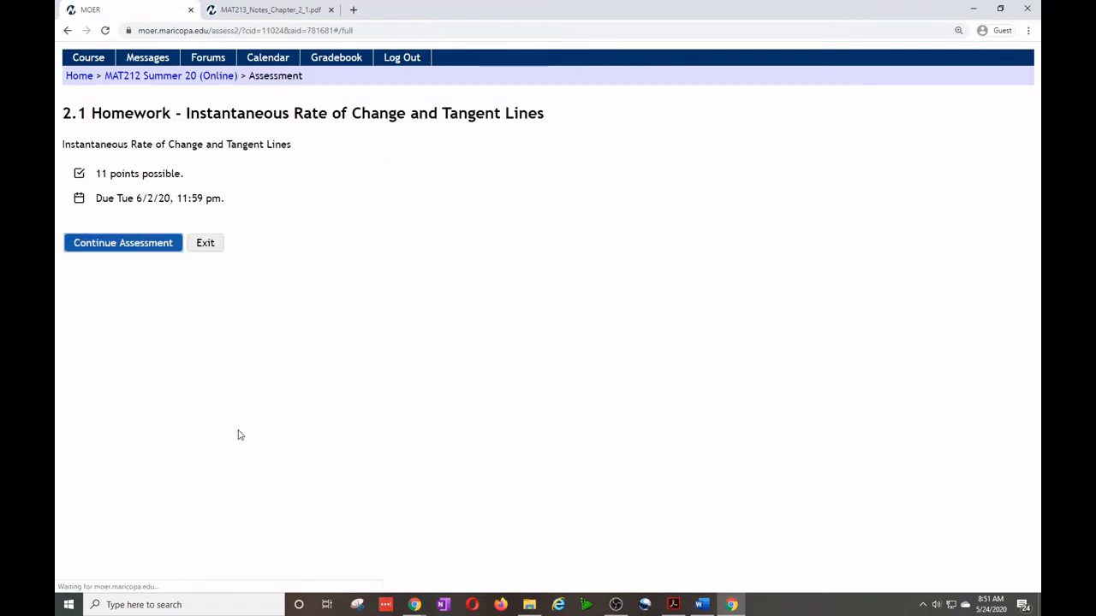
# Preview the 2.1 Homework questions, then leave the assessment for the Section 2.1 page, confirming Leave.
pyautogui.click(124, 244)
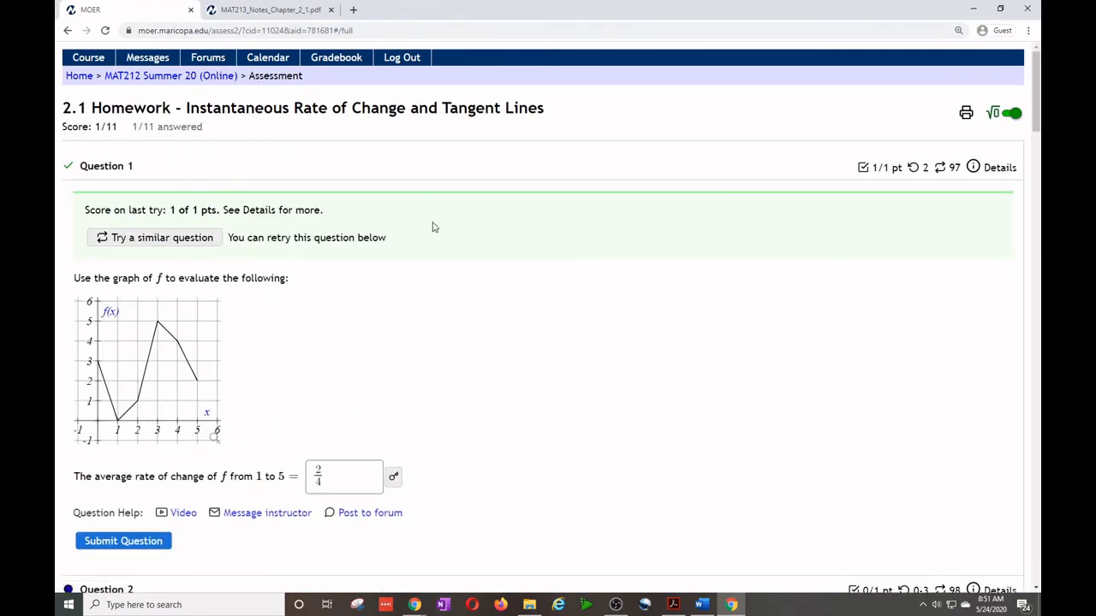
pyautogui.scroll(-3)
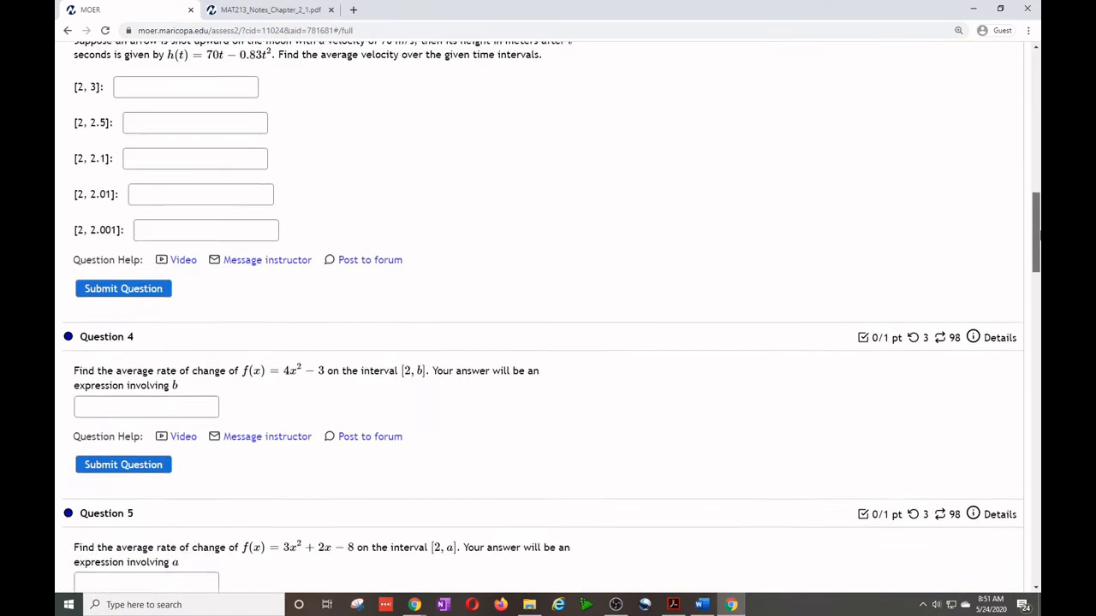
pyautogui.scroll(-3)
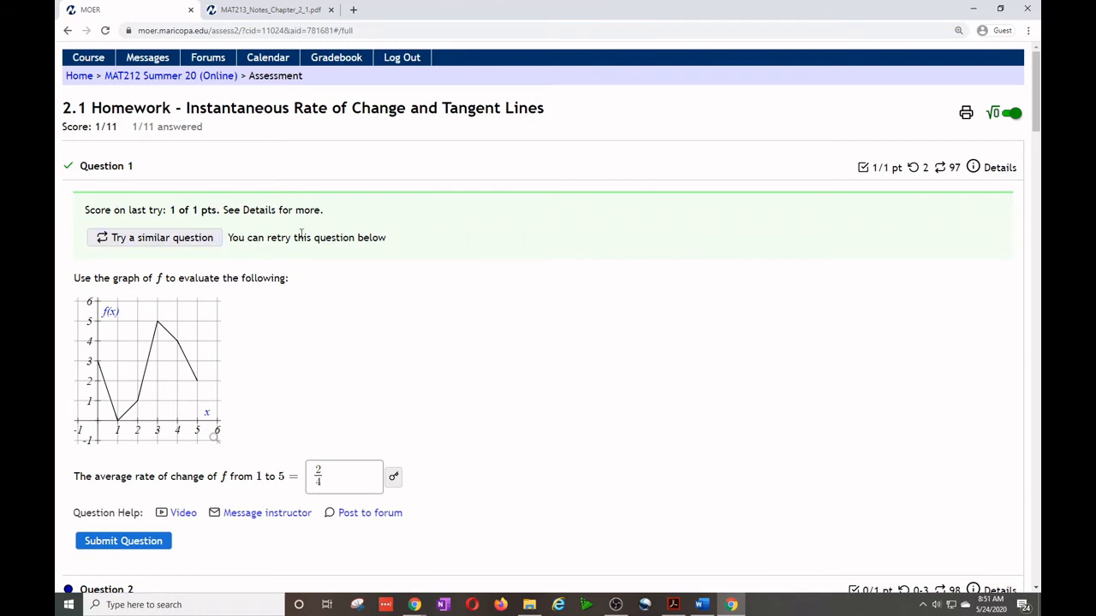
pyautogui.moveTo(808, 218)
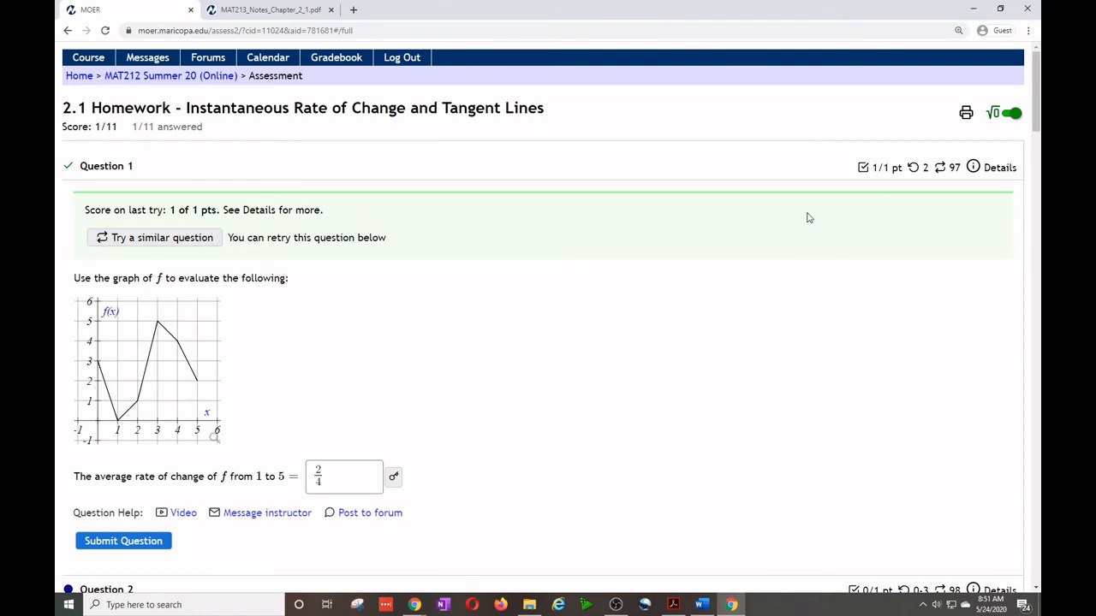
pyautogui.click(172, 75)
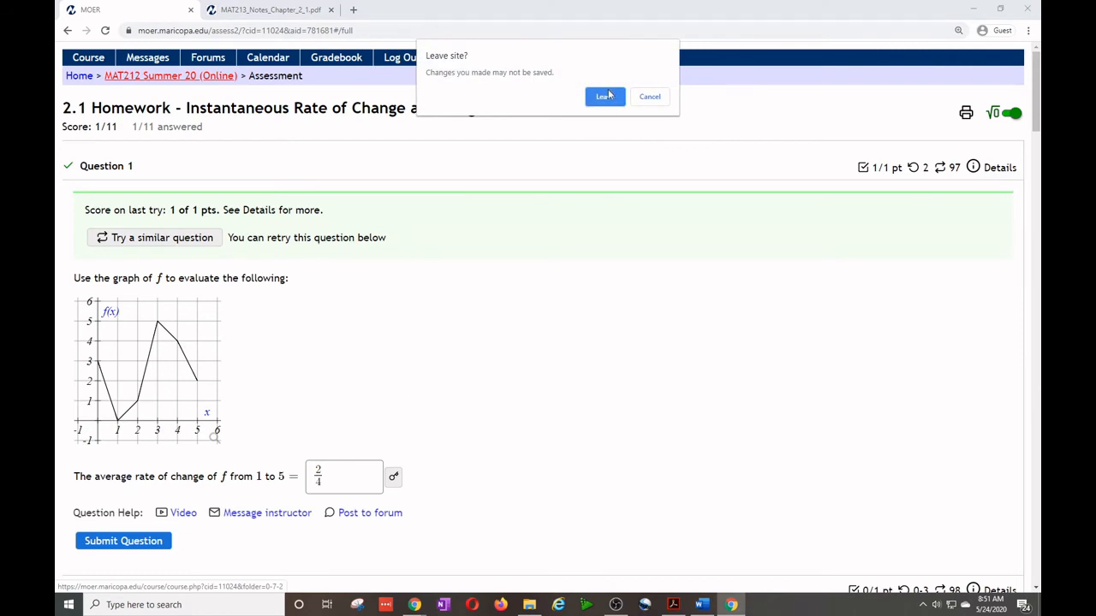
pyautogui.click(603, 96)
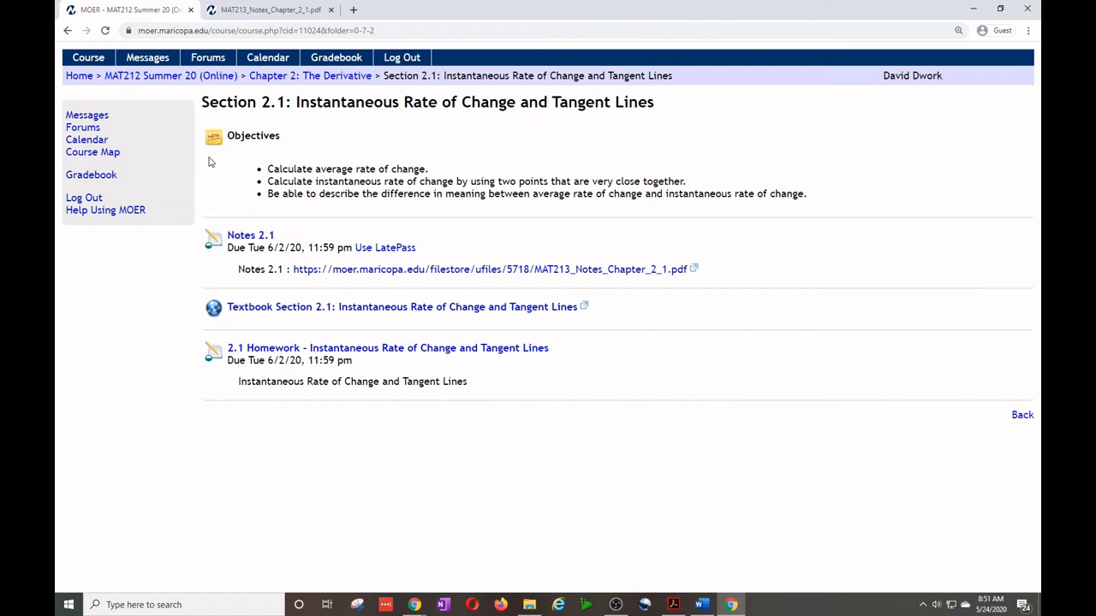
pyautogui.moveTo(336, 156)
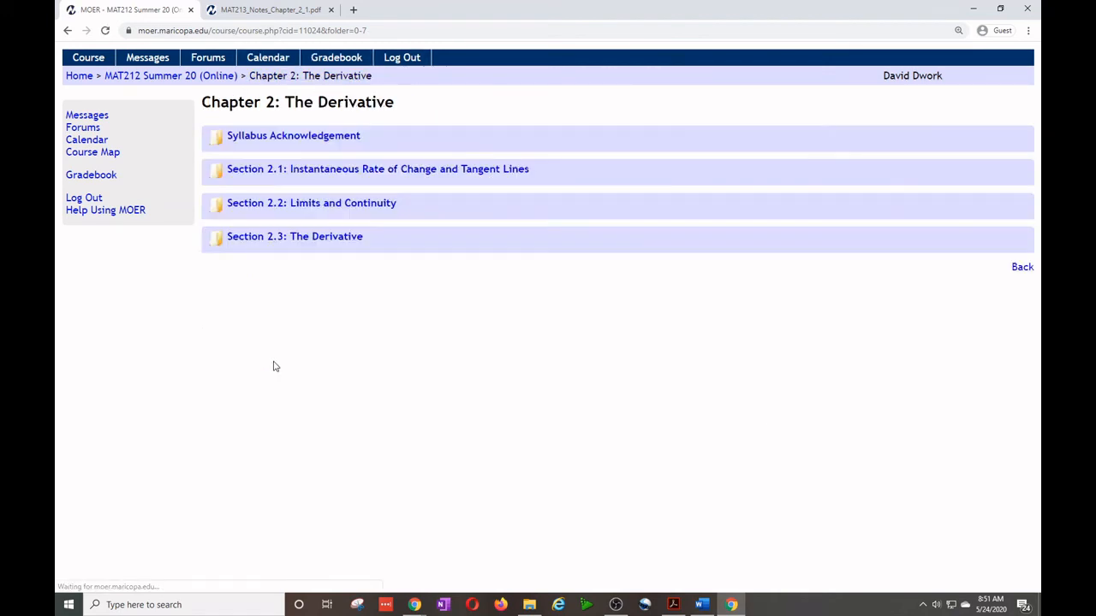
# Navigate to the Section 2.2: Limits and Continuity page from Chapter 2.
pyautogui.click(311, 202)
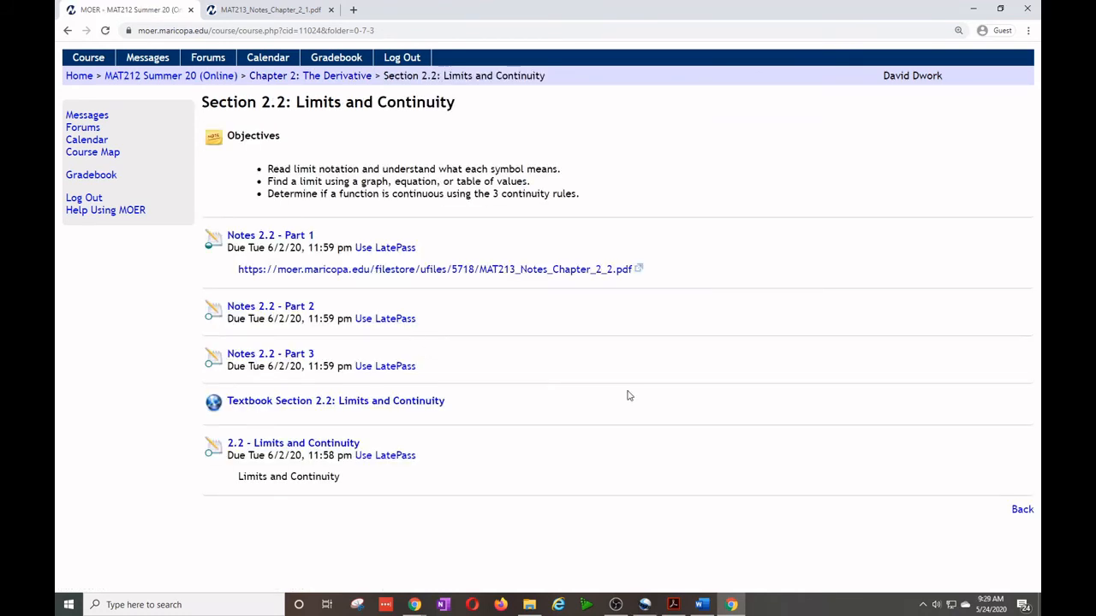
pyautogui.moveTo(394, 304)
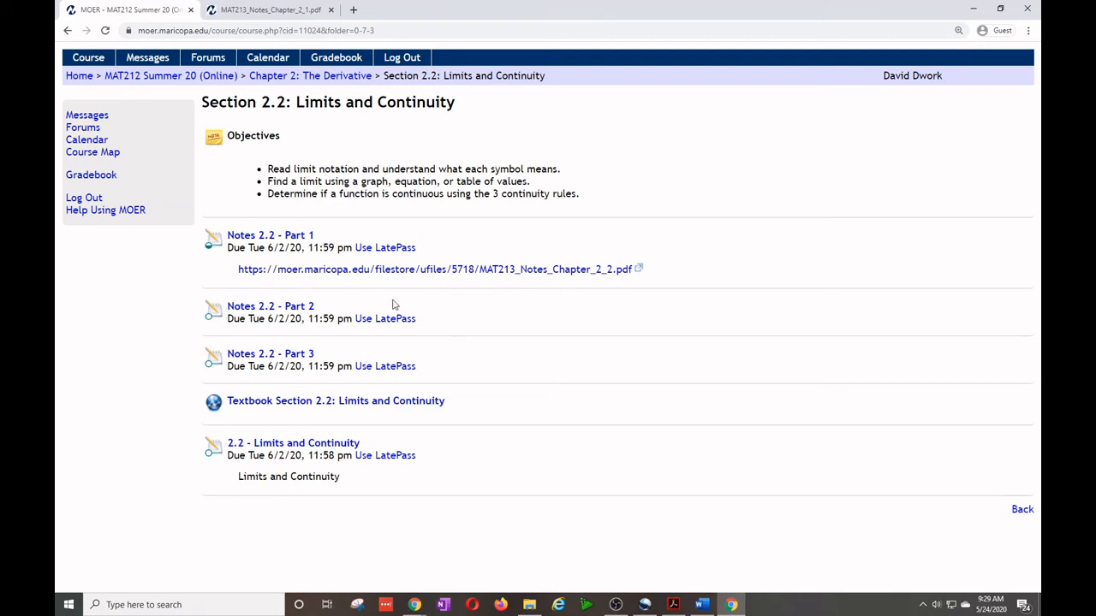
pyautogui.moveTo(342, 404)
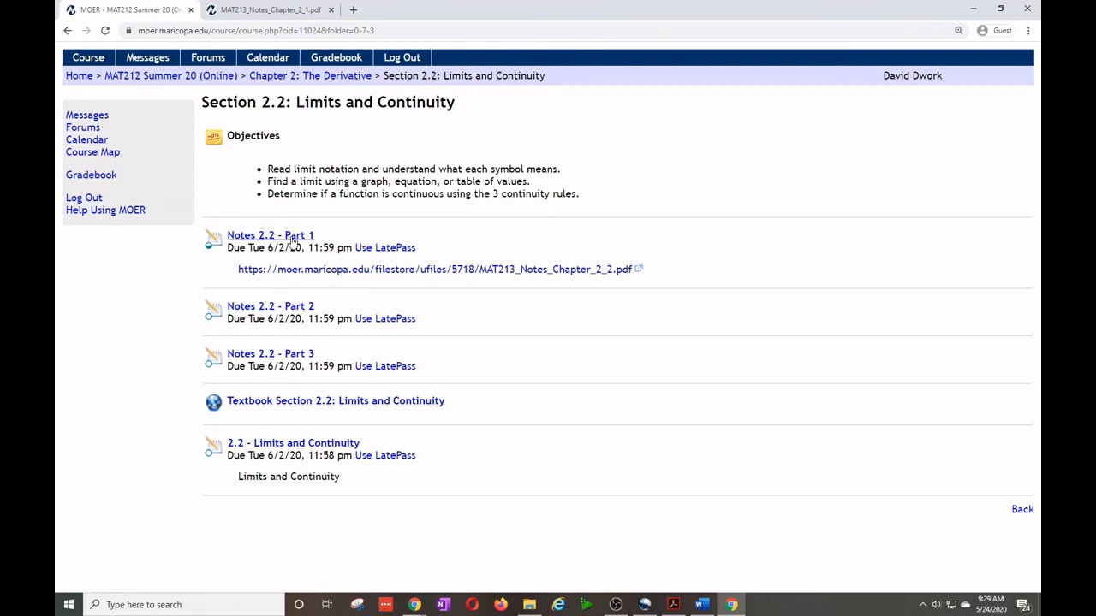
# Enter Notes 2.2 - Part 1, browse its question list, and view Question 1's graph of f(x) and limit boxes.
pyautogui.click(271, 235)
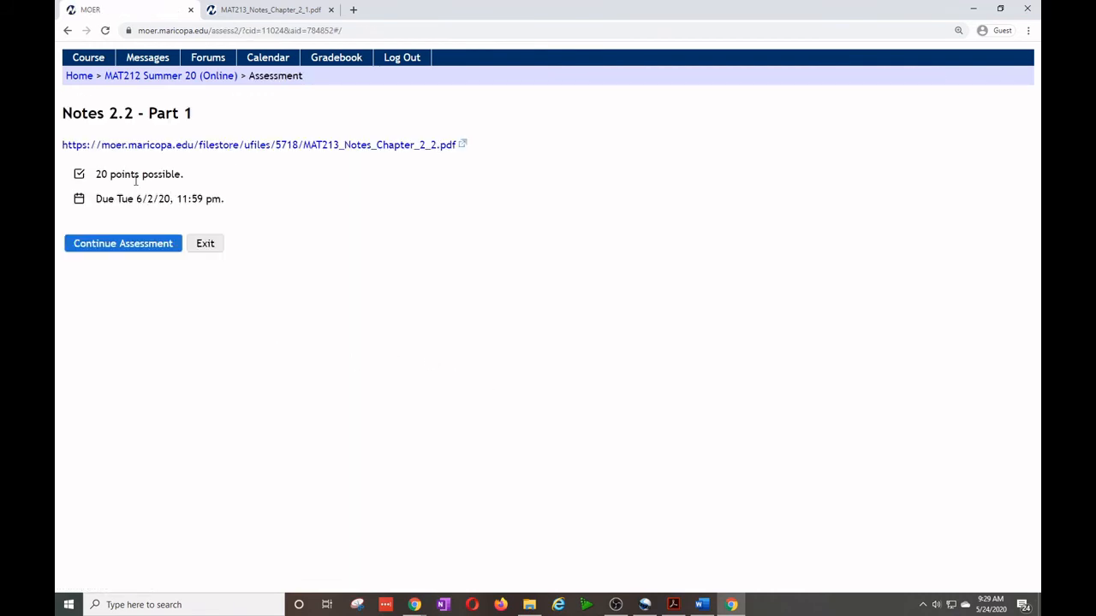
pyautogui.click(123, 243)
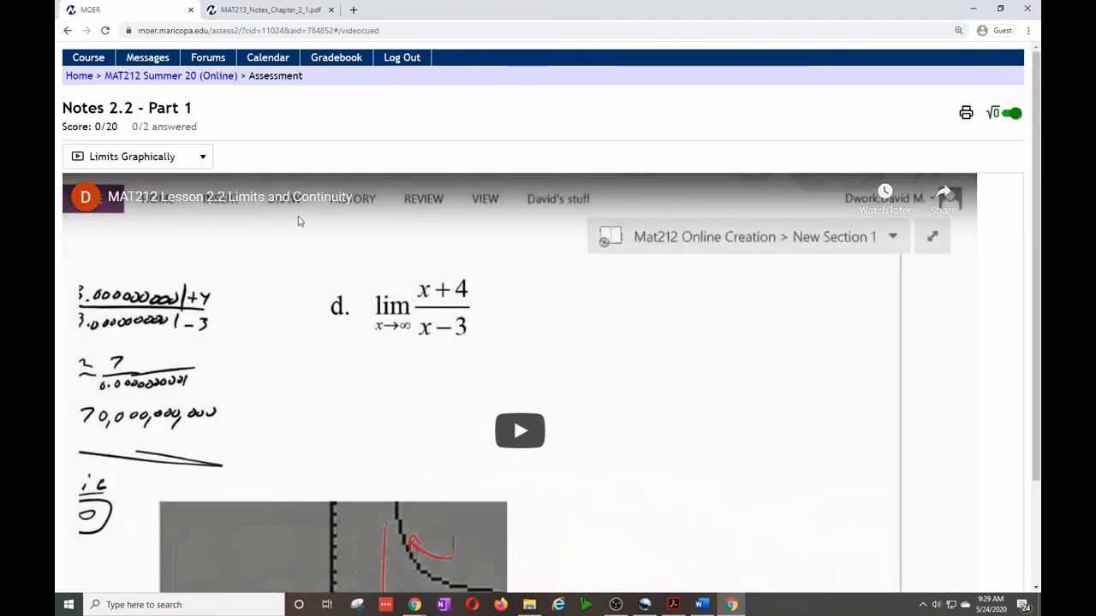
pyautogui.moveTo(197, 153)
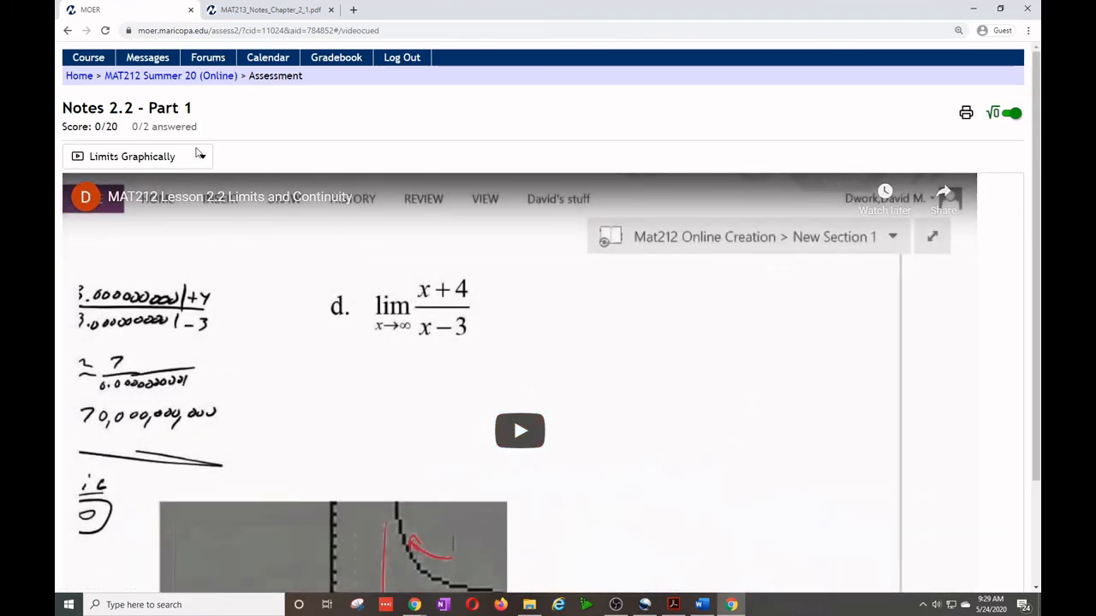
pyautogui.click(132, 156)
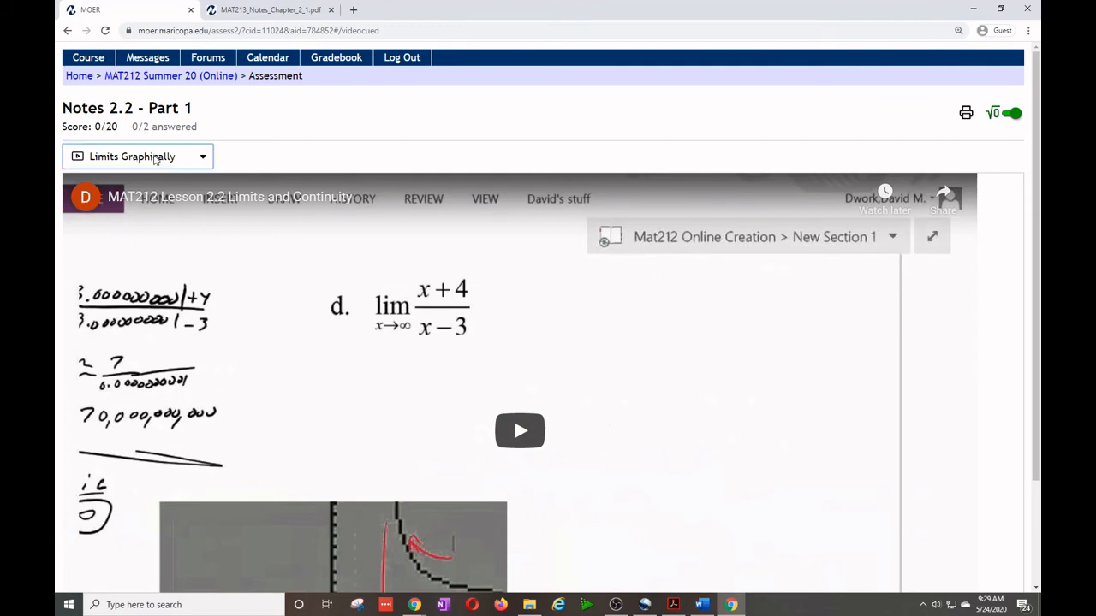
pyautogui.click(137, 156)
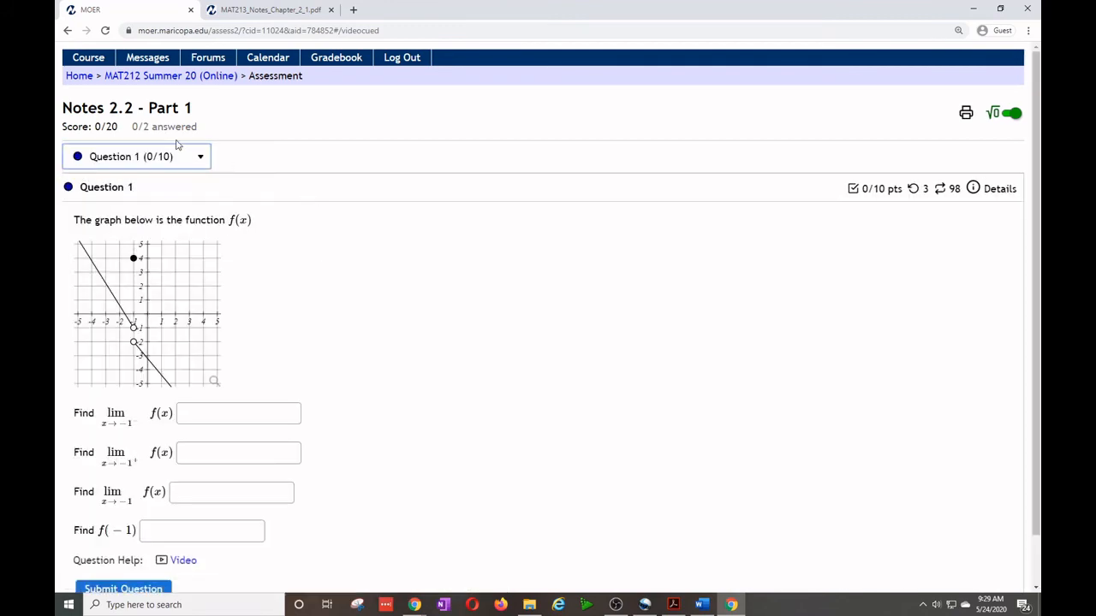
pyautogui.click(183, 560)
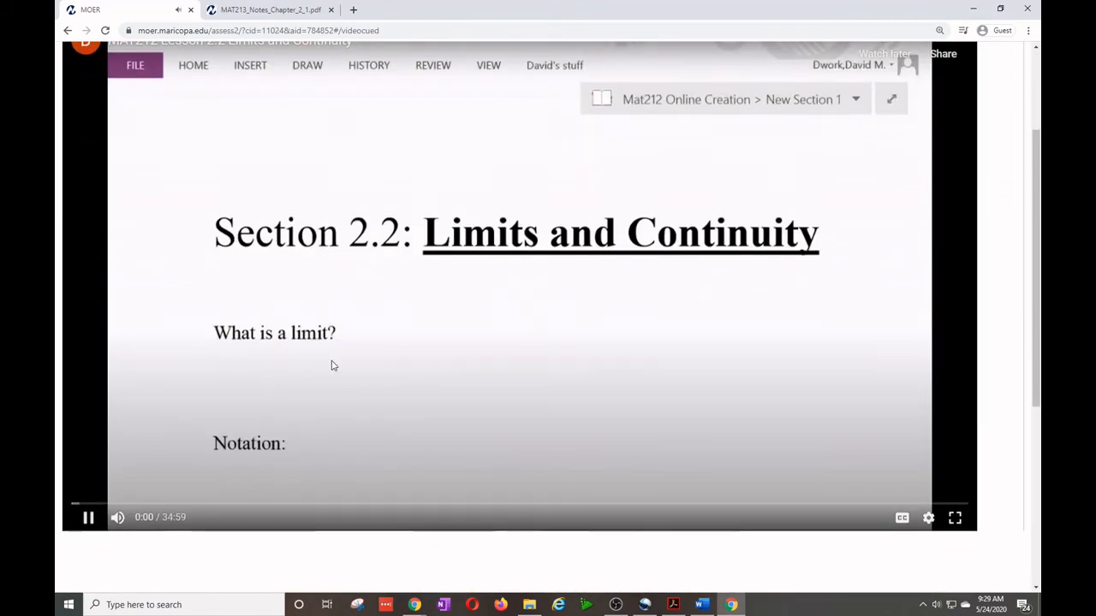
pyautogui.click(89, 517)
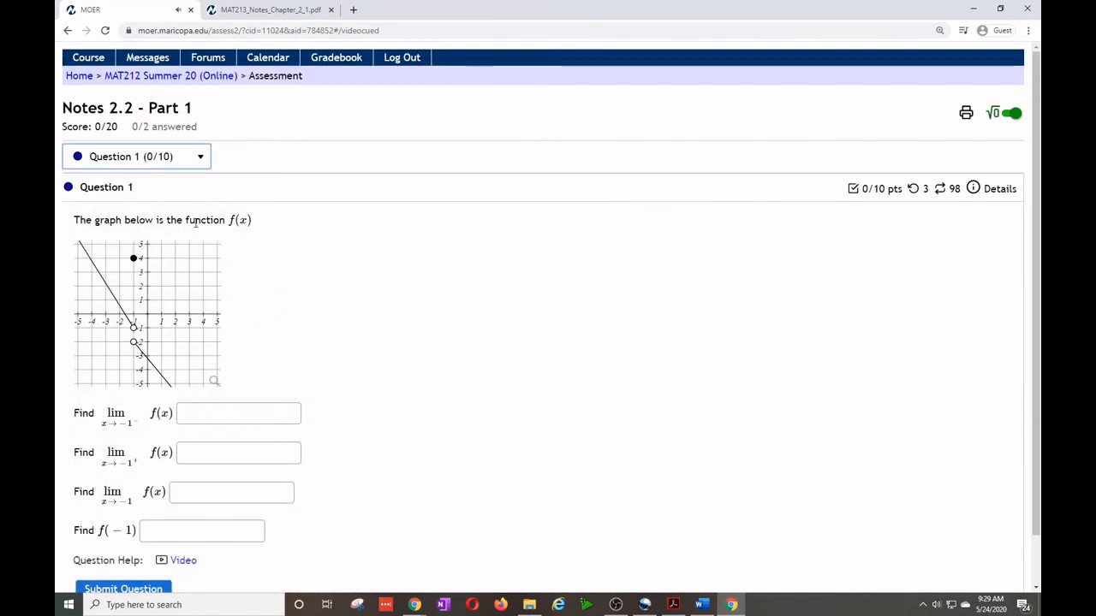
pyautogui.moveTo(253, 348)
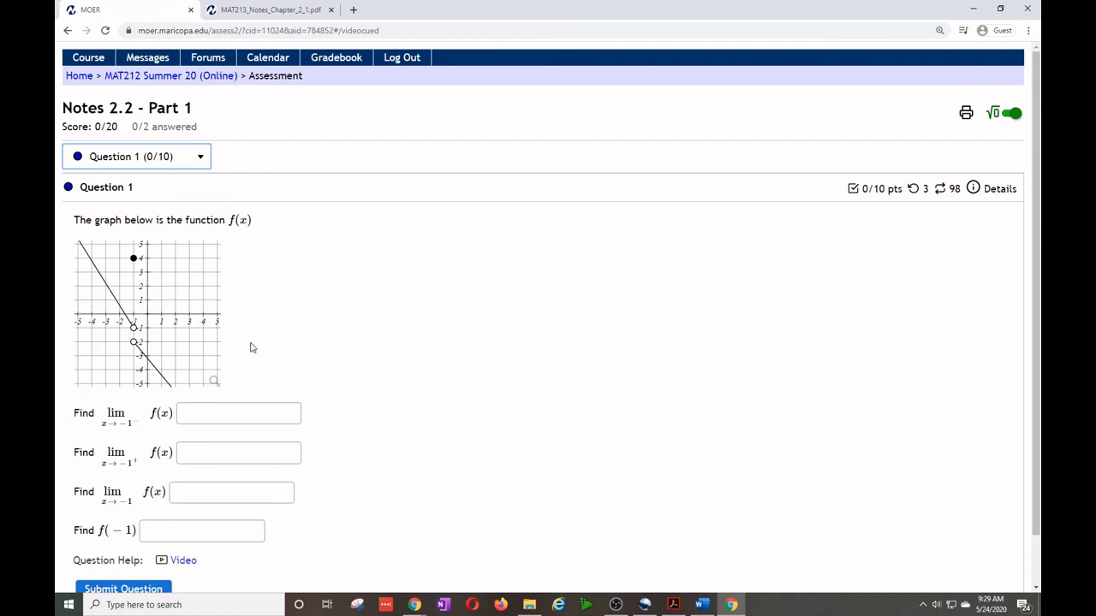
pyautogui.scroll(-3)
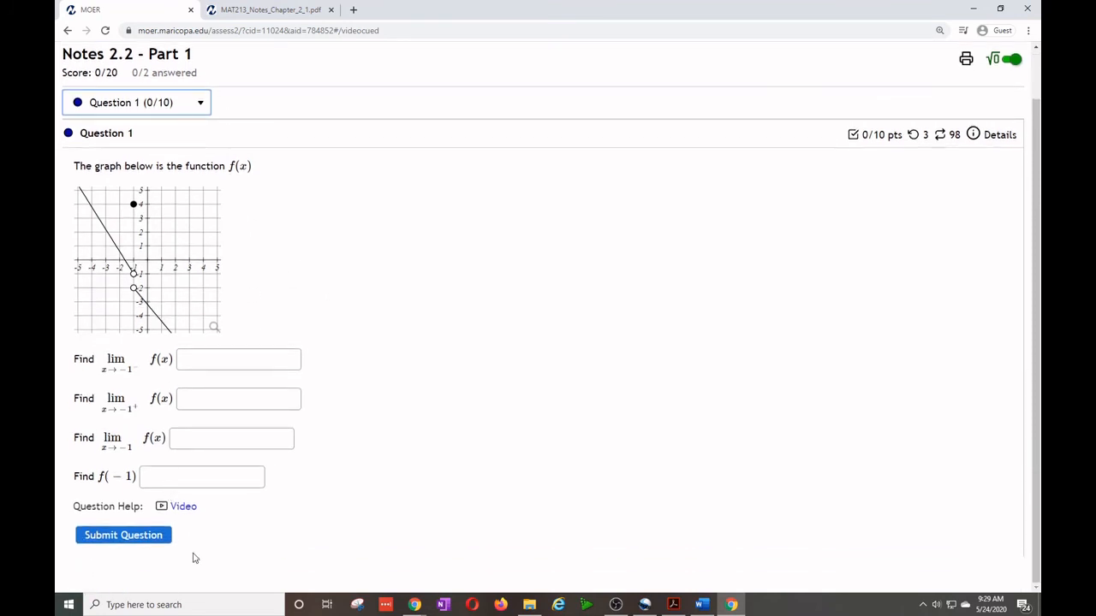
pyautogui.moveTo(134, 568)
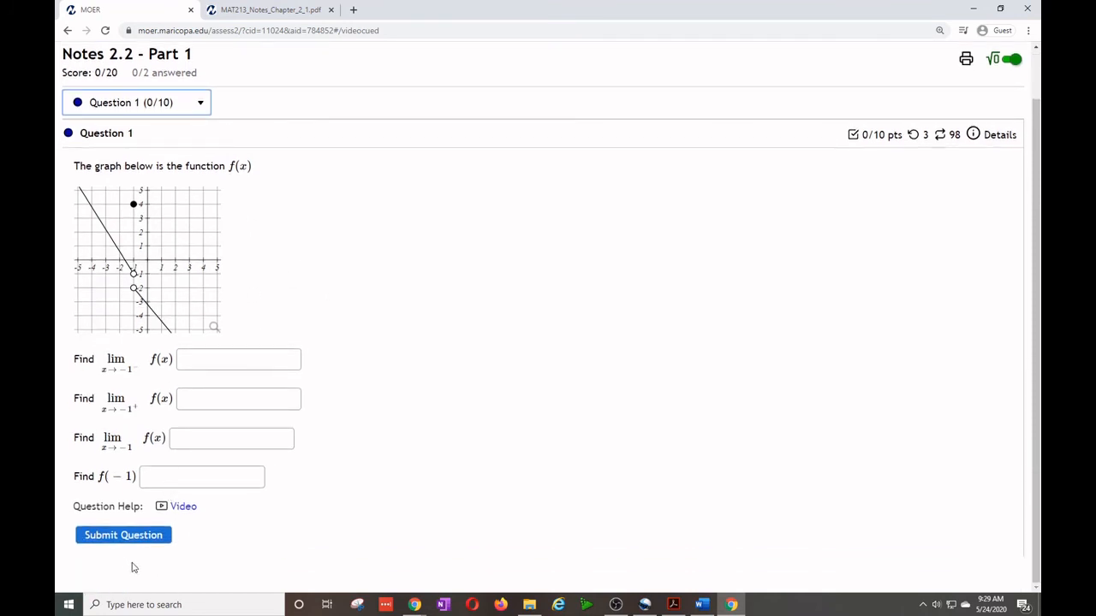
pyautogui.moveTo(253, 426)
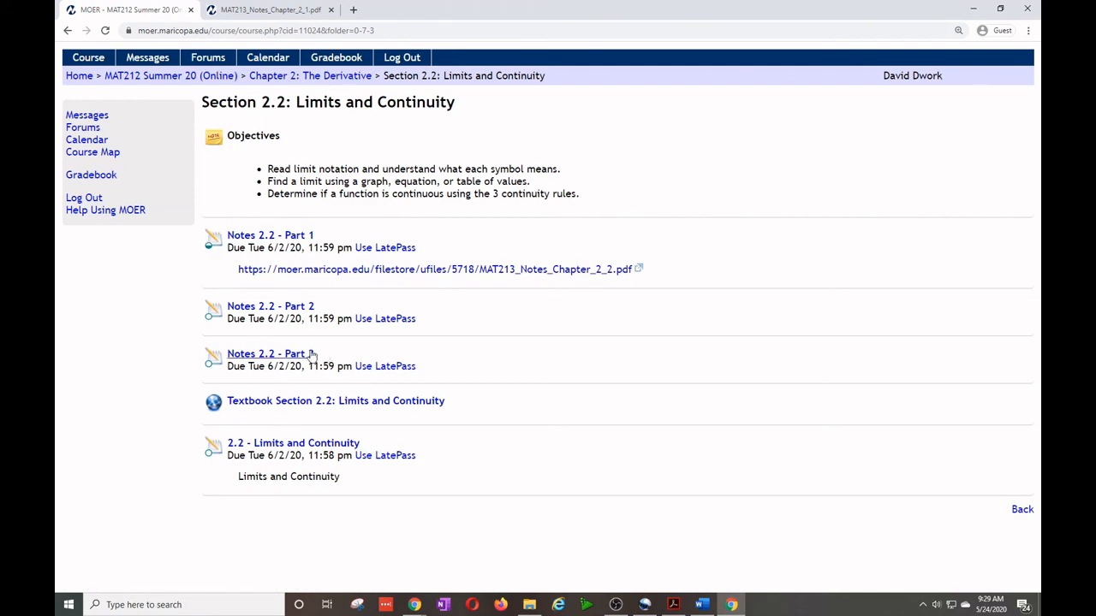
pyautogui.click(267, 353)
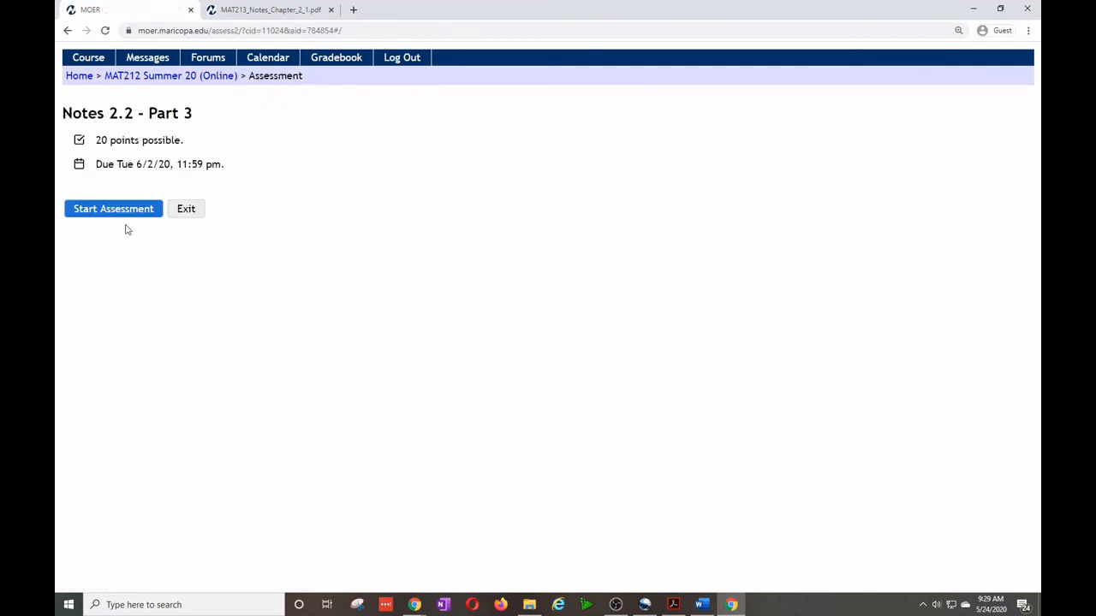
pyautogui.click(113, 209)
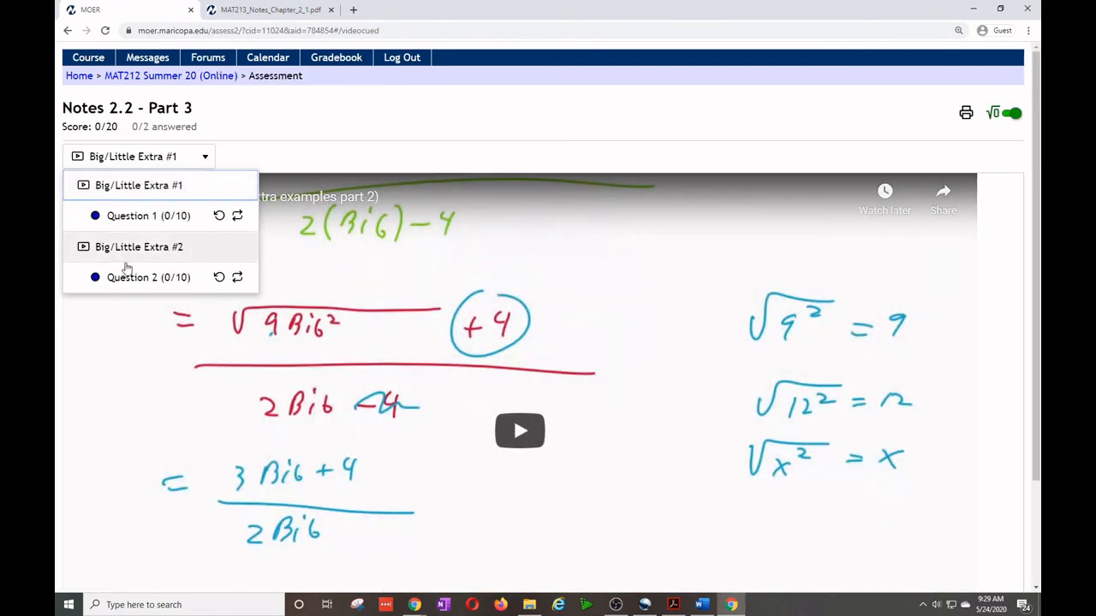
pyautogui.click(148, 277)
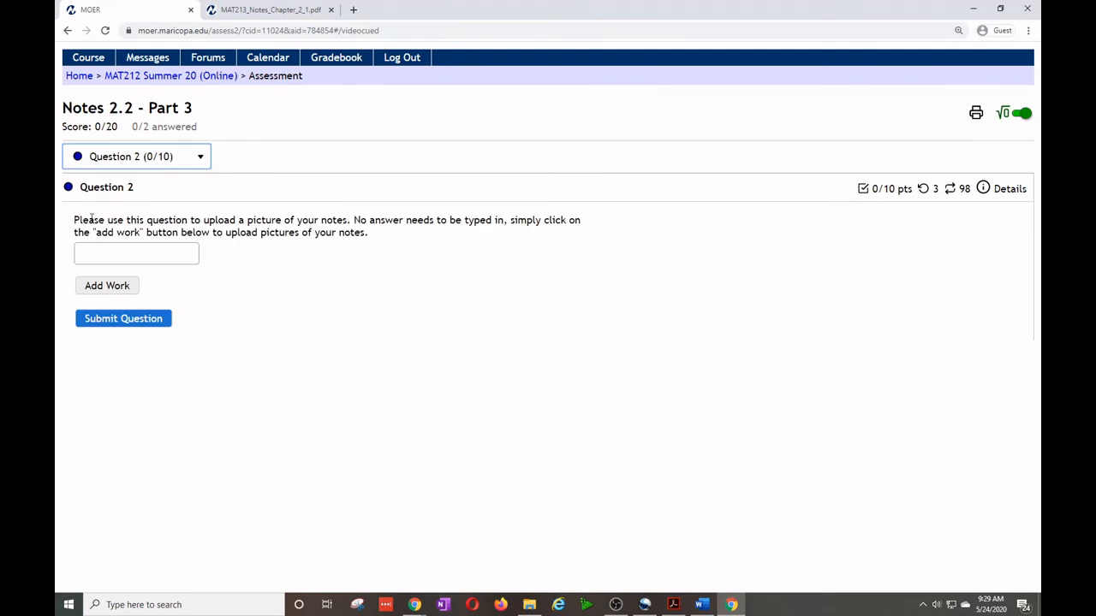
pyautogui.moveTo(91, 219); pyautogui.dragTo(366, 219)
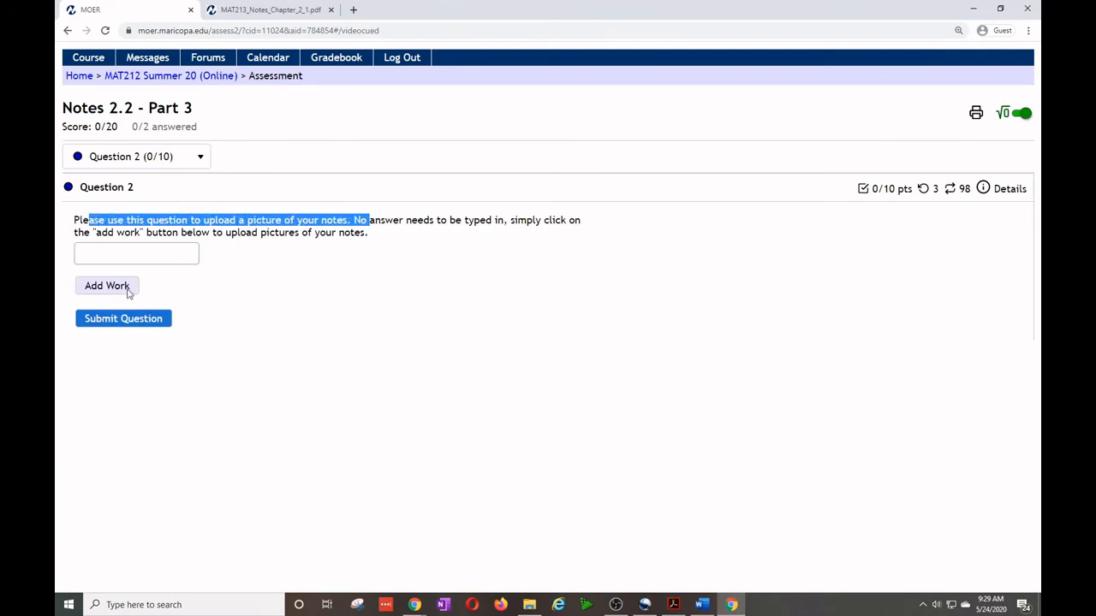
pyautogui.click(106, 284)
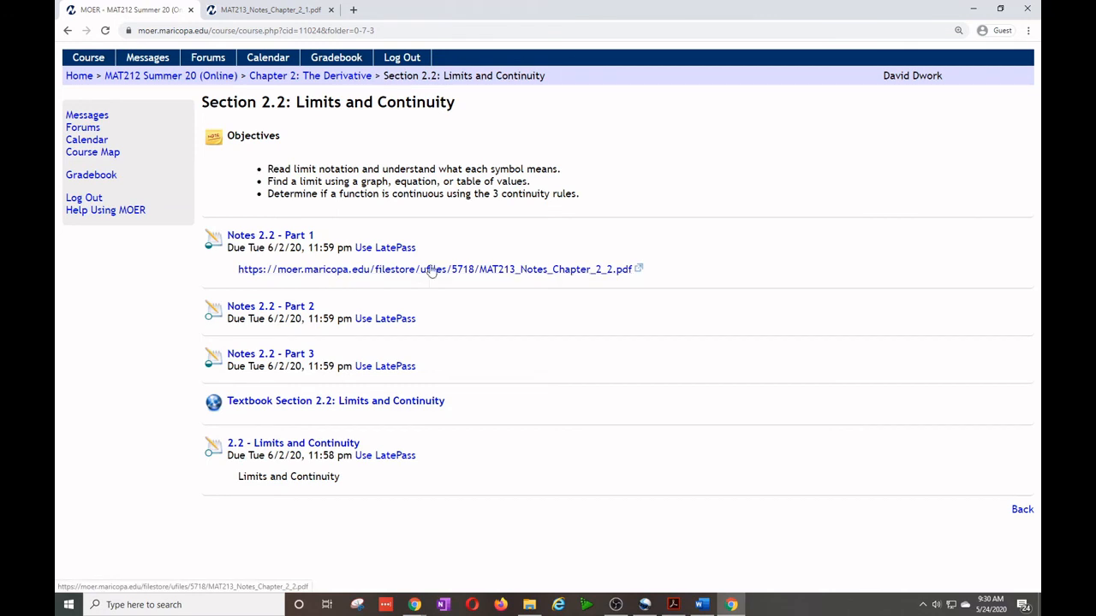
pyautogui.moveTo(271, 353)
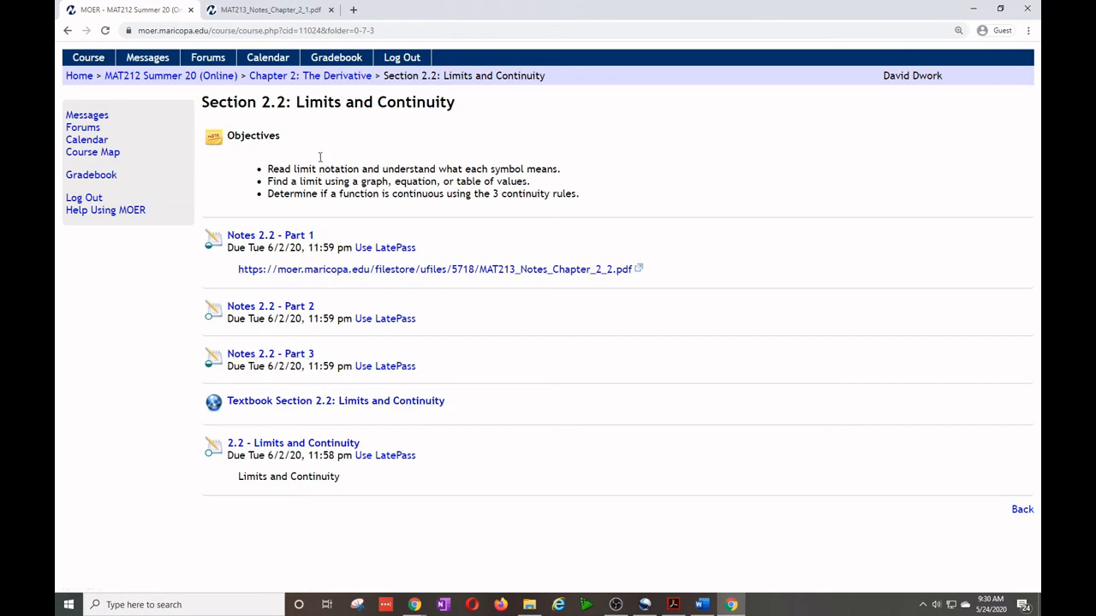
# View Section 2.3: The Derivative in Chapter 2, then return to the MAT212 course home.
pyautogui.click(310, 76)
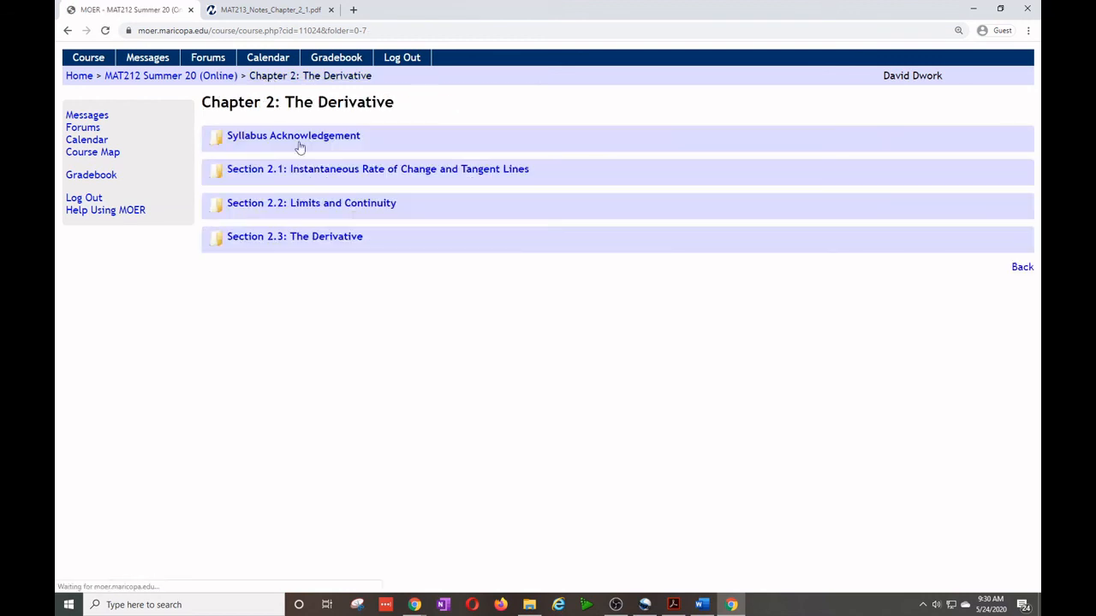
pyautogui.click(295, 237)
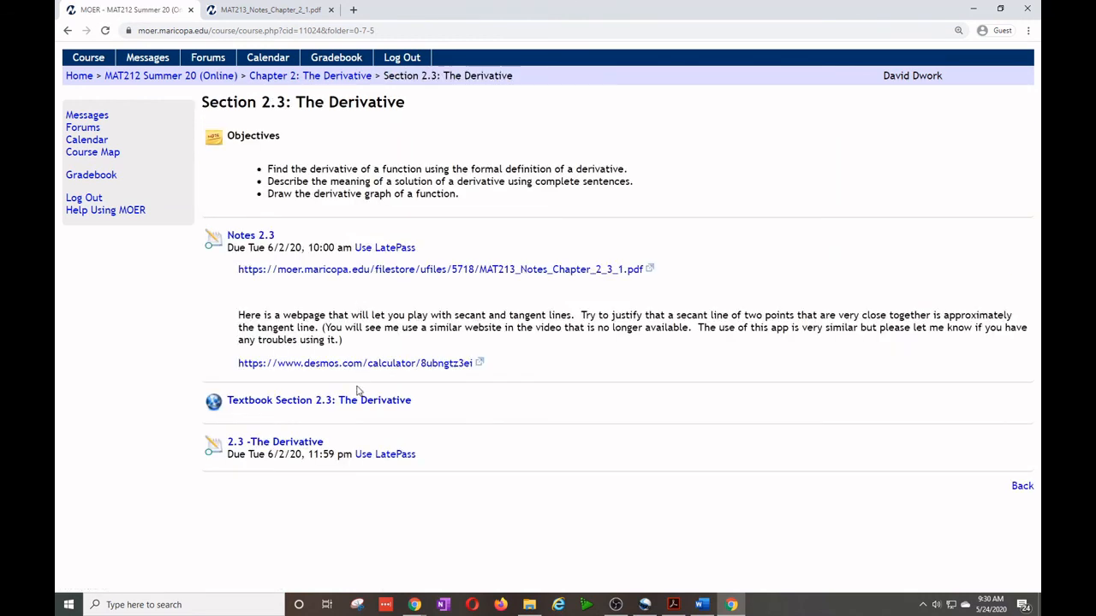
pyautogui.moveTo(438, 330)
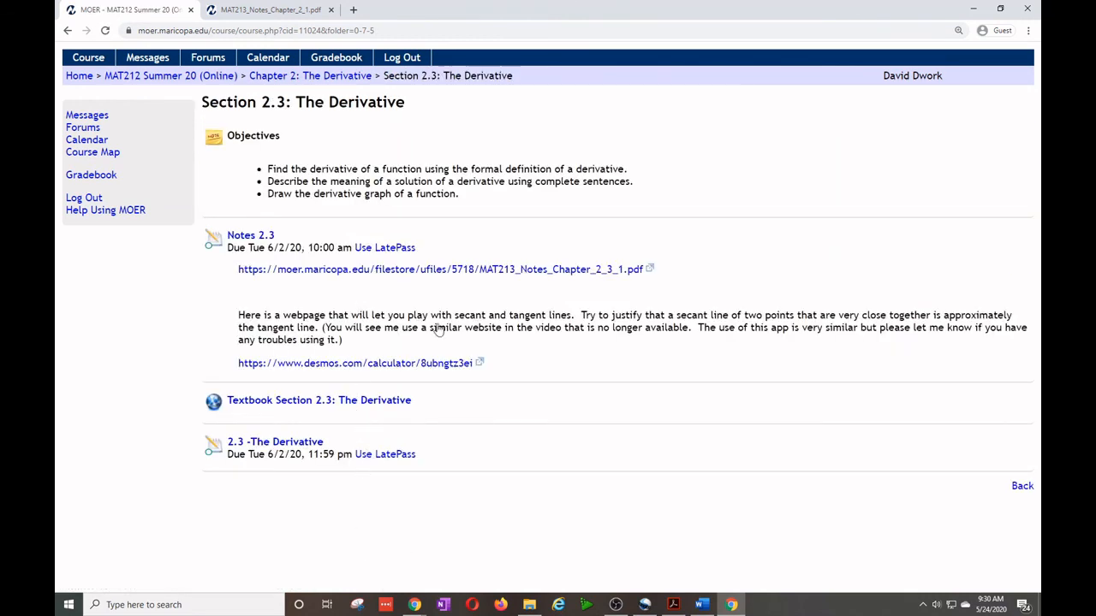
pyautogui.moveTo(340, 273)
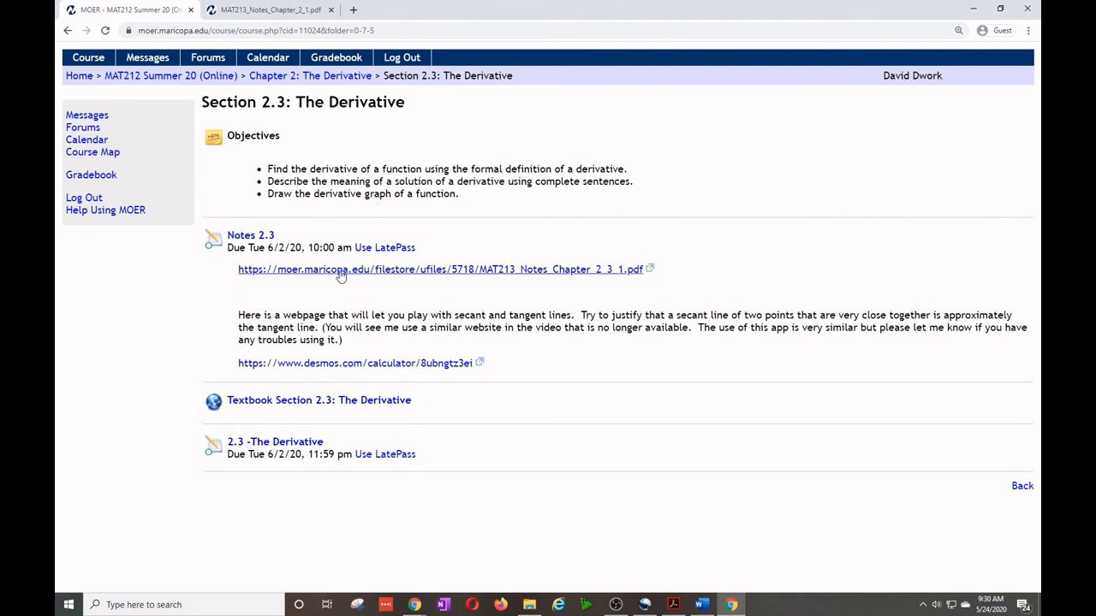
pyautogui.moveTo(512, 295)
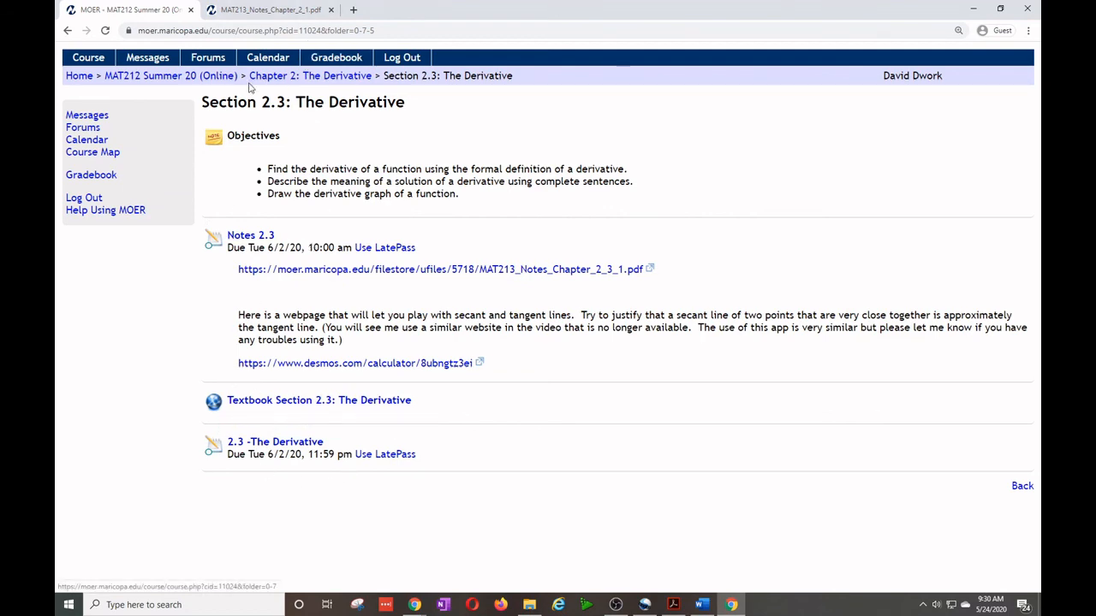
pyautogui.click(172, 75)
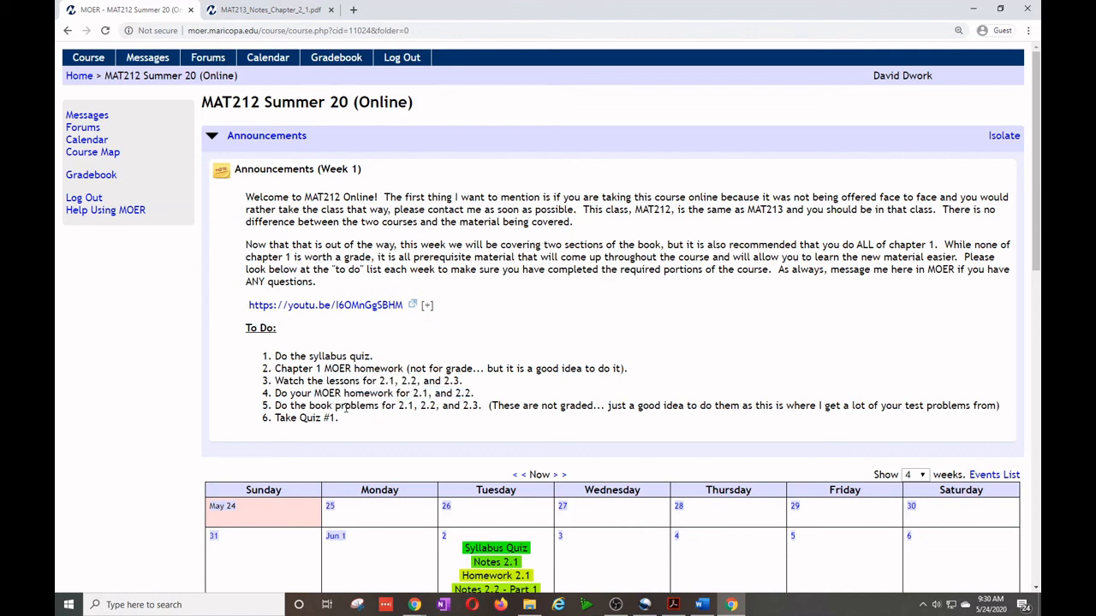
pyautogui.moveTo(308, 404); pyautogui.dragTo(339, 418)
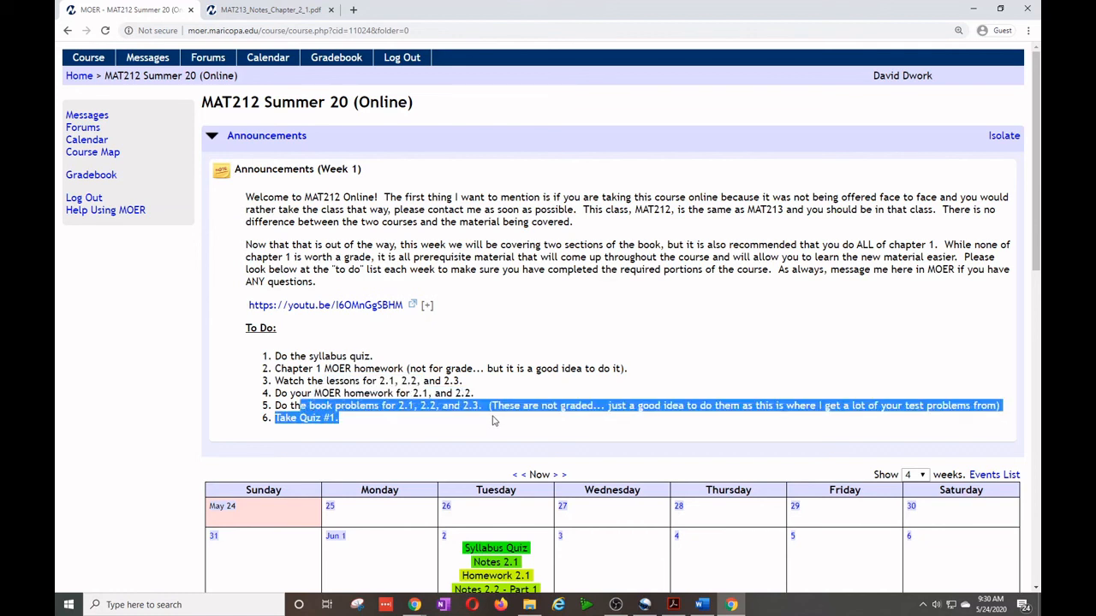
pyautogui.scroll(-3)
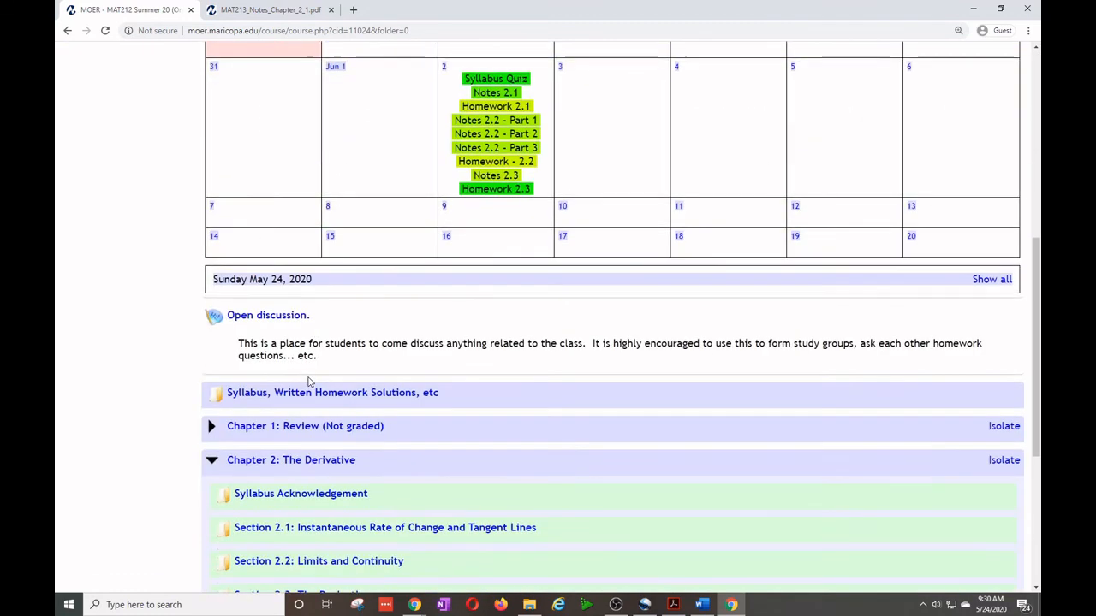
pyautogui.click(318, 561)
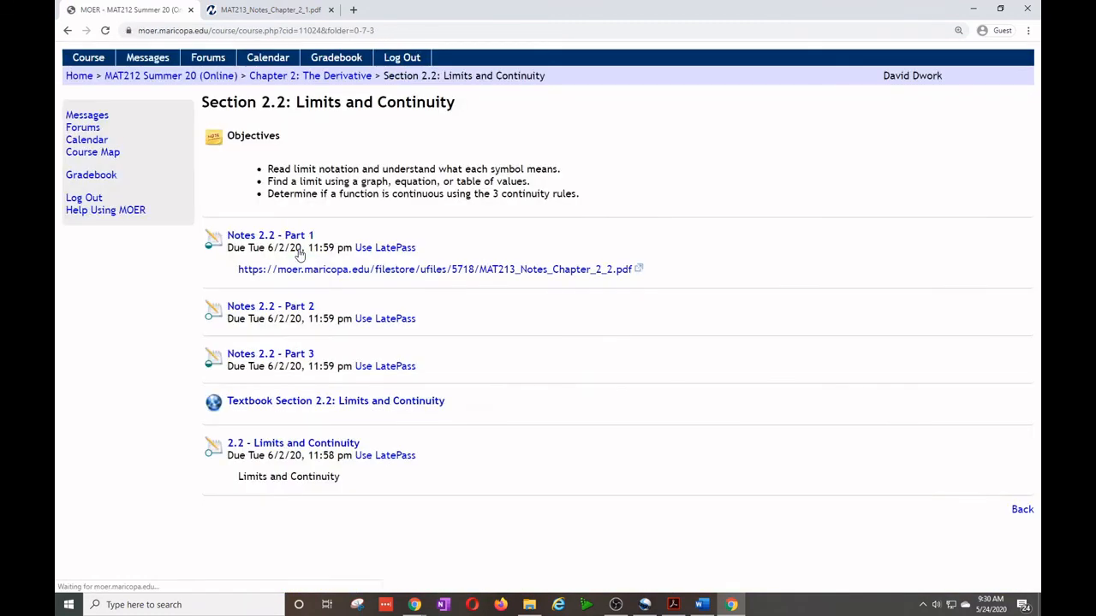
pyautogui.click(335, 401)
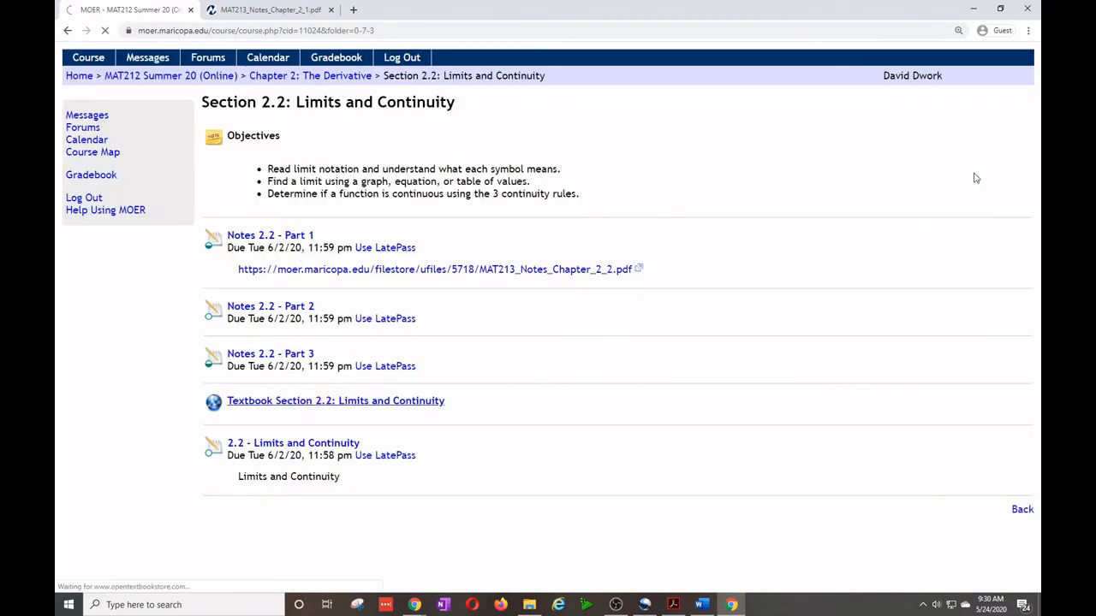
pyautogui.moveTo(455, 407)
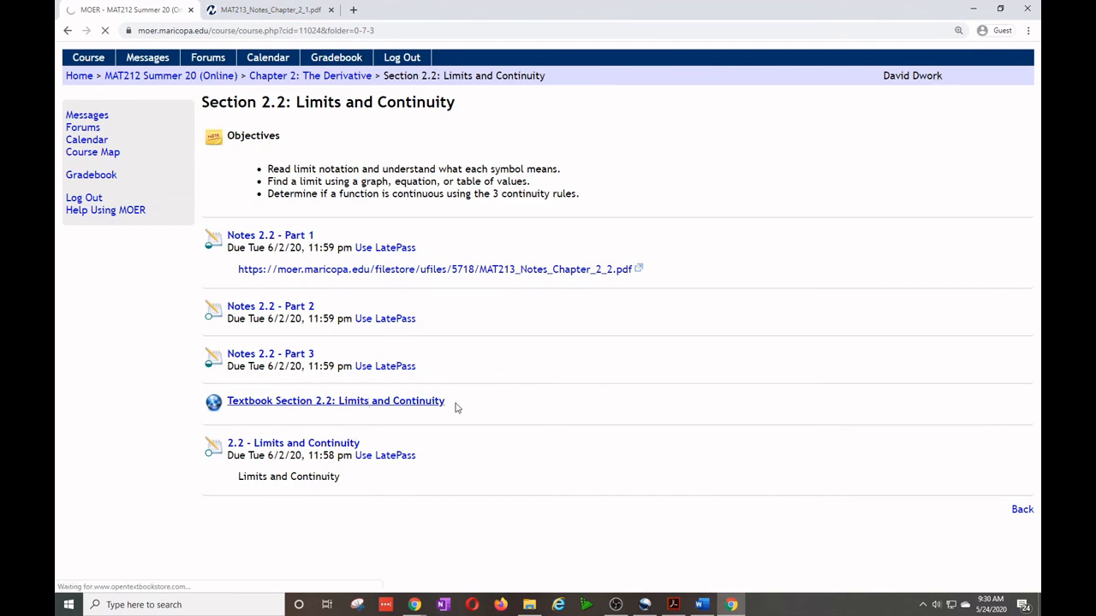
pyautogui.click(335, 400)
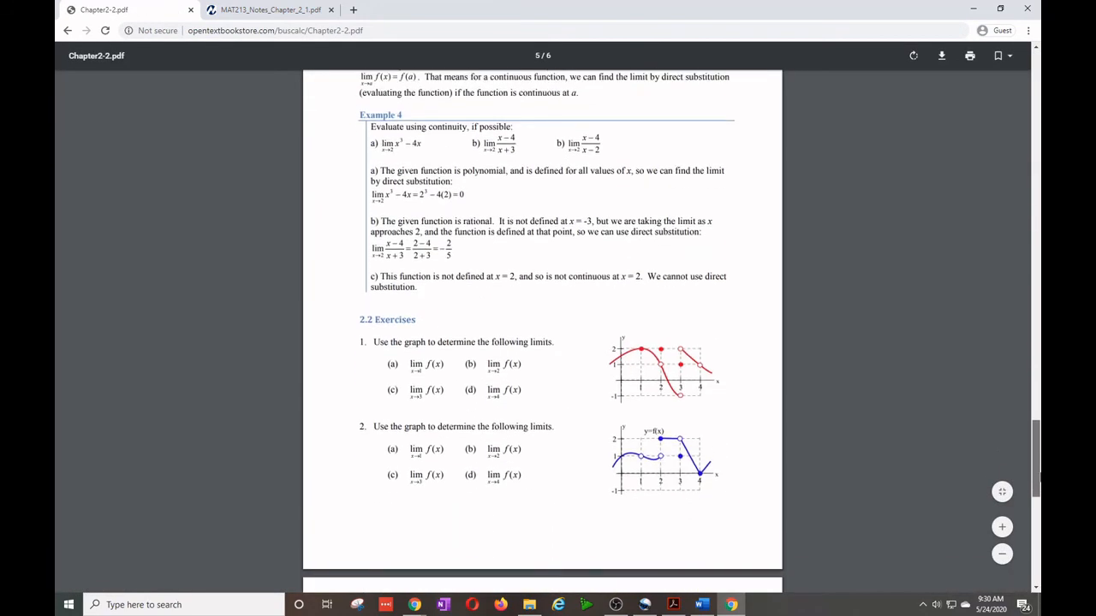
pyautogui.scroll(-3)
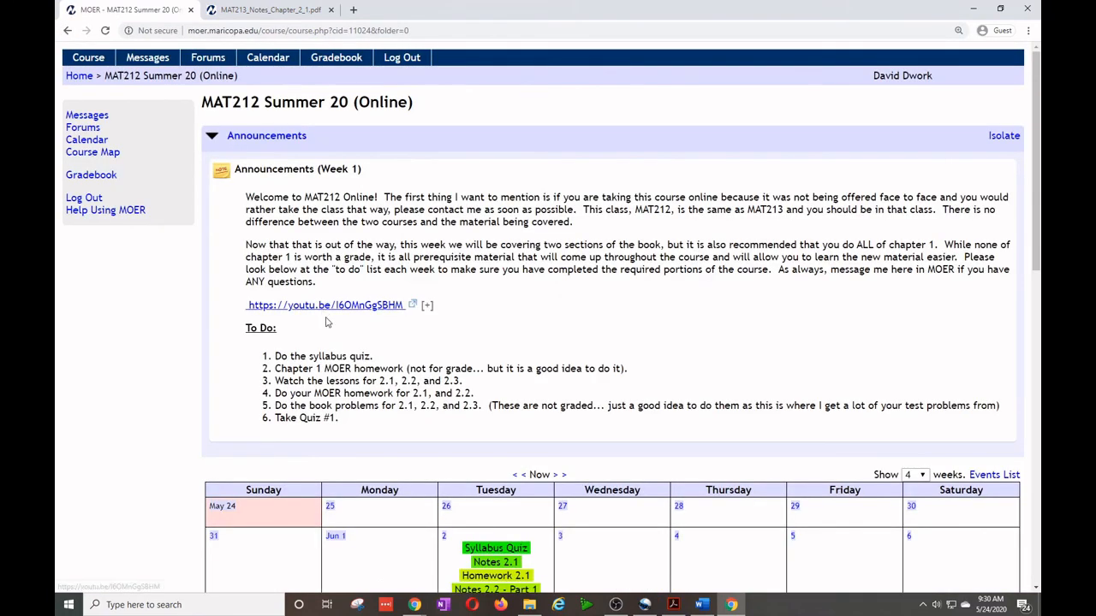
pyautogui.scroll(-3)
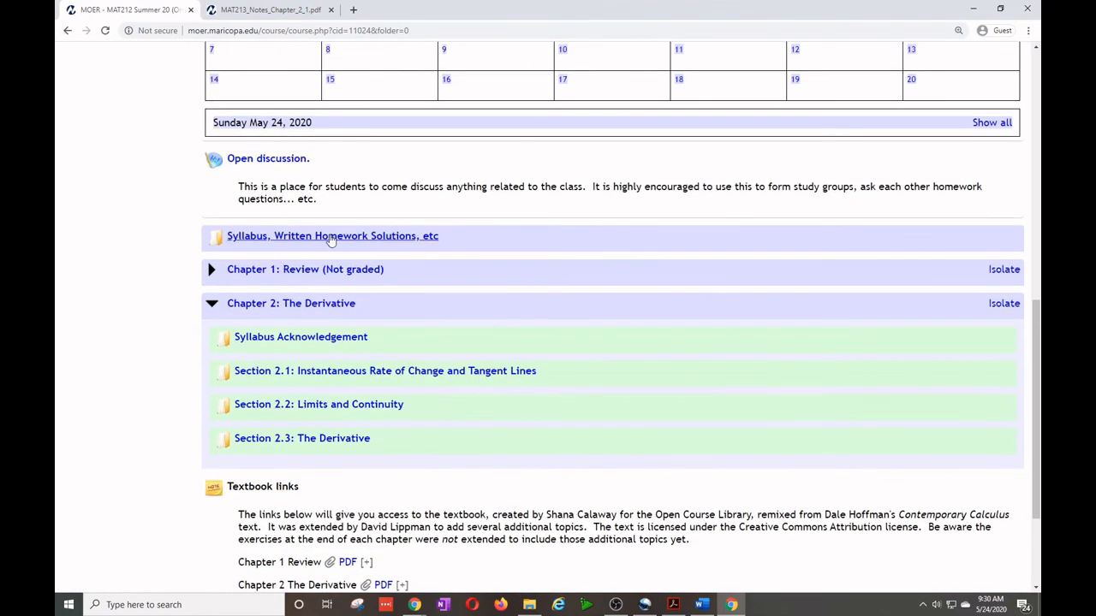
# View the Chapter 2 Answers PDF from Written Homework Solutions, then return to the MOER tab.
pyautogui.click(332, 236)
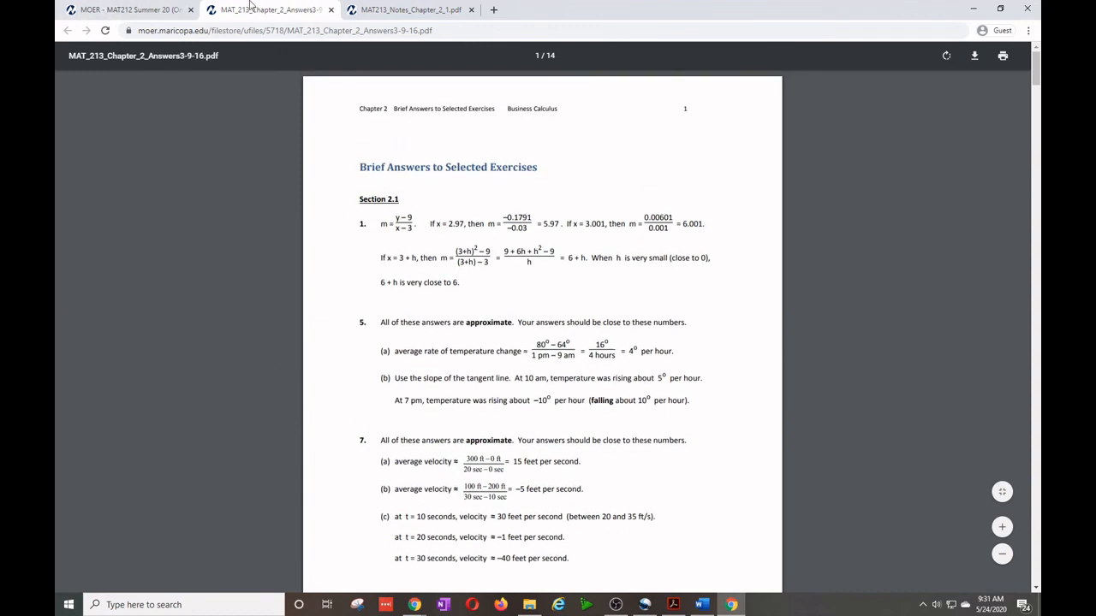
pyautogui.moveTo(411, 313)
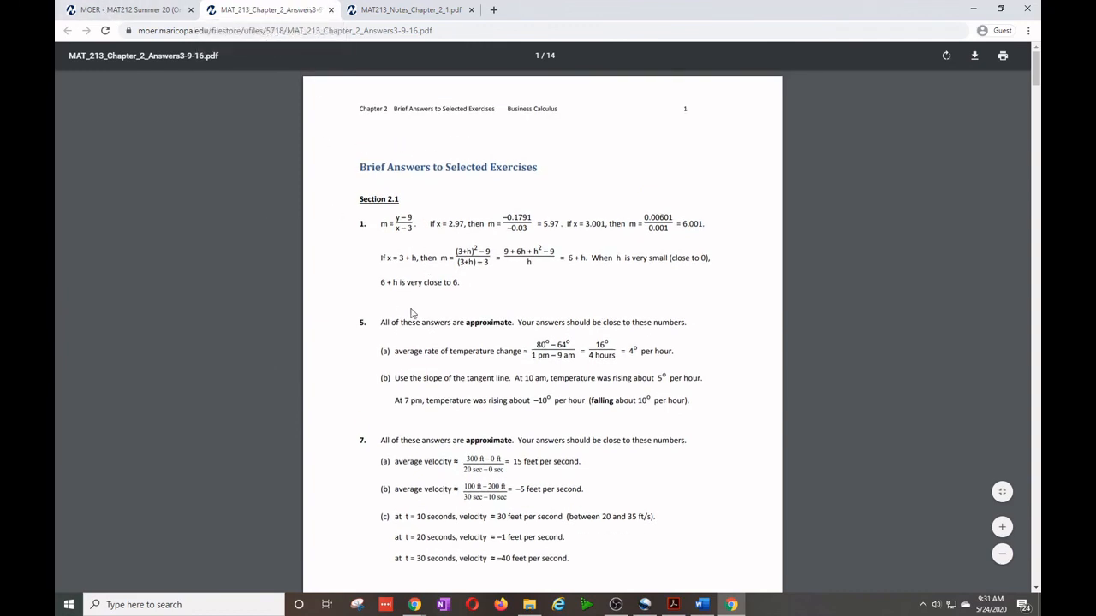
pyautogui.scroll(-3)
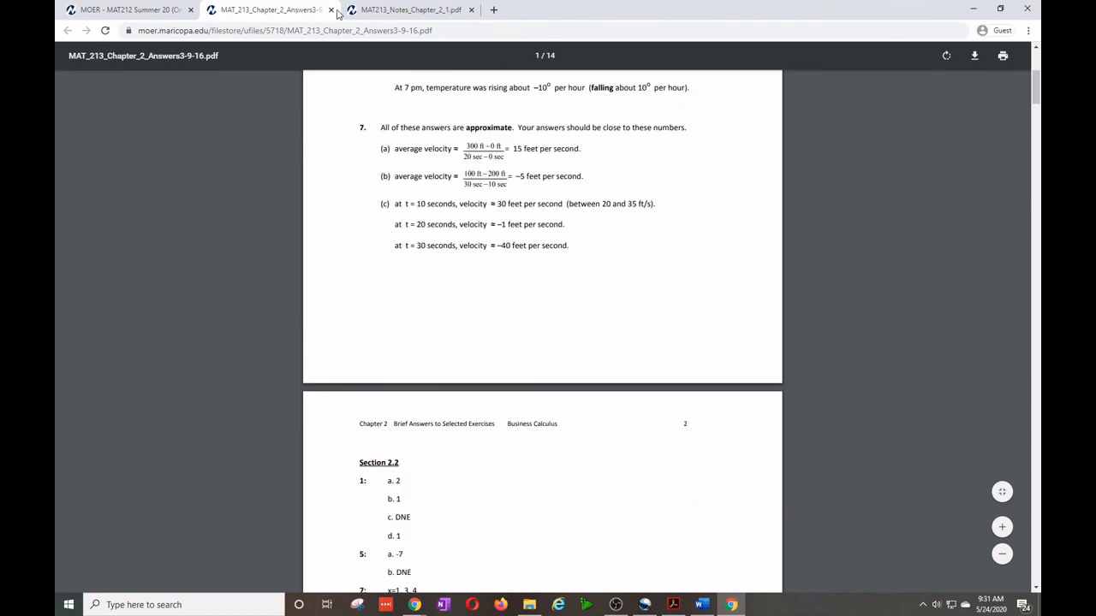
pyautogui.click(331, 11)
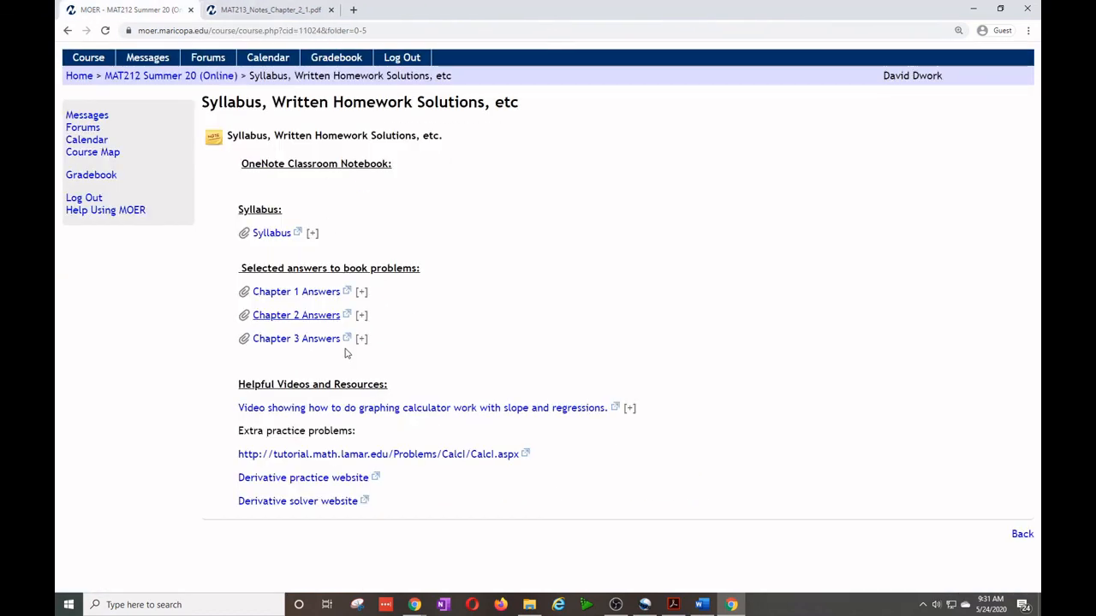